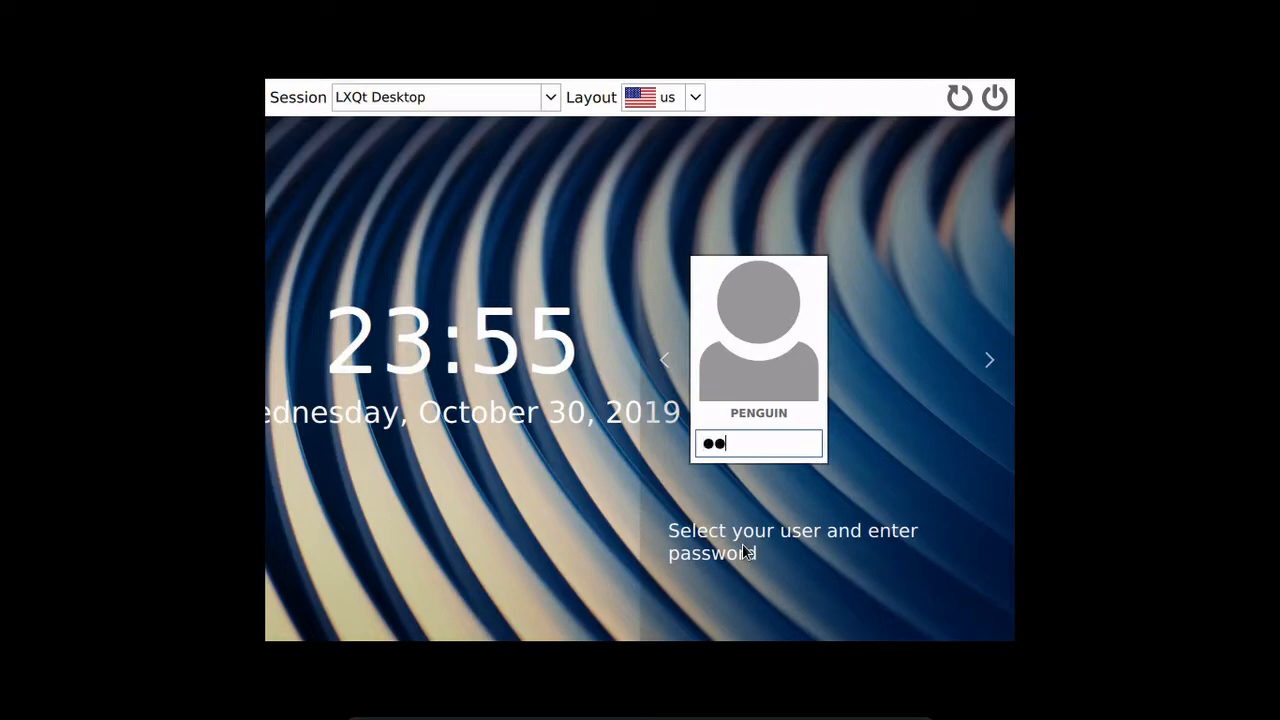
Submit the password at the SDDM login to start the LXQt session.
key("Return")
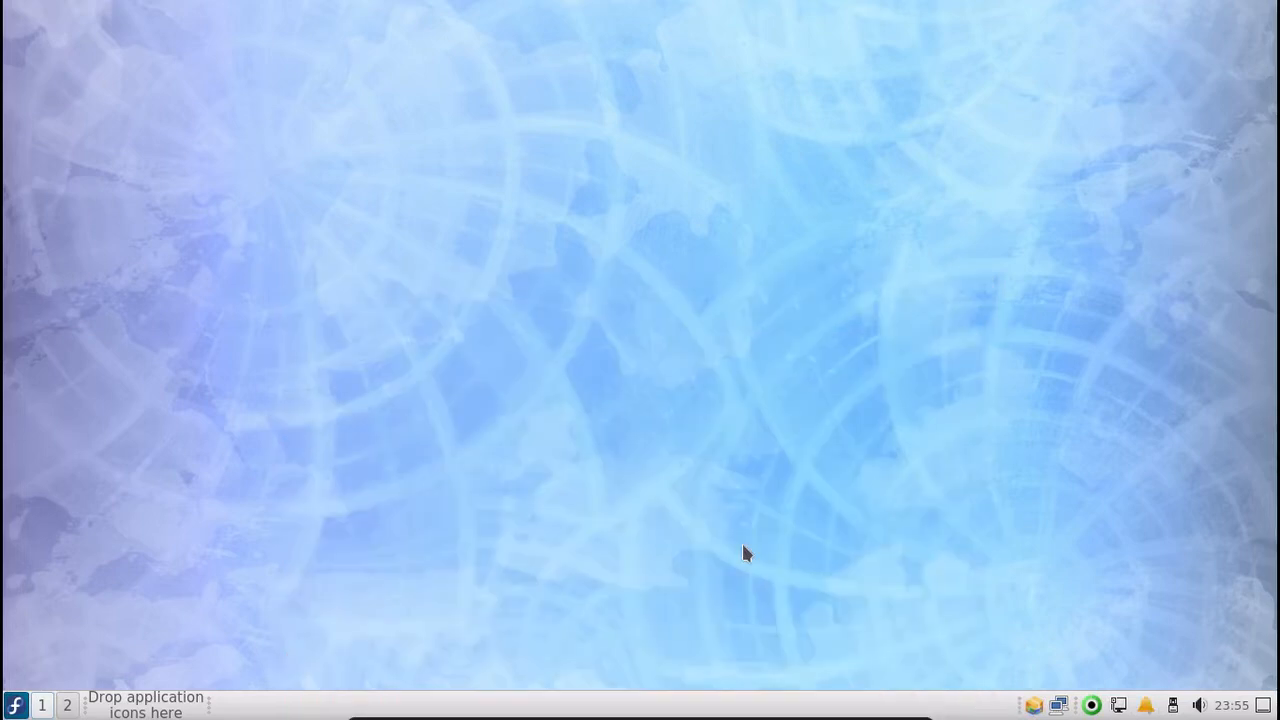
mouse_move(1048, 604)
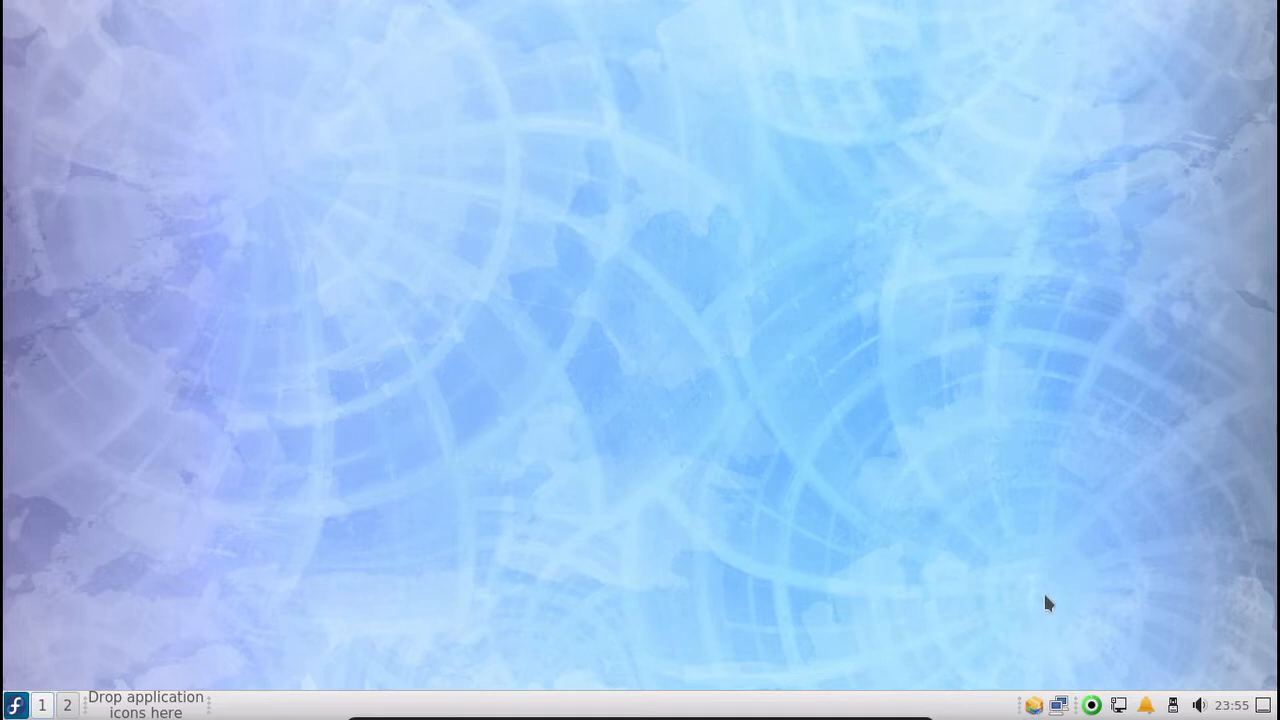
mouse_move(872, 670)
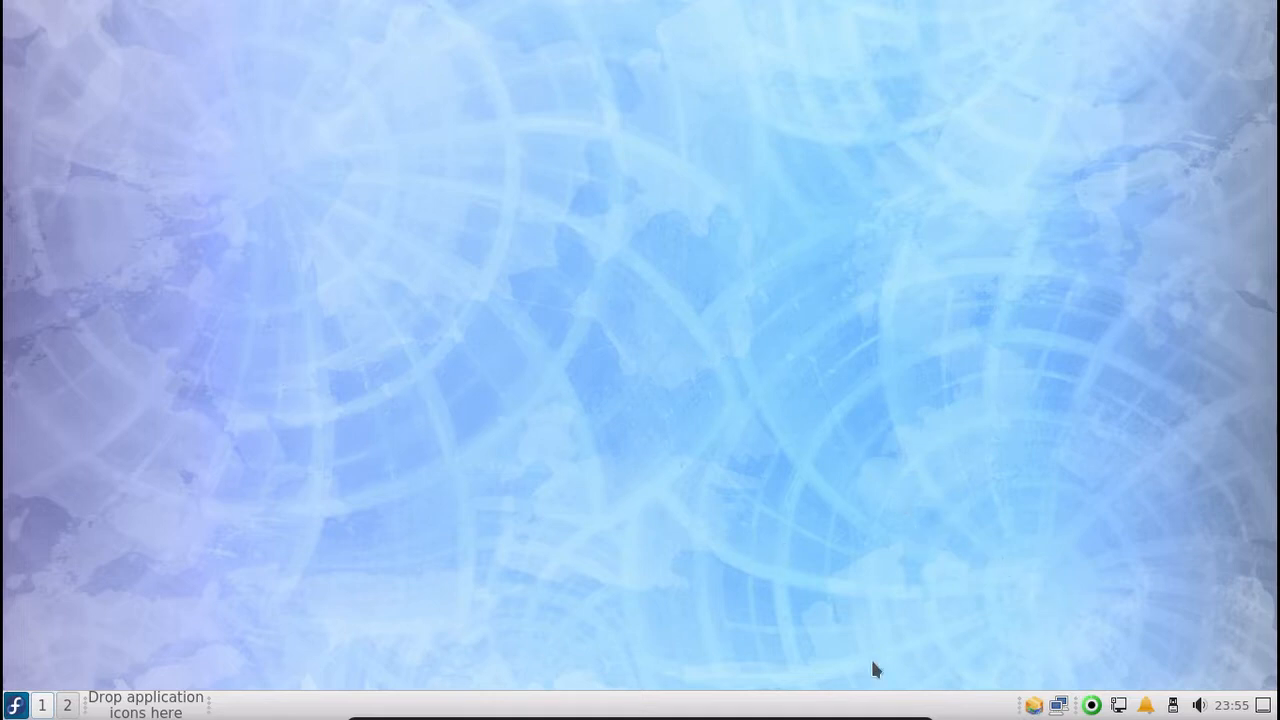
mouse_move(742, 448)
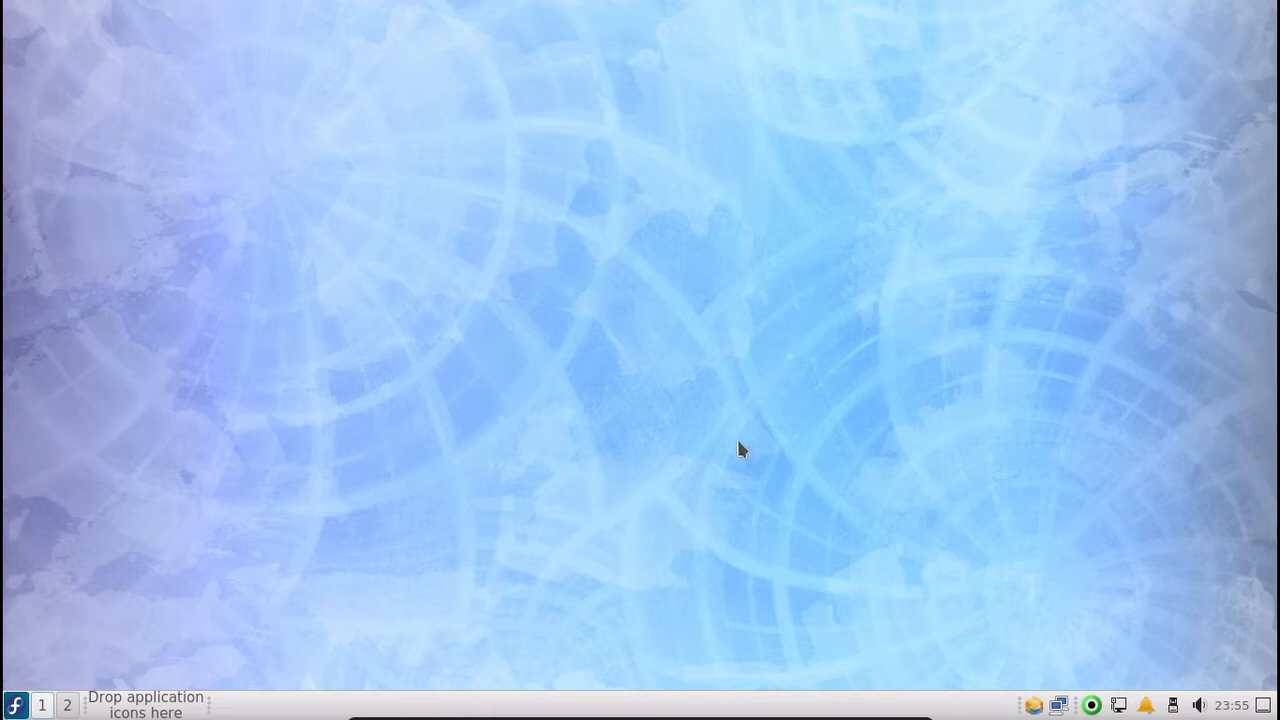
right_click(740, 448)
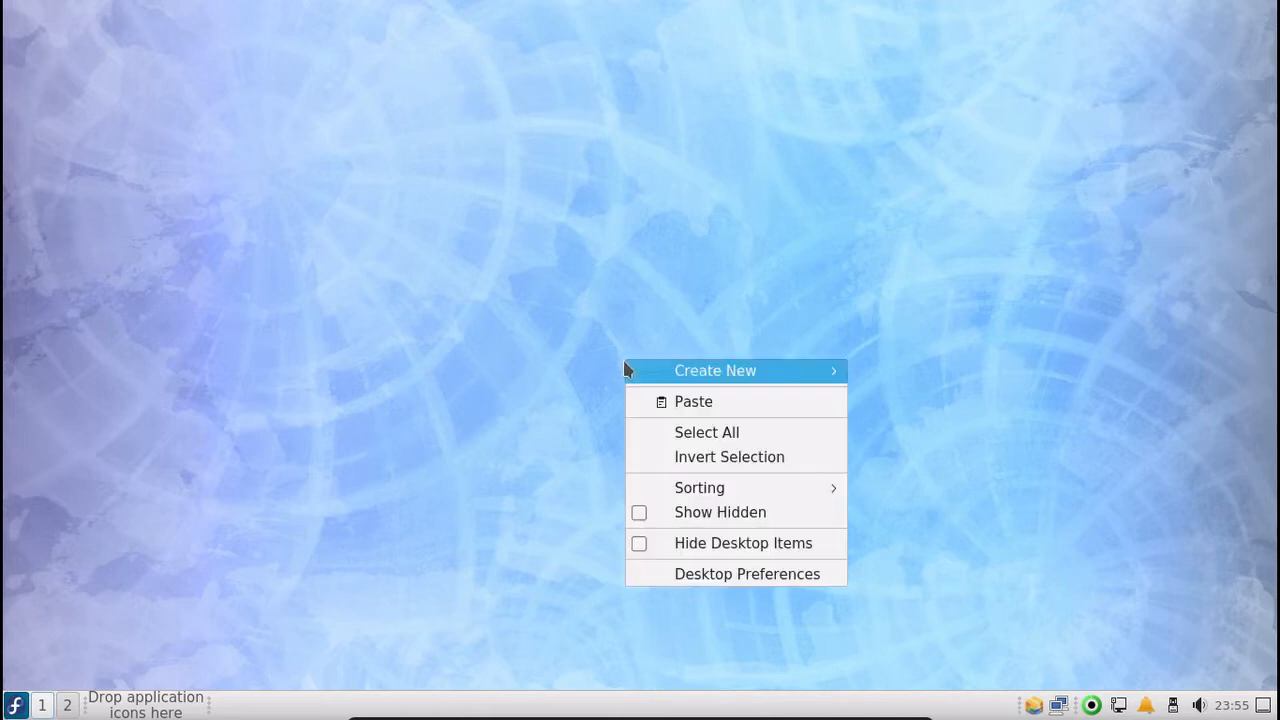
left_click(748, 572)
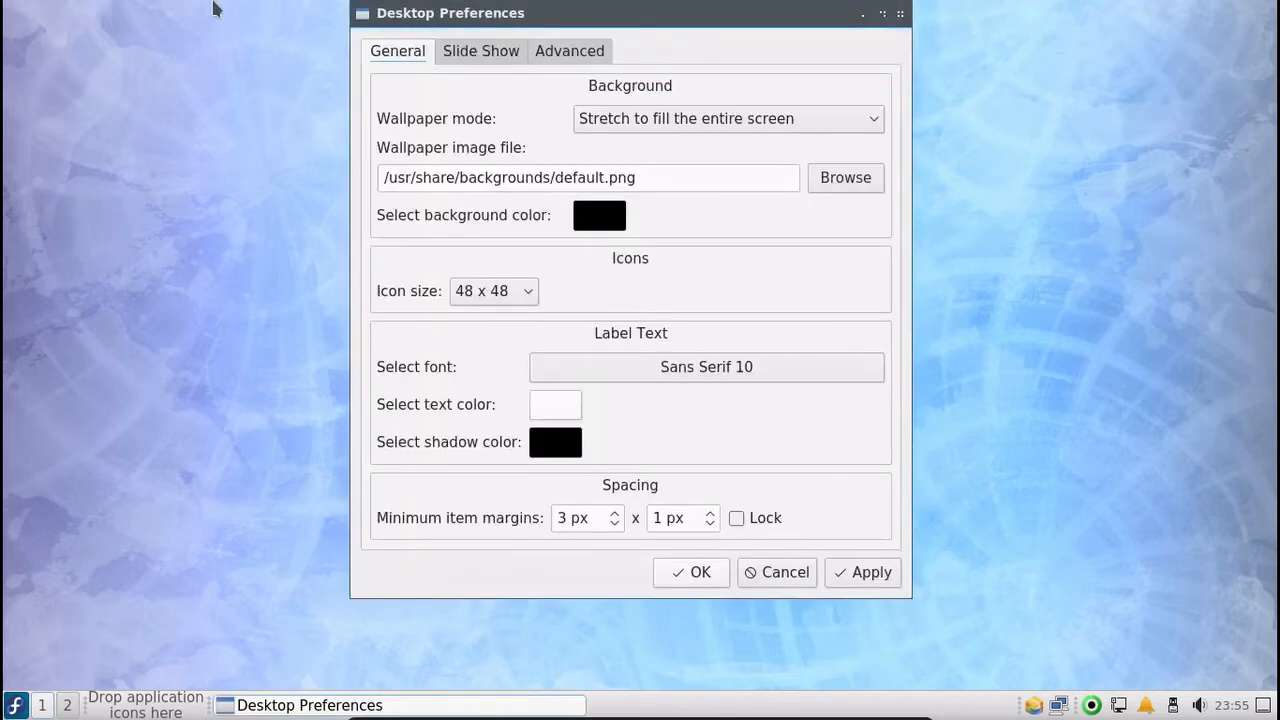
mouse_move(844, 178)
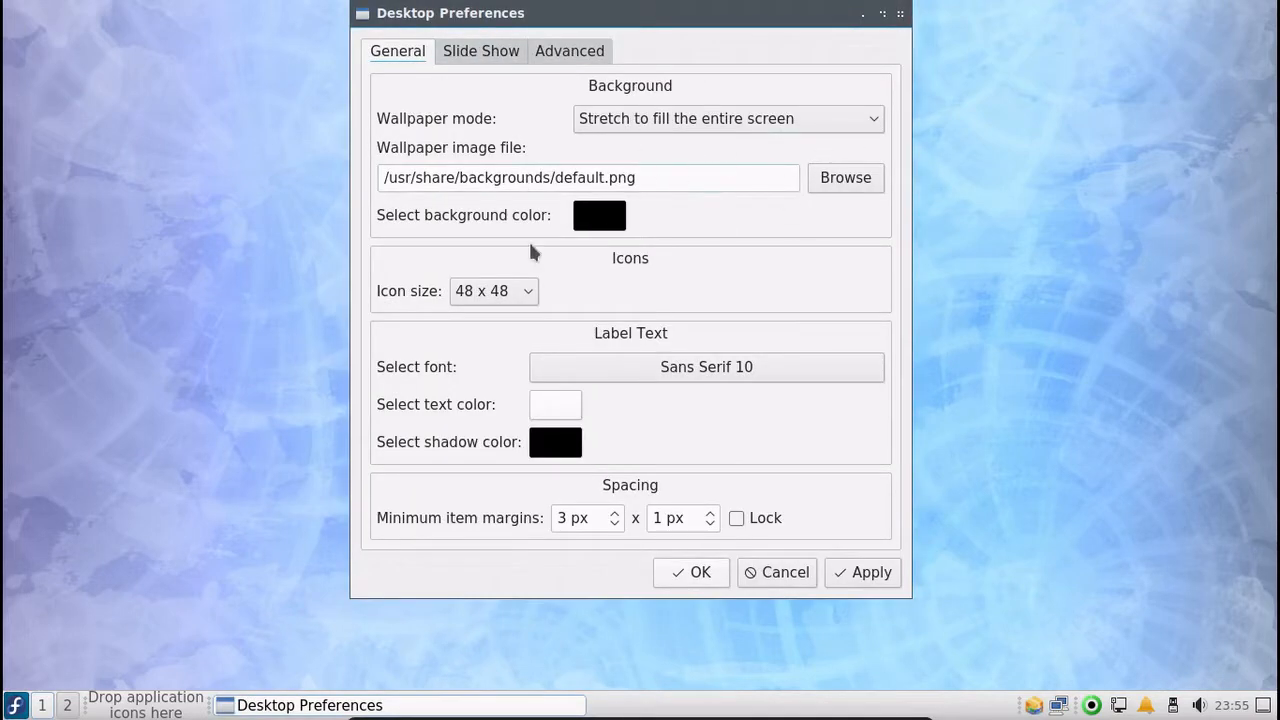
left_click(728, 118)
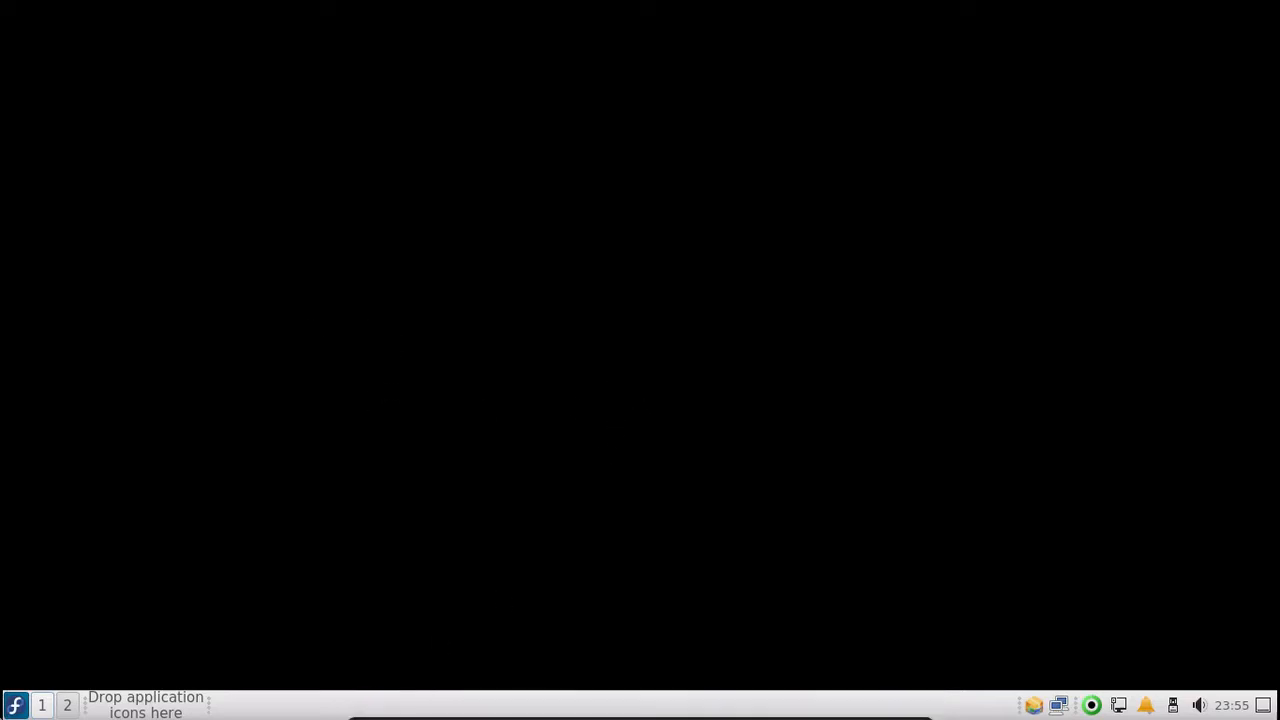
mouse_move(464, 574)
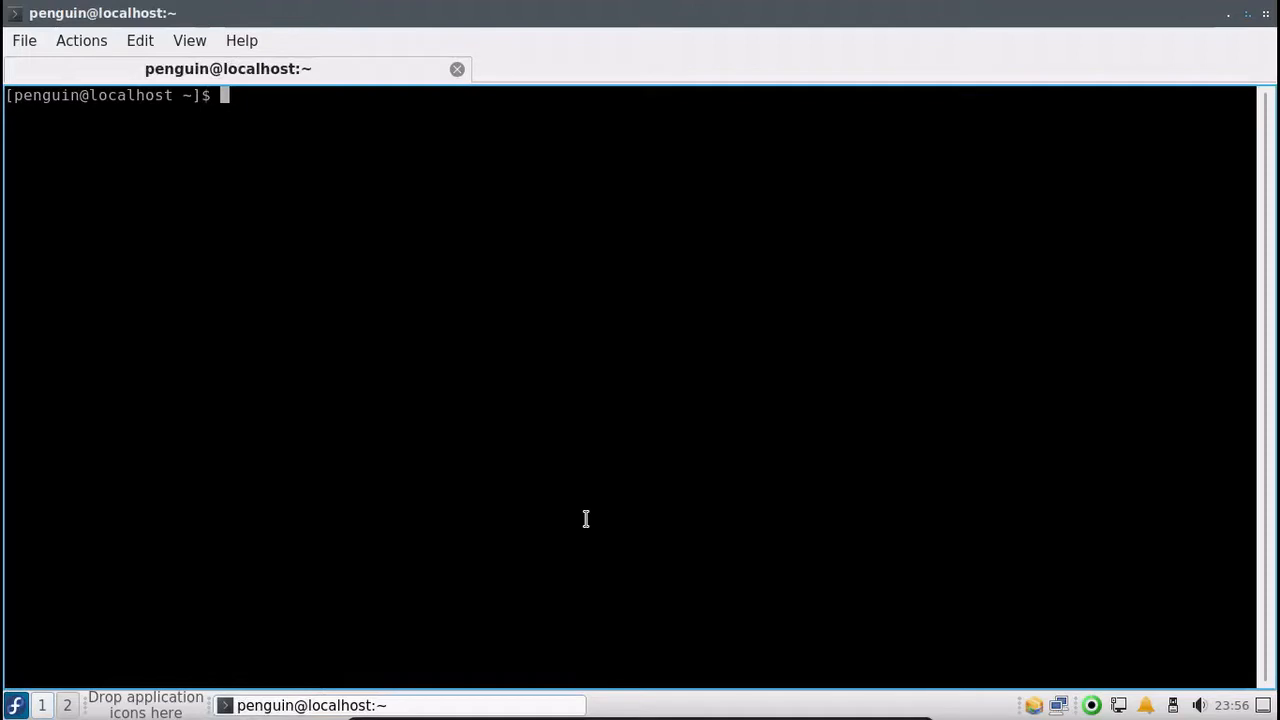
Run 'free -m' and highlight the used (377) and available (1449) memory figures.
type("free")
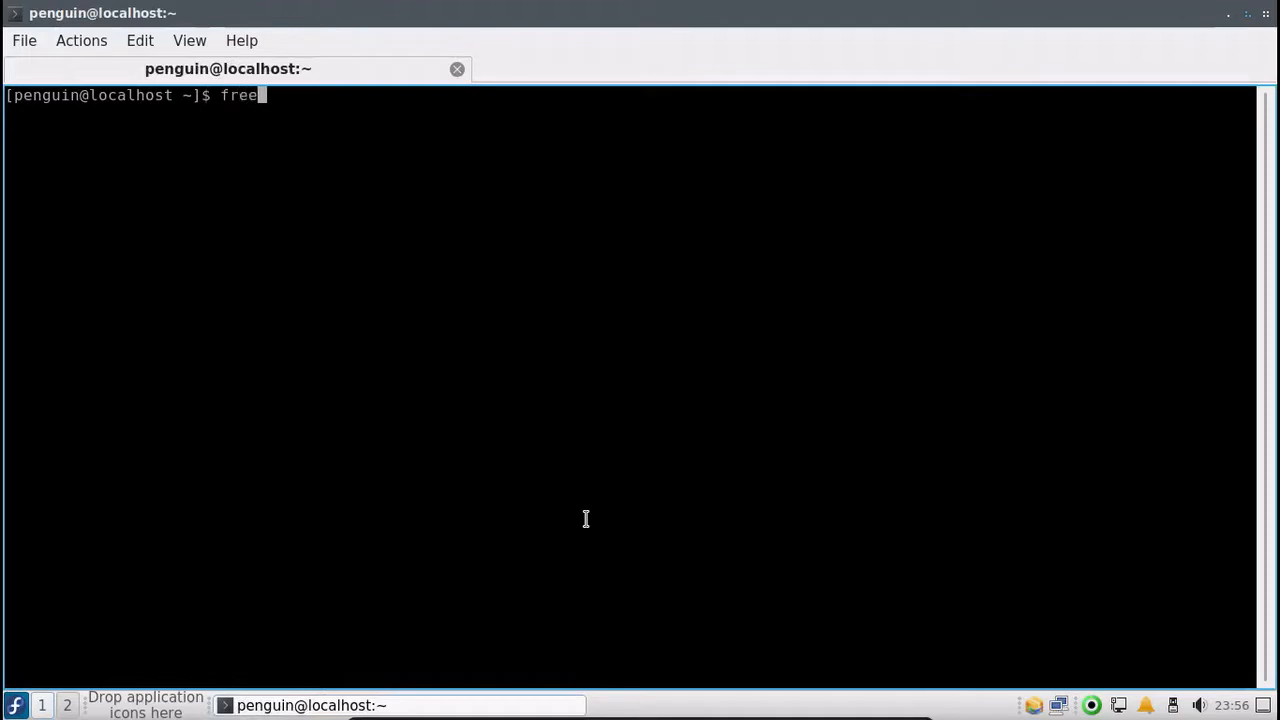
type("-m")
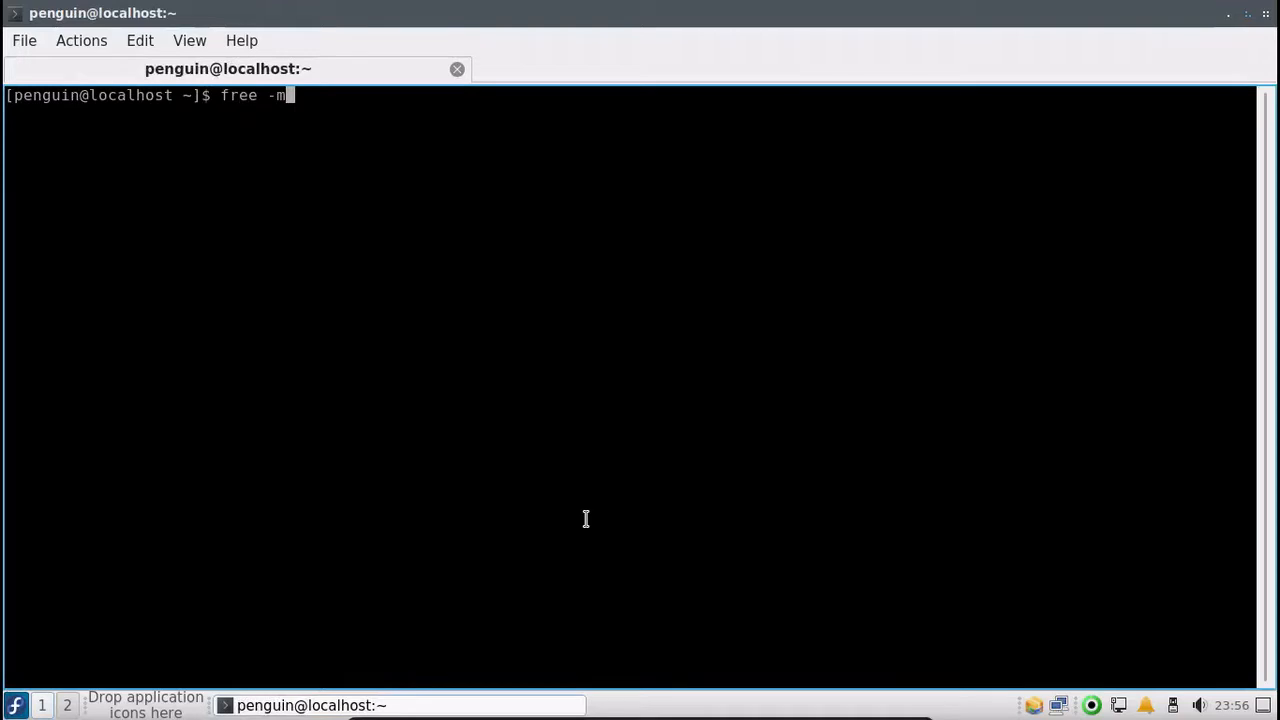
key("Return")
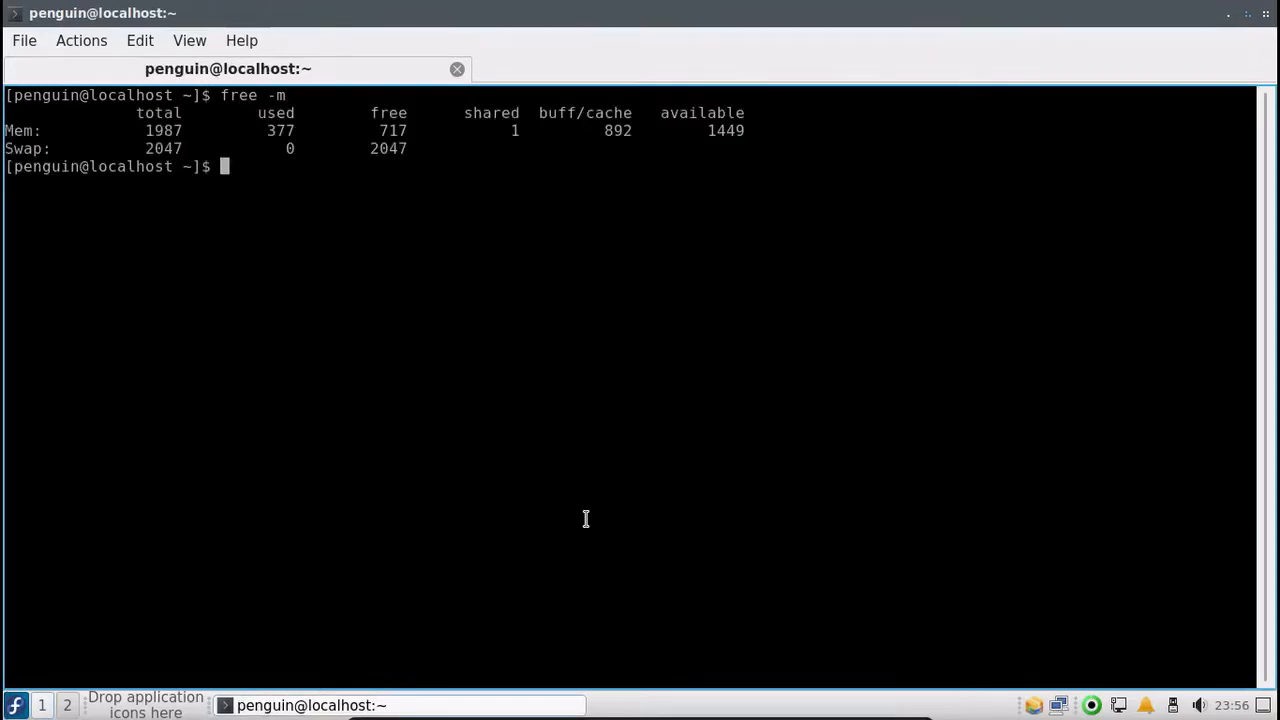
mouse_move(316, 90)
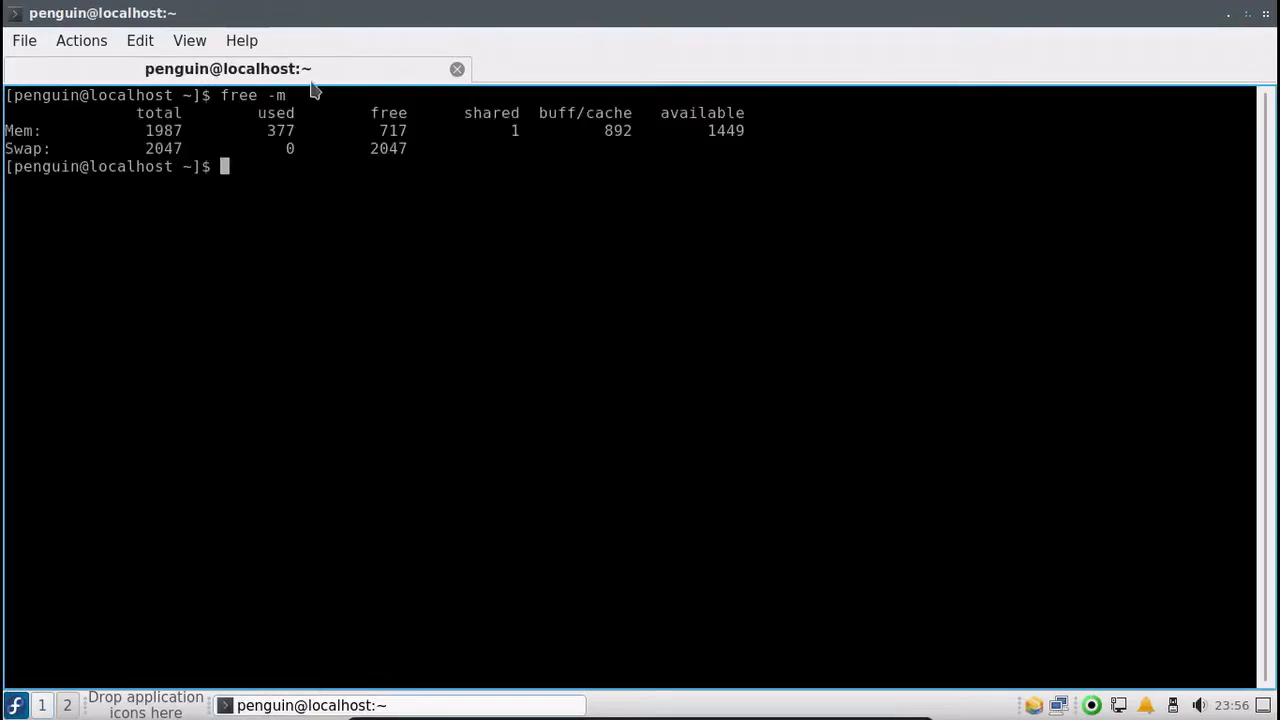
double_click(280, 130)
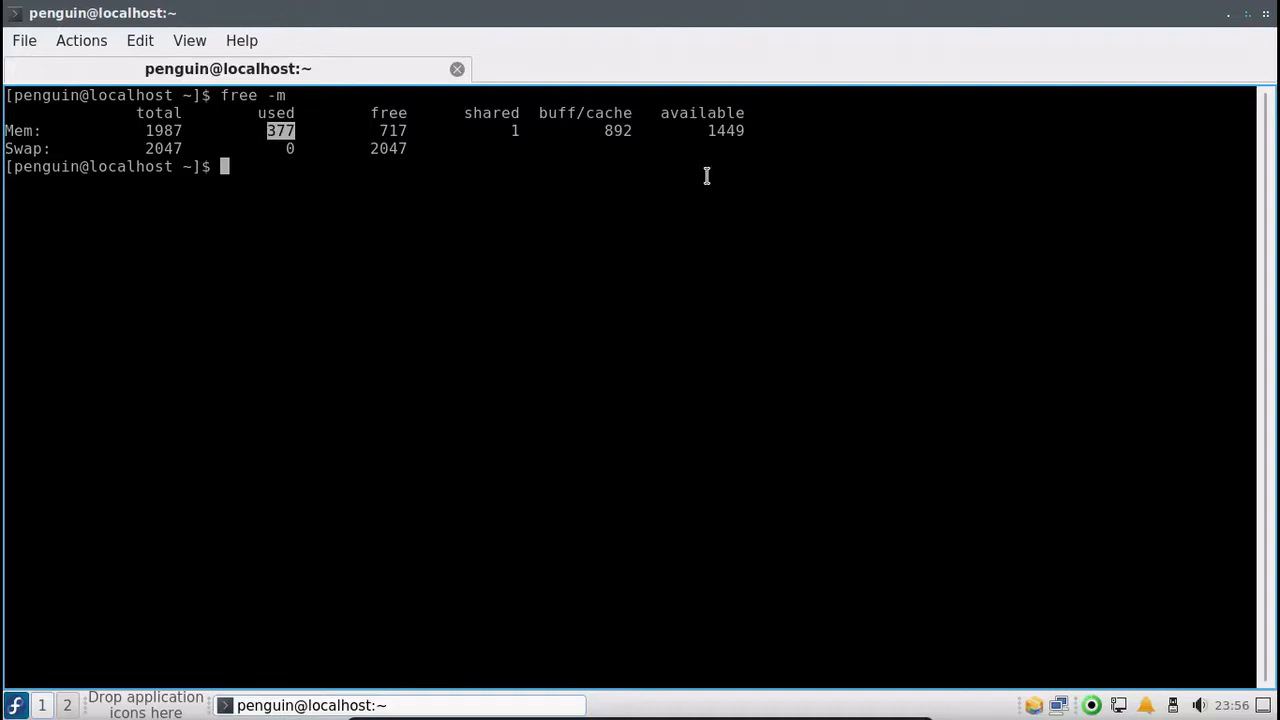
double_click(726, 130)
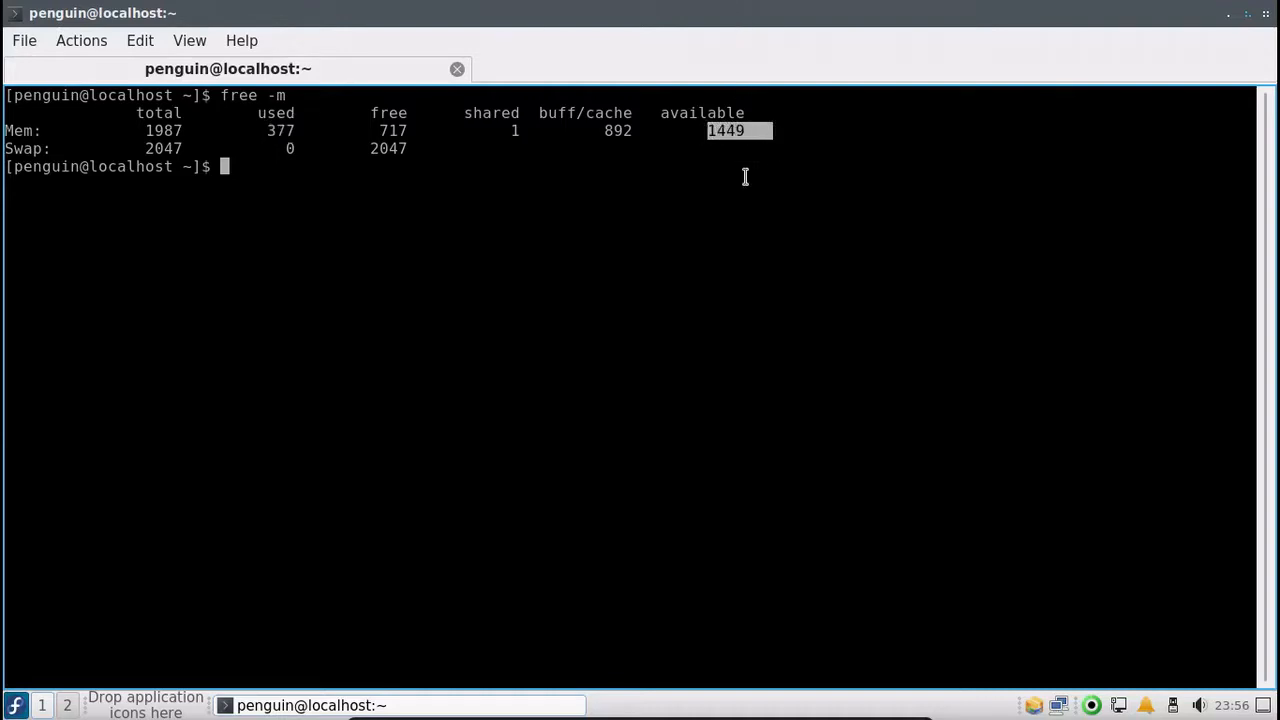
mouse_move(540, 124)
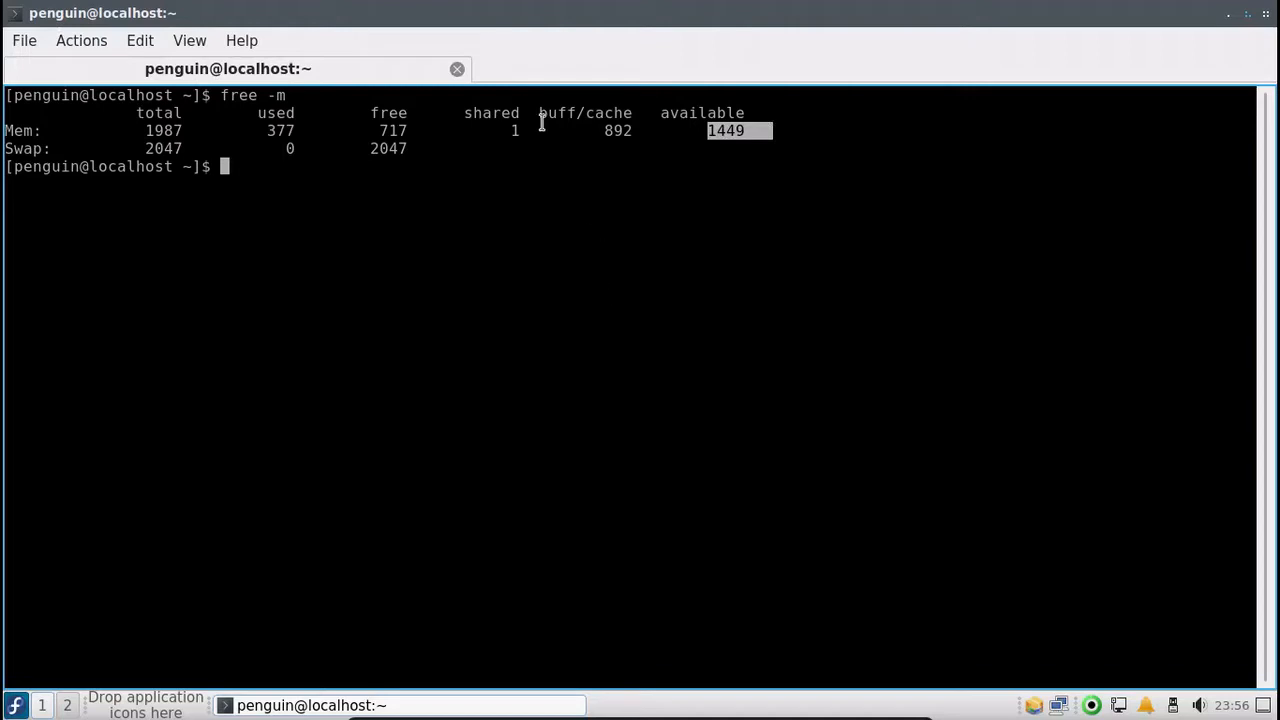
mouse_move(340, 238)
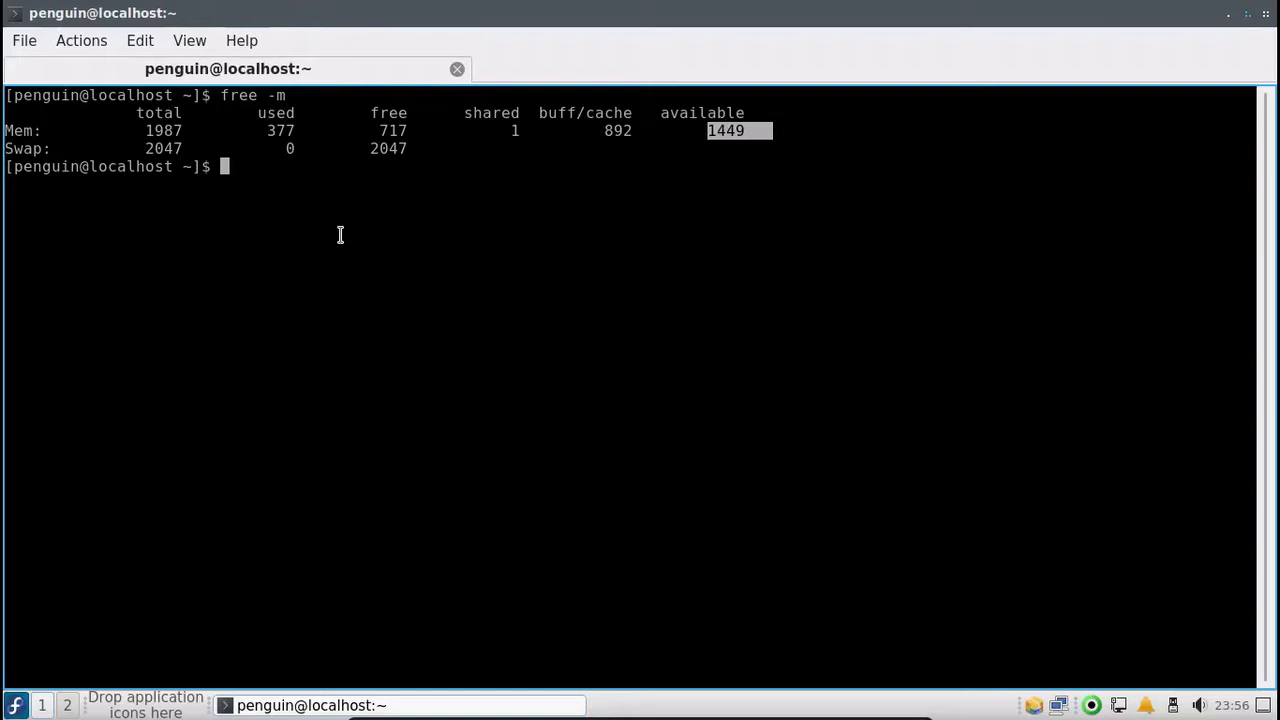
Find 'neofetch' missing, then run 'sudo dnf install neofetch htop' to install both.
type("n")
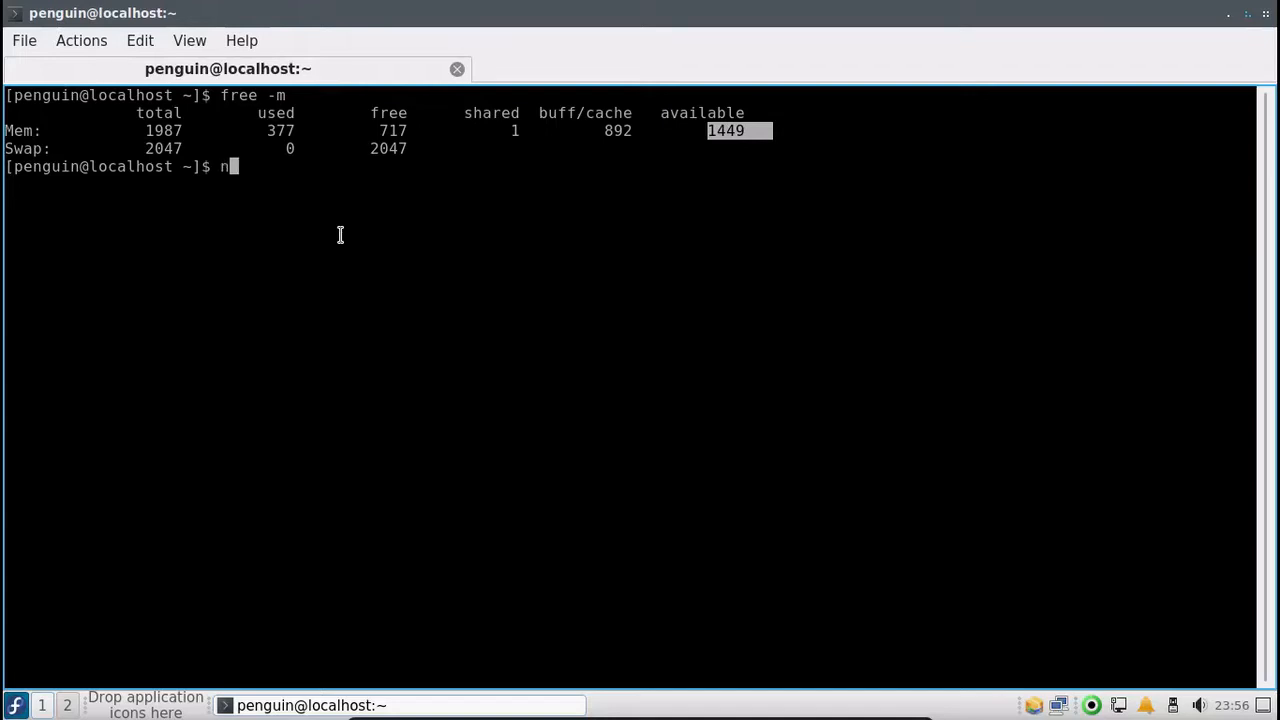
type("eofetch")
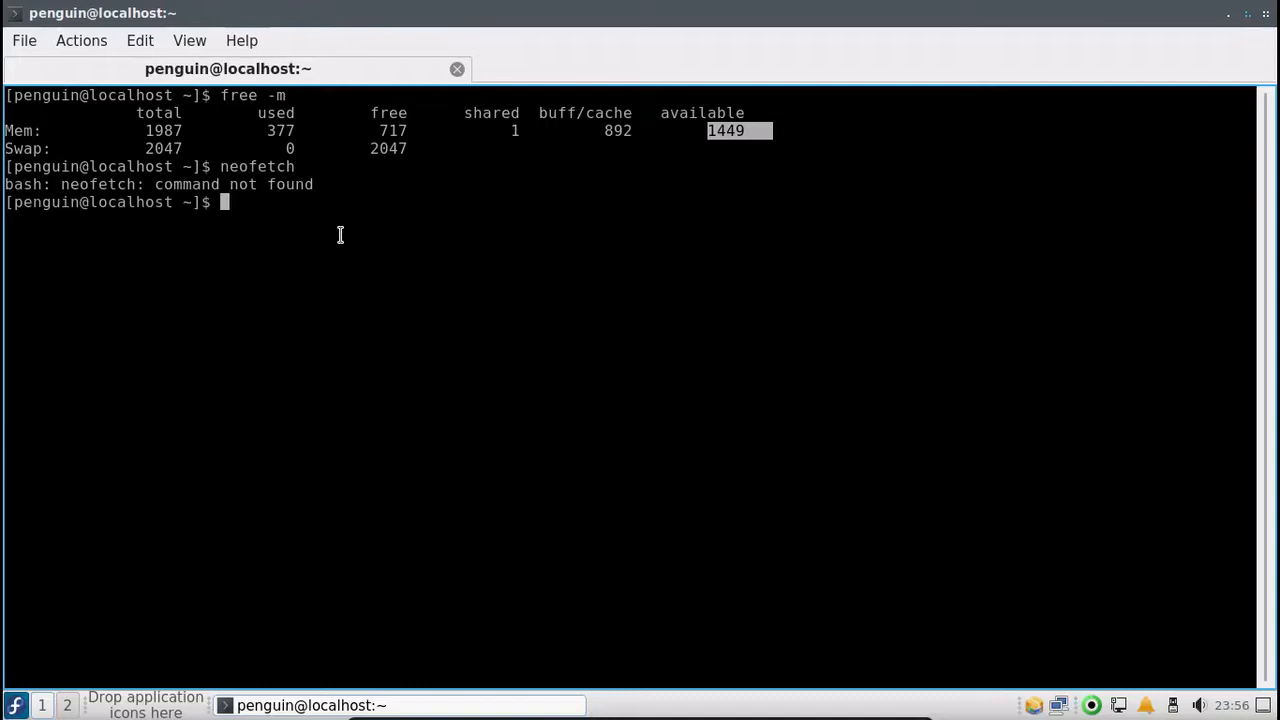
type("sudo dn")
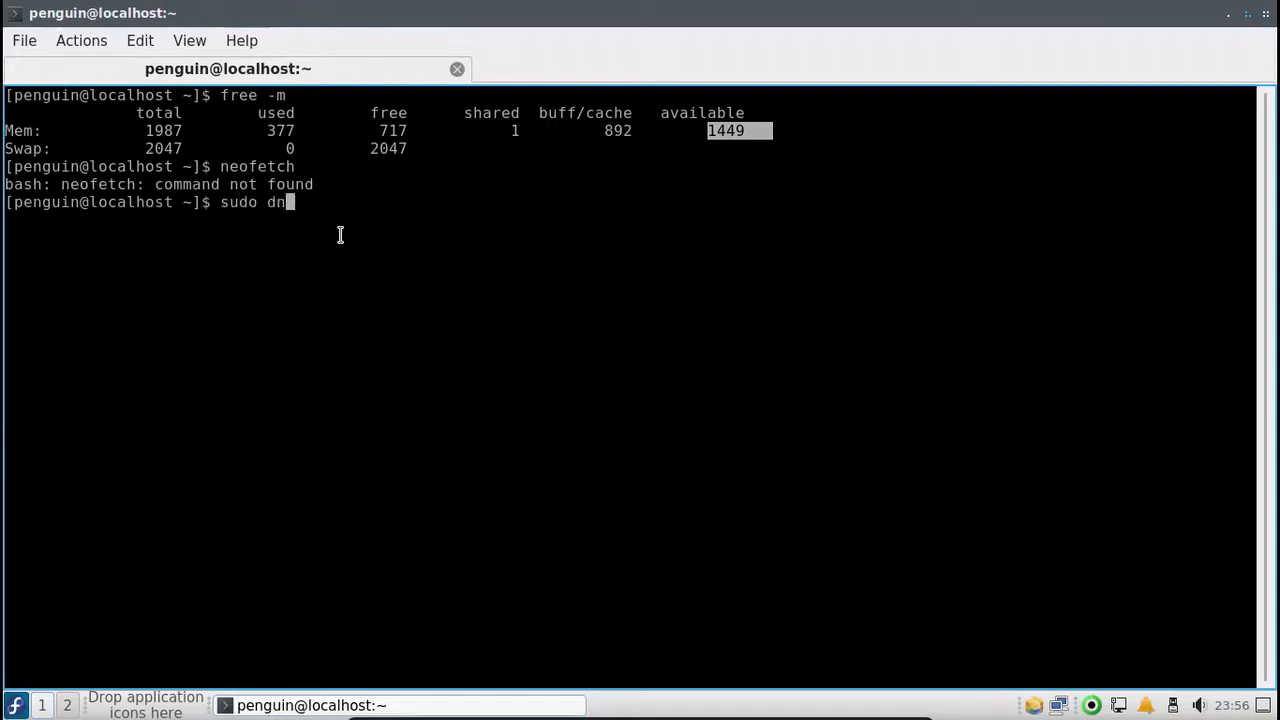
type("f install")
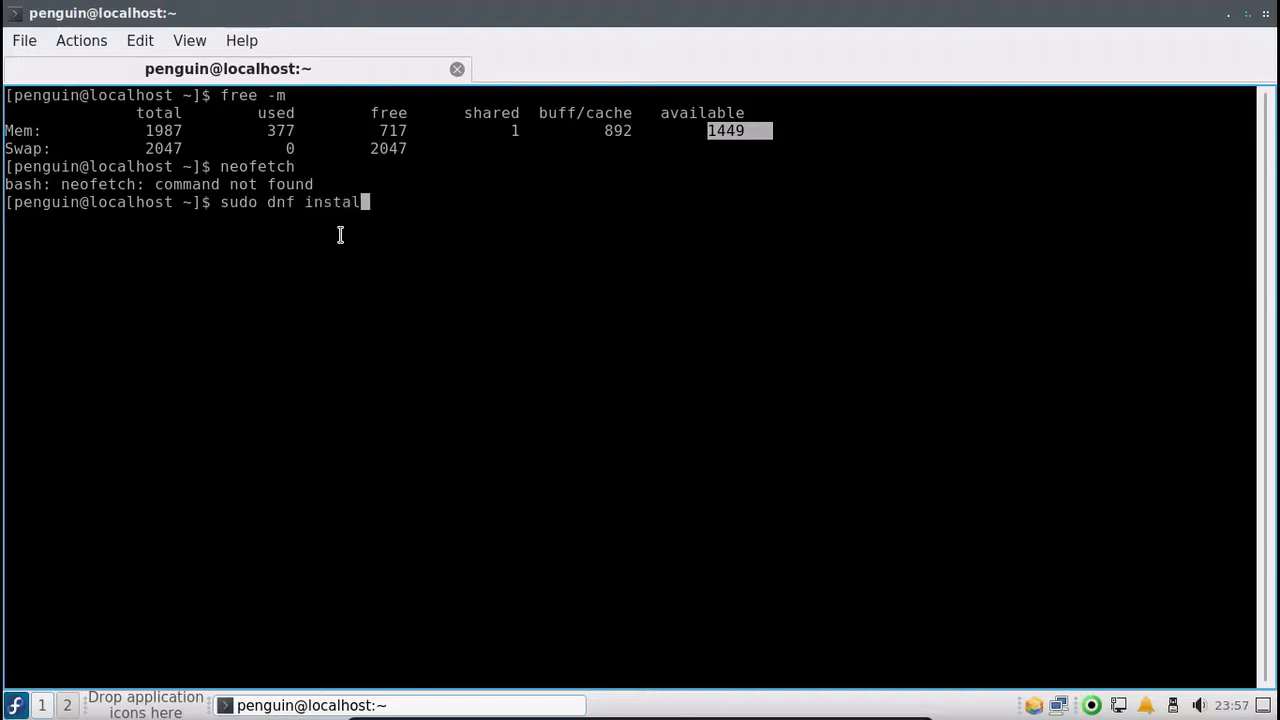
type("neofe")
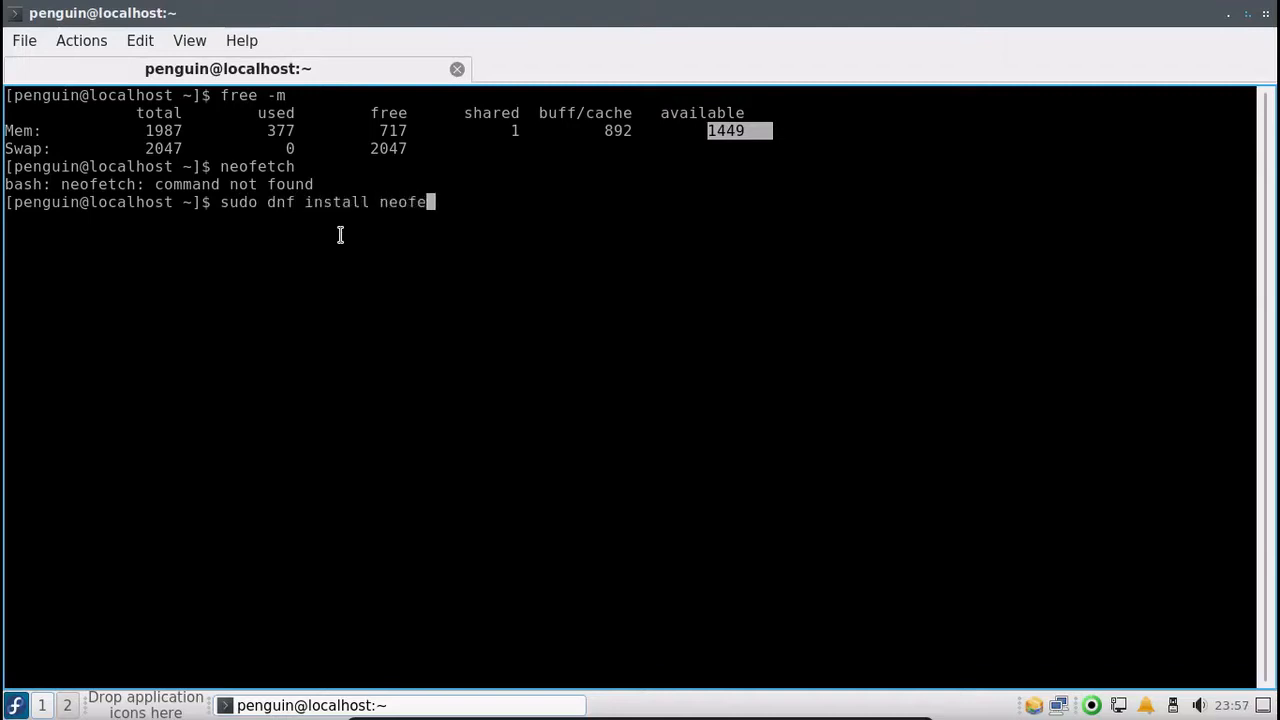
type("tch")
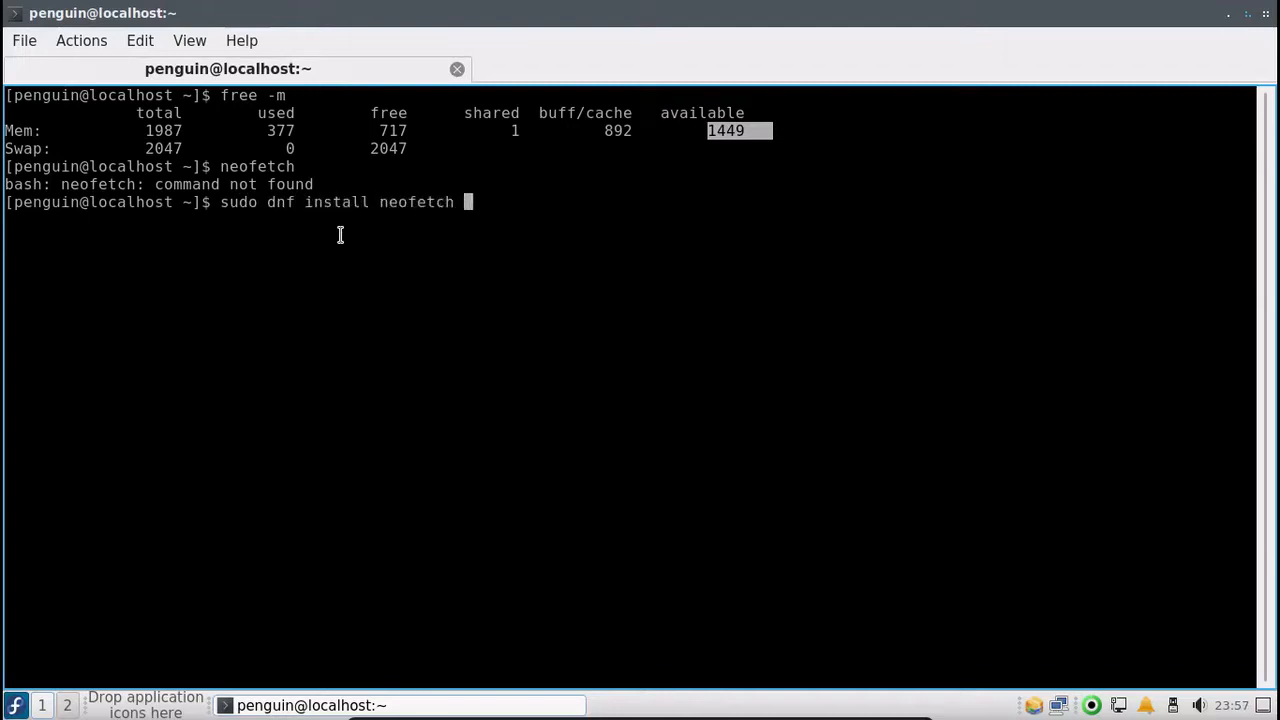
type("htop")
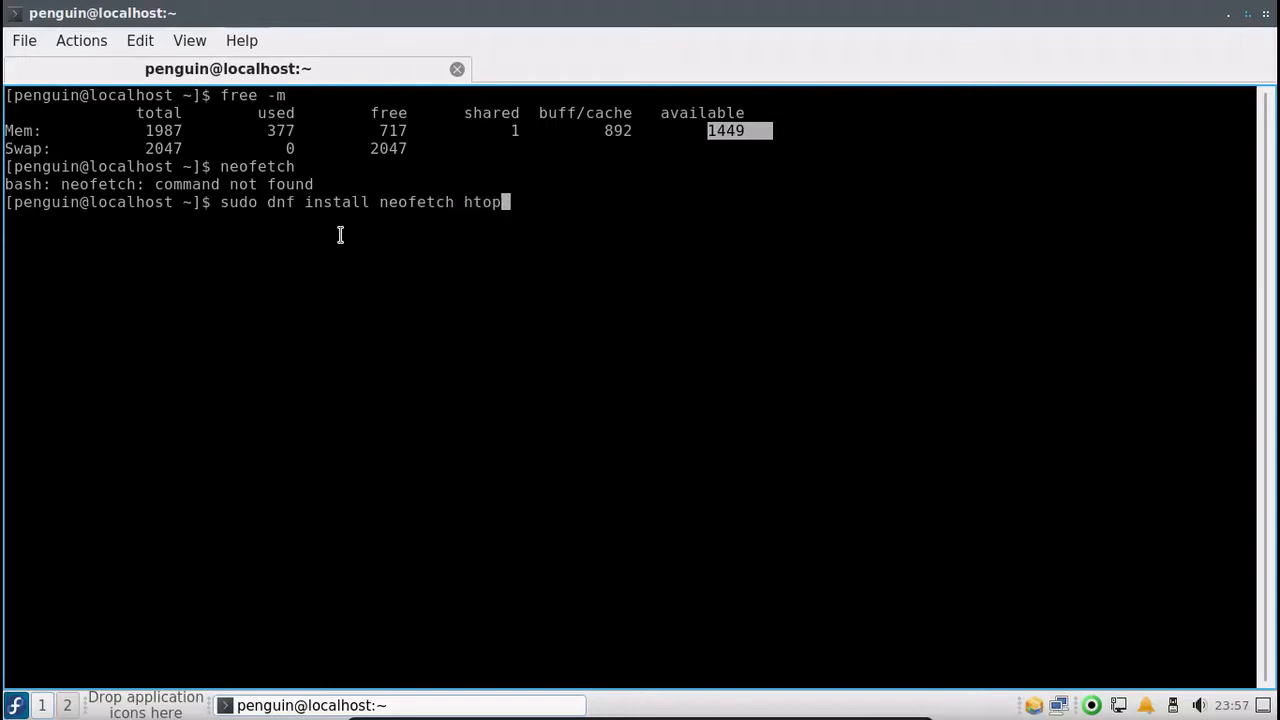
key("Return")
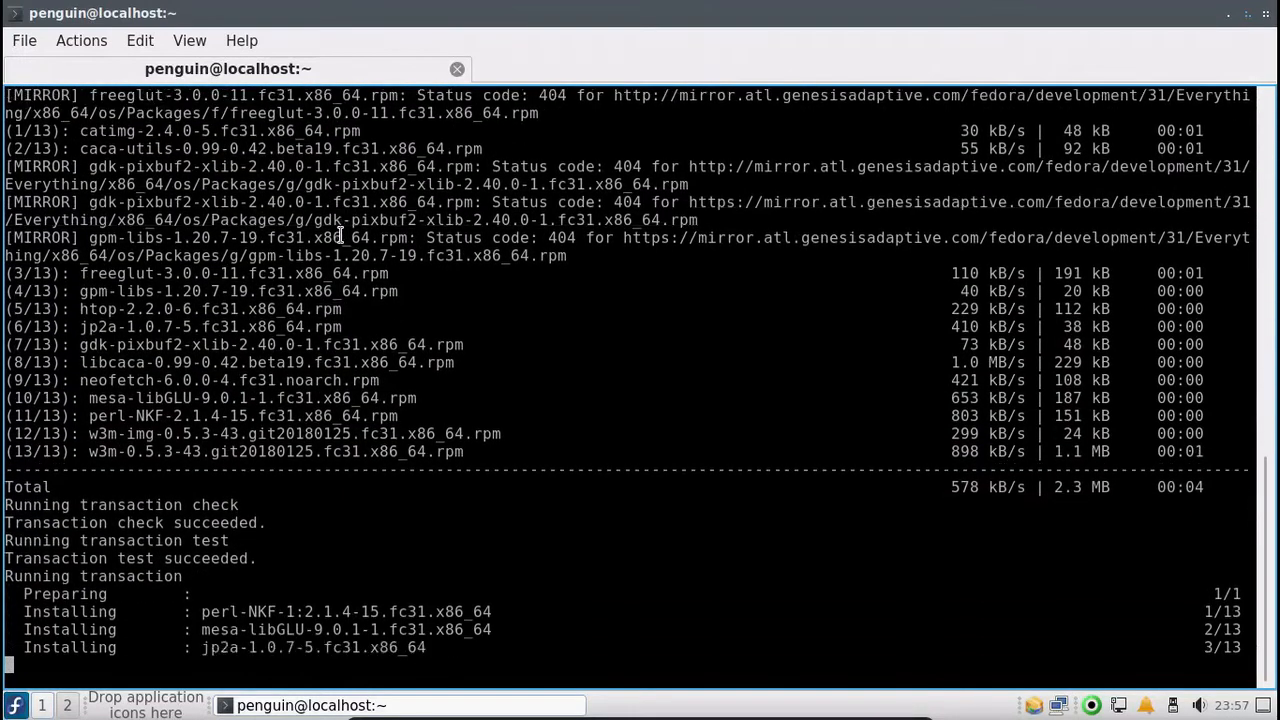
Browse the home folder in PCManFM-Qt, visiting the empty Documents folder and the Public folder.
scroll("down", 3)
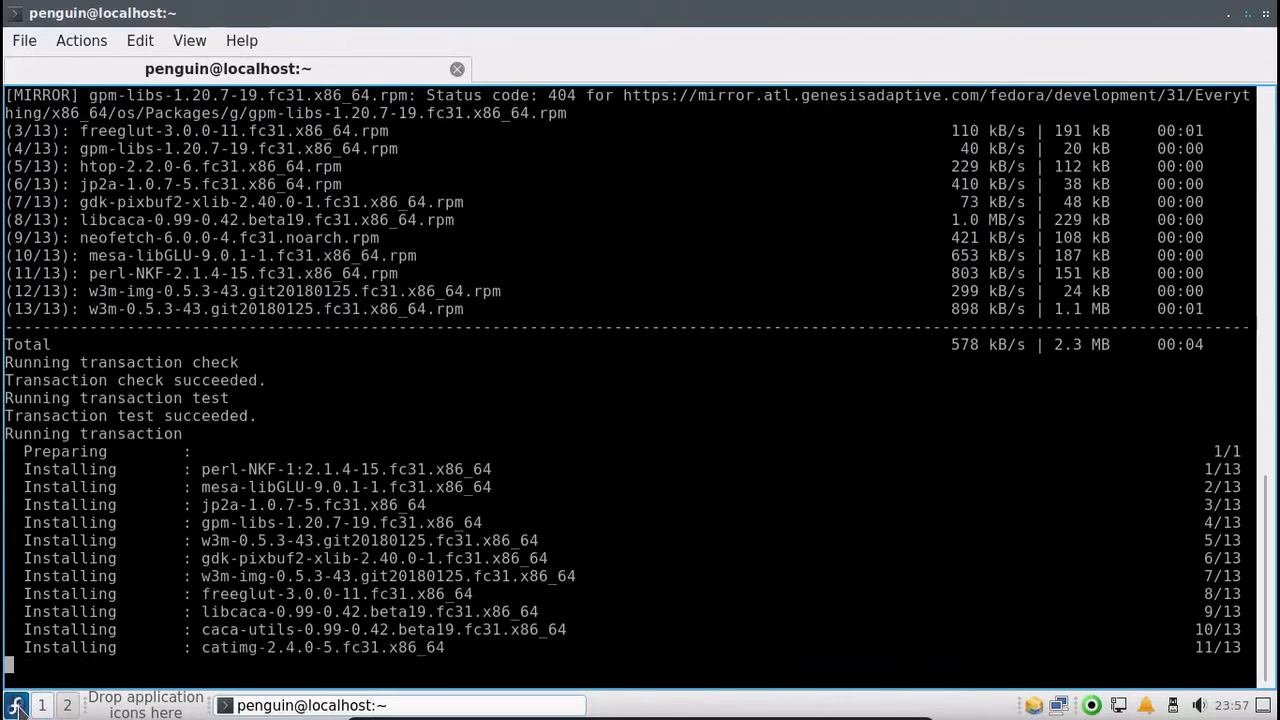
left_click(16, 704)
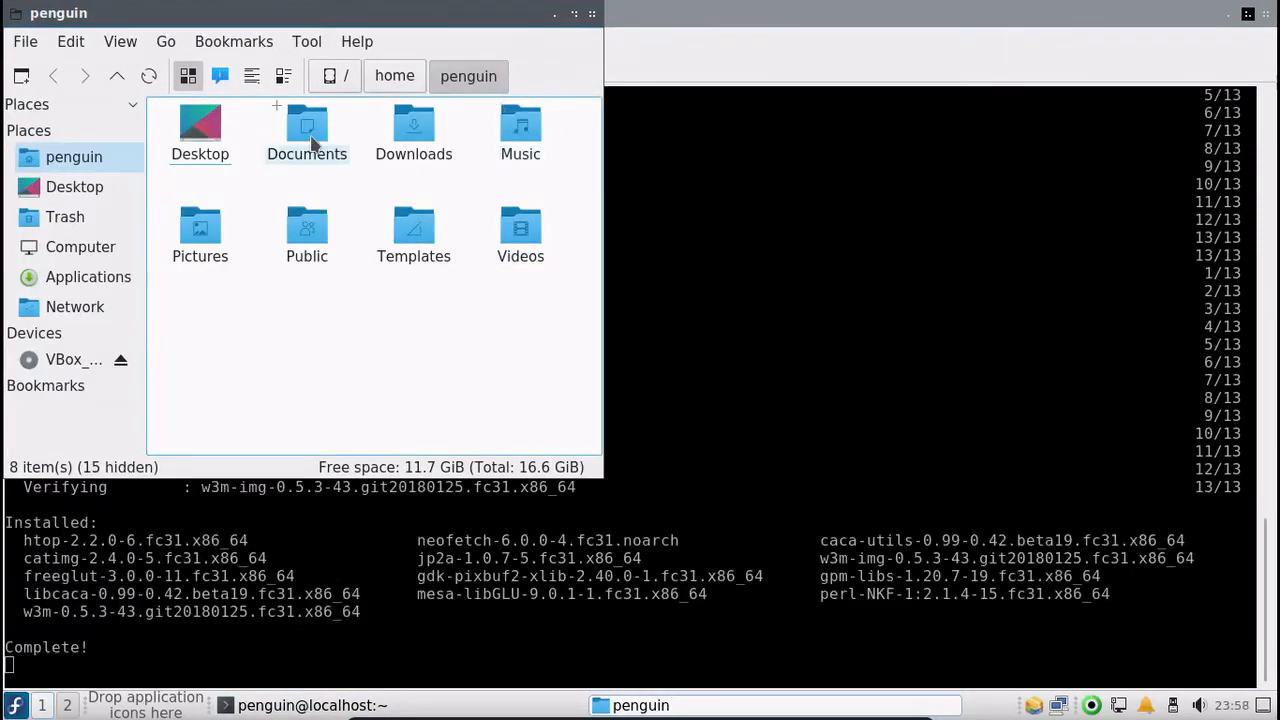
double_click(308, 130)
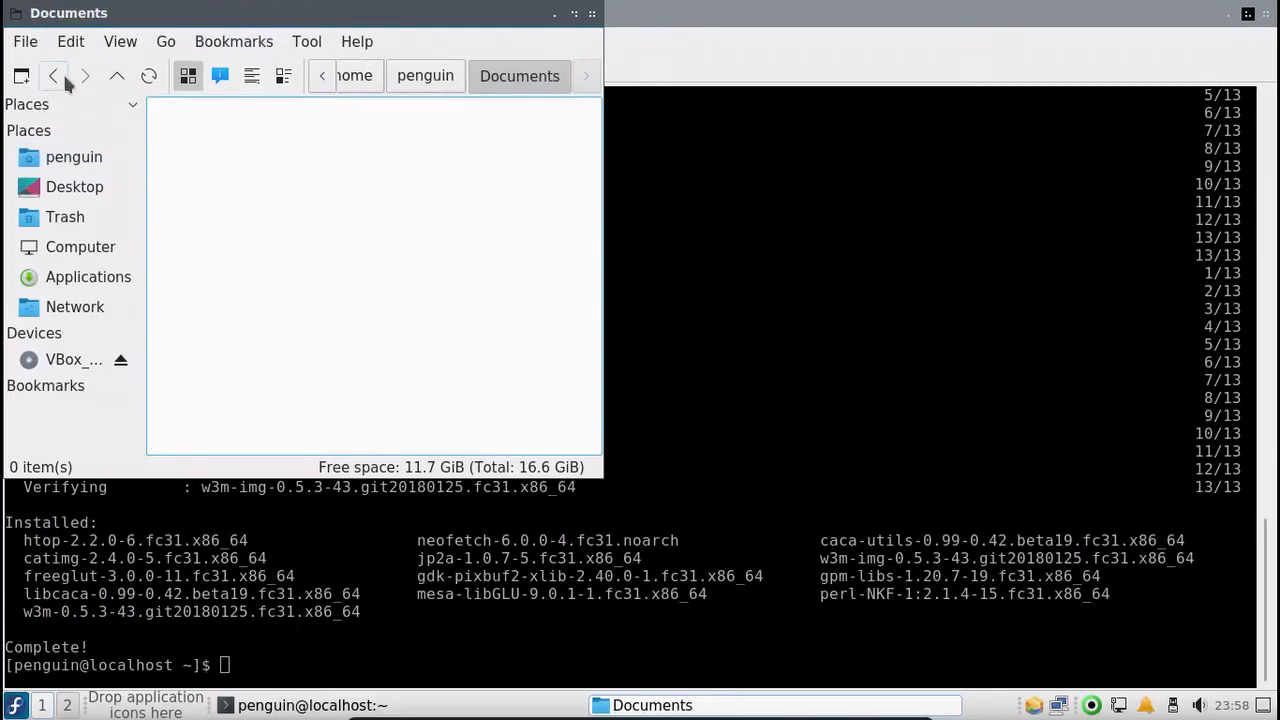
left_click(52, 76)
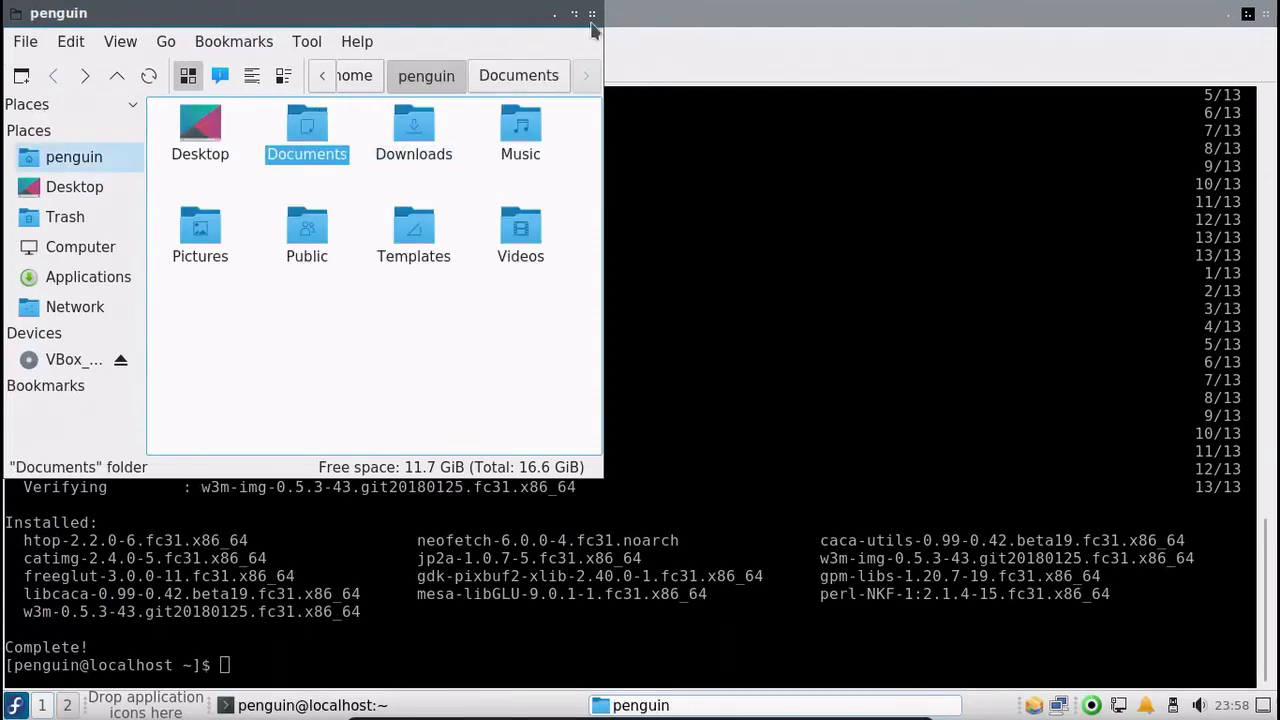
left_click(308, 236)
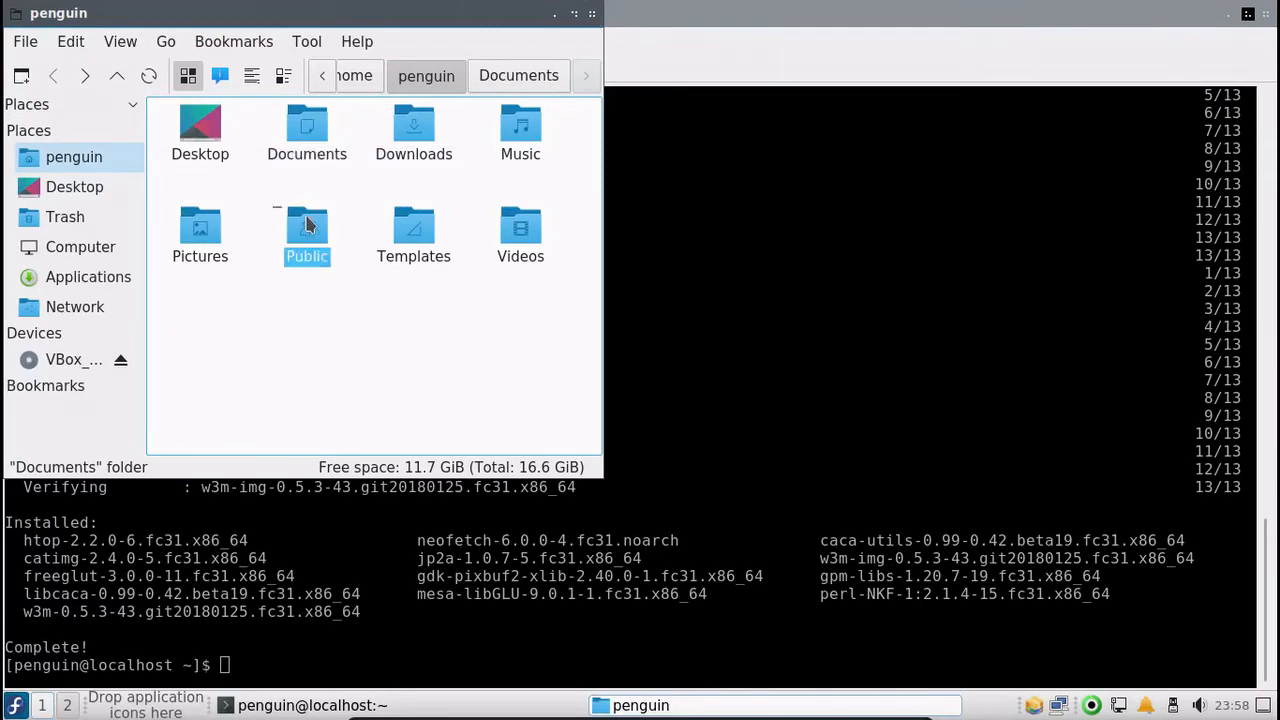
double_click(308, 228)
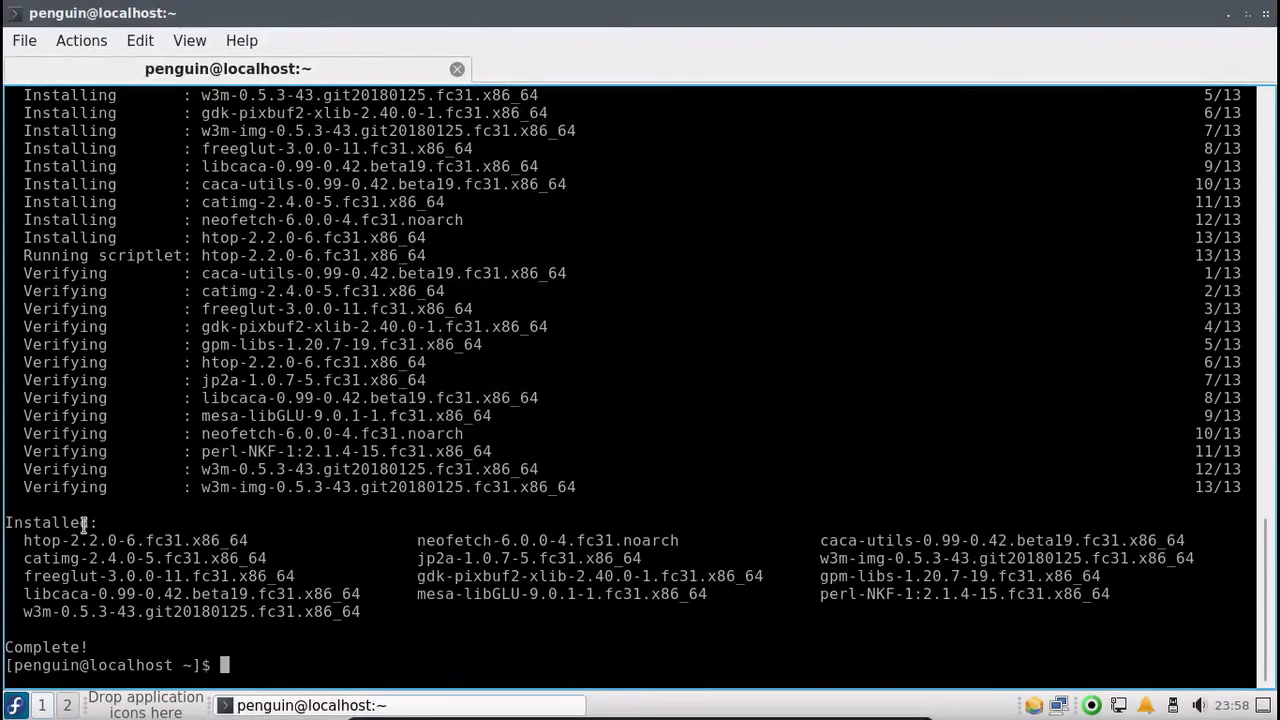
mouse_move(356, 660)
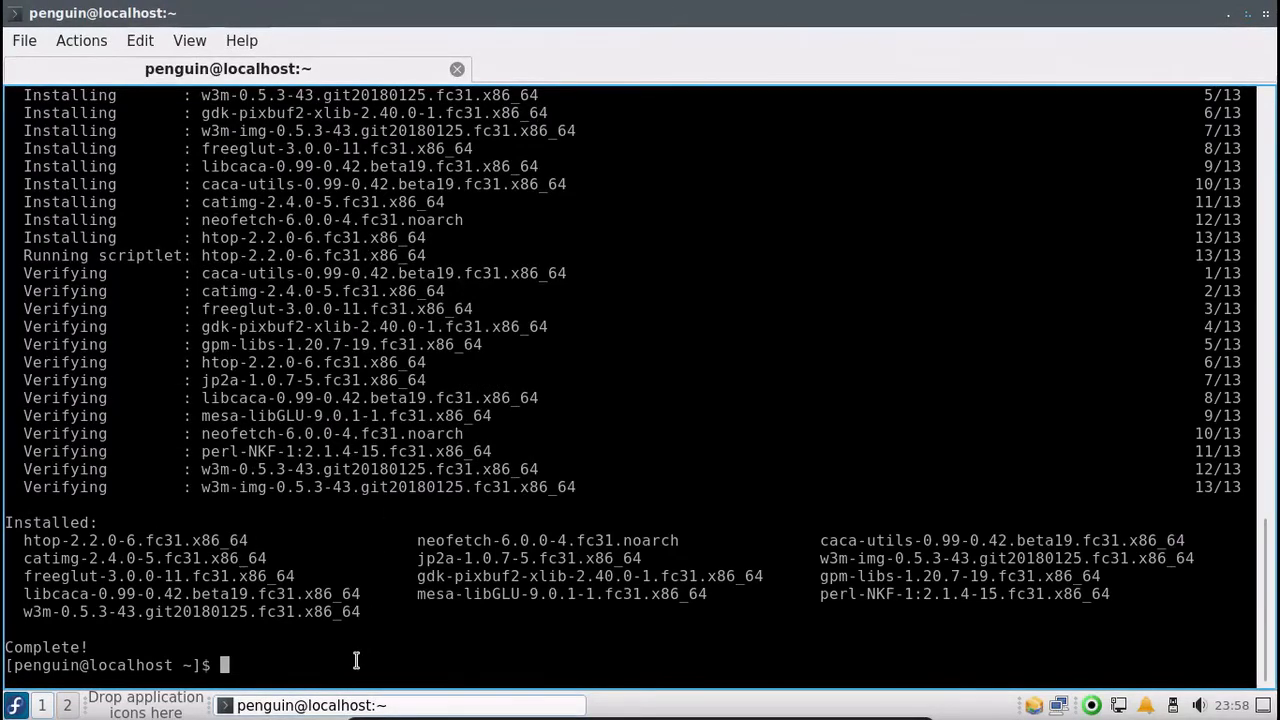
Run neofetch and highlight the kernel version and the Openbox window manager name.
type("neofetch")
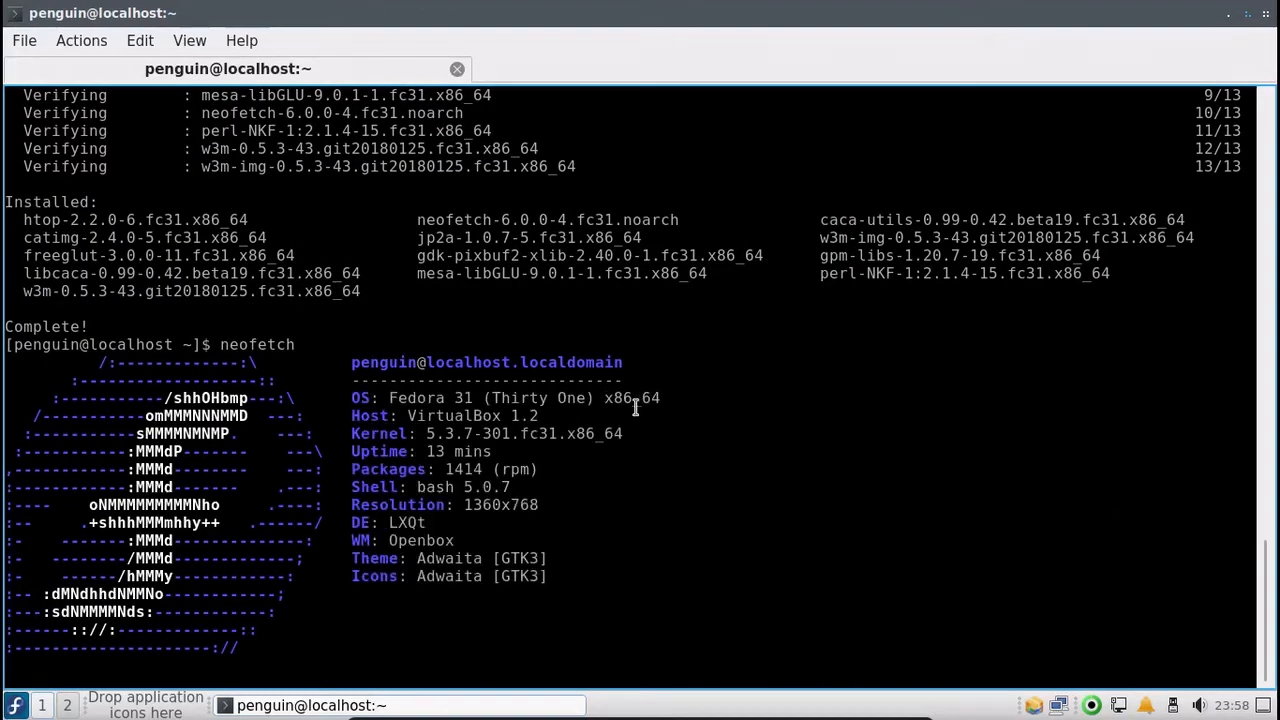
key("Return")
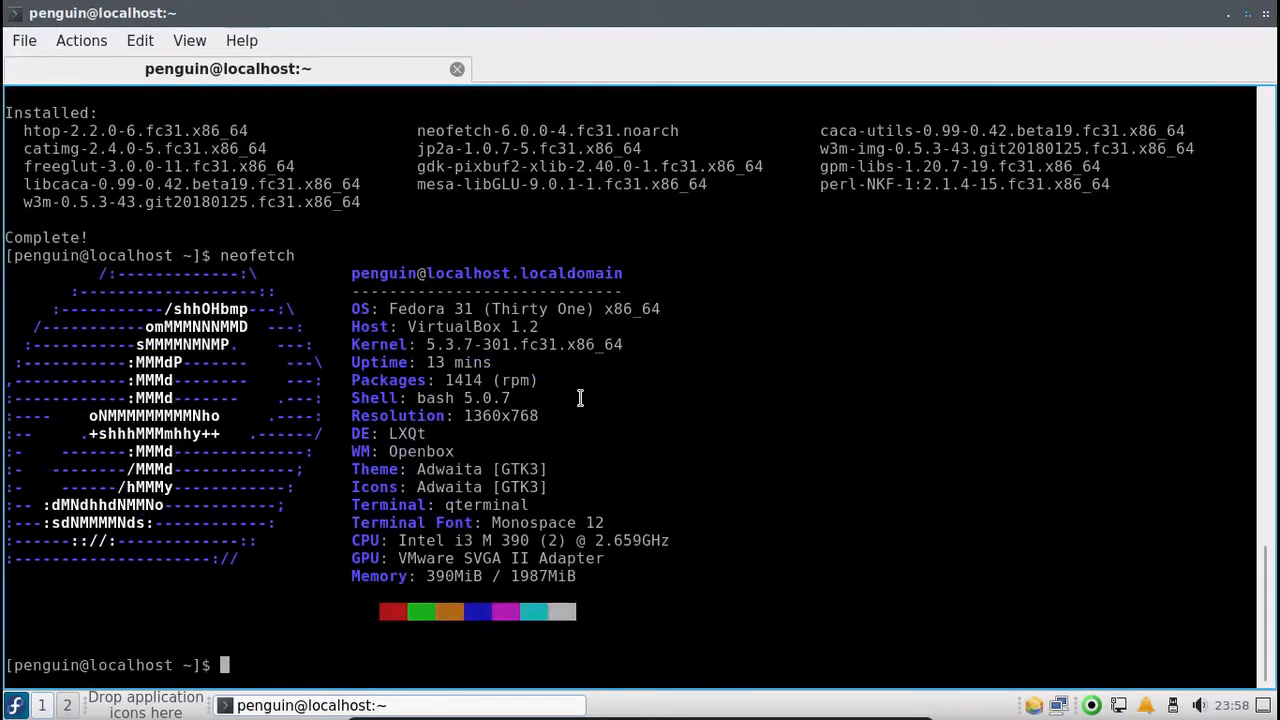
mouse_move(428, 344)
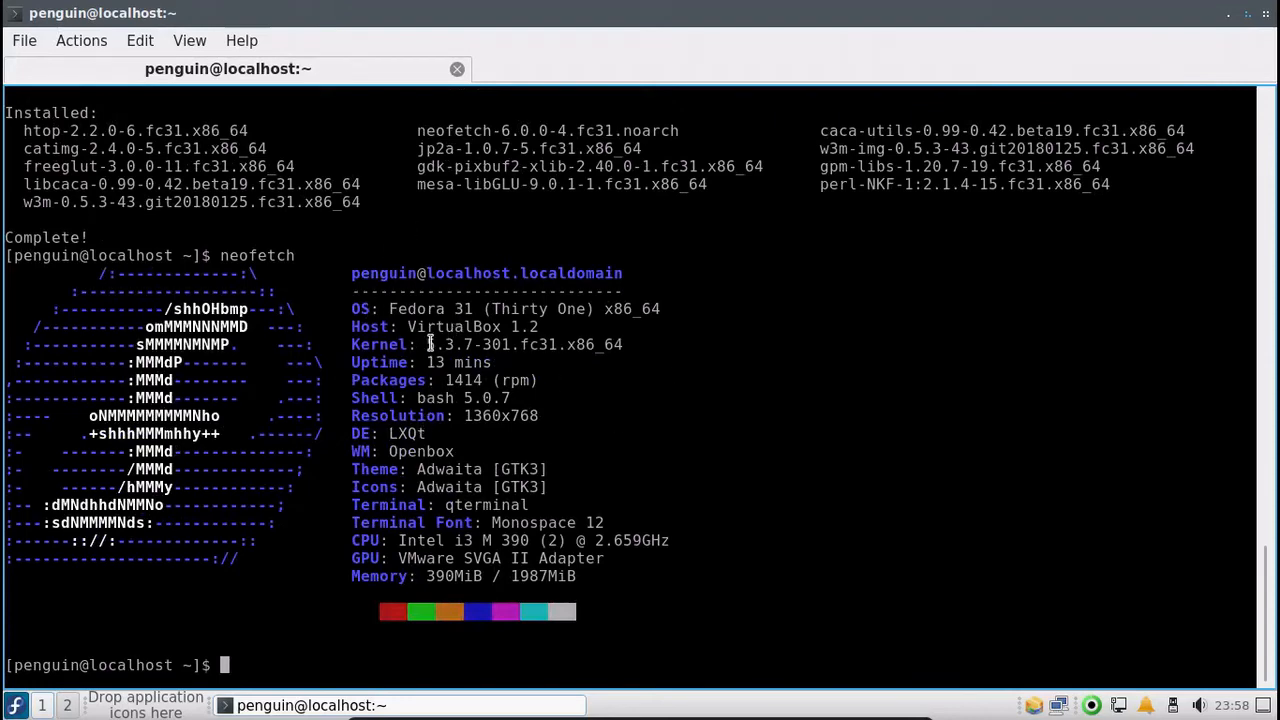
double_click(448, 344)
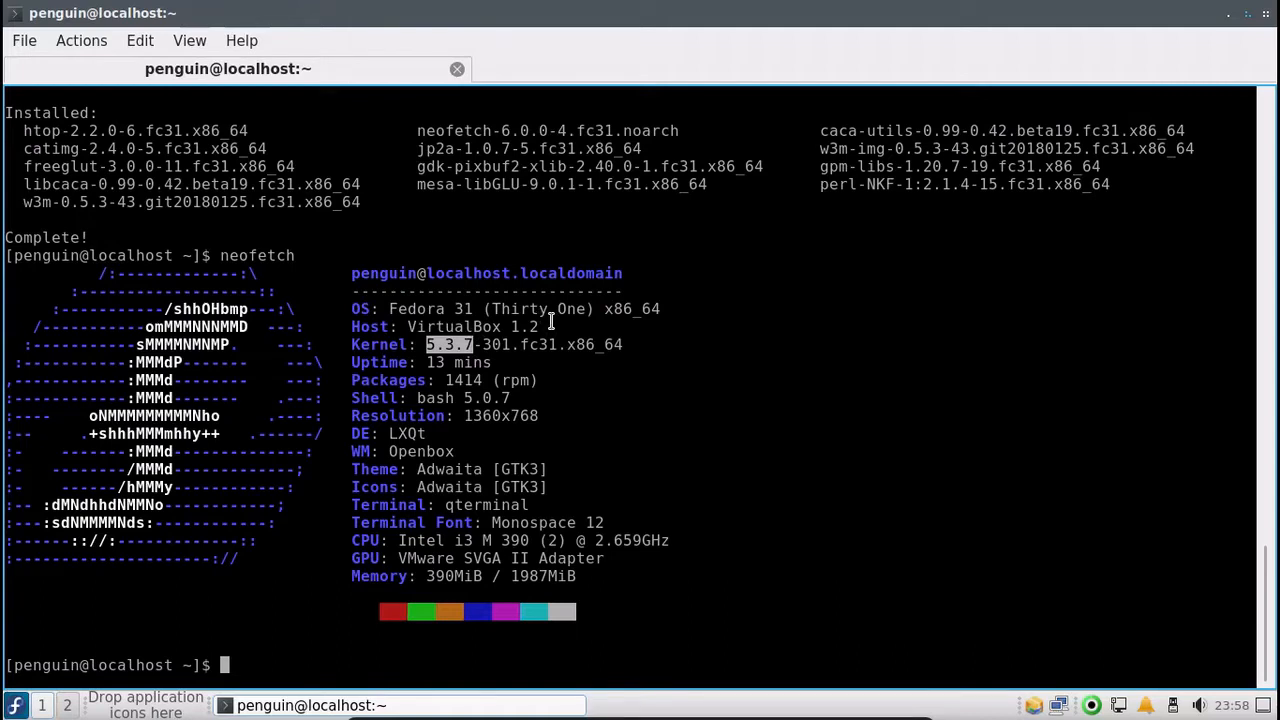
mouse_move(564, 308)
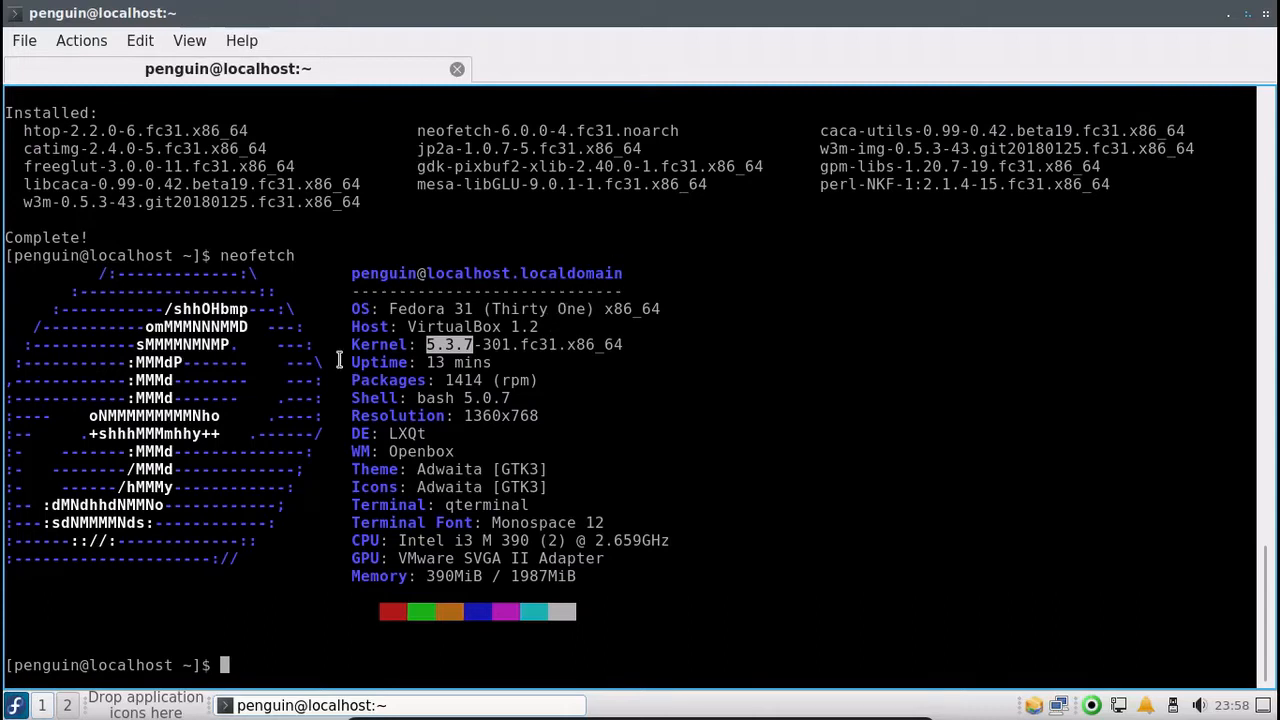
mouse_move(422, 468)
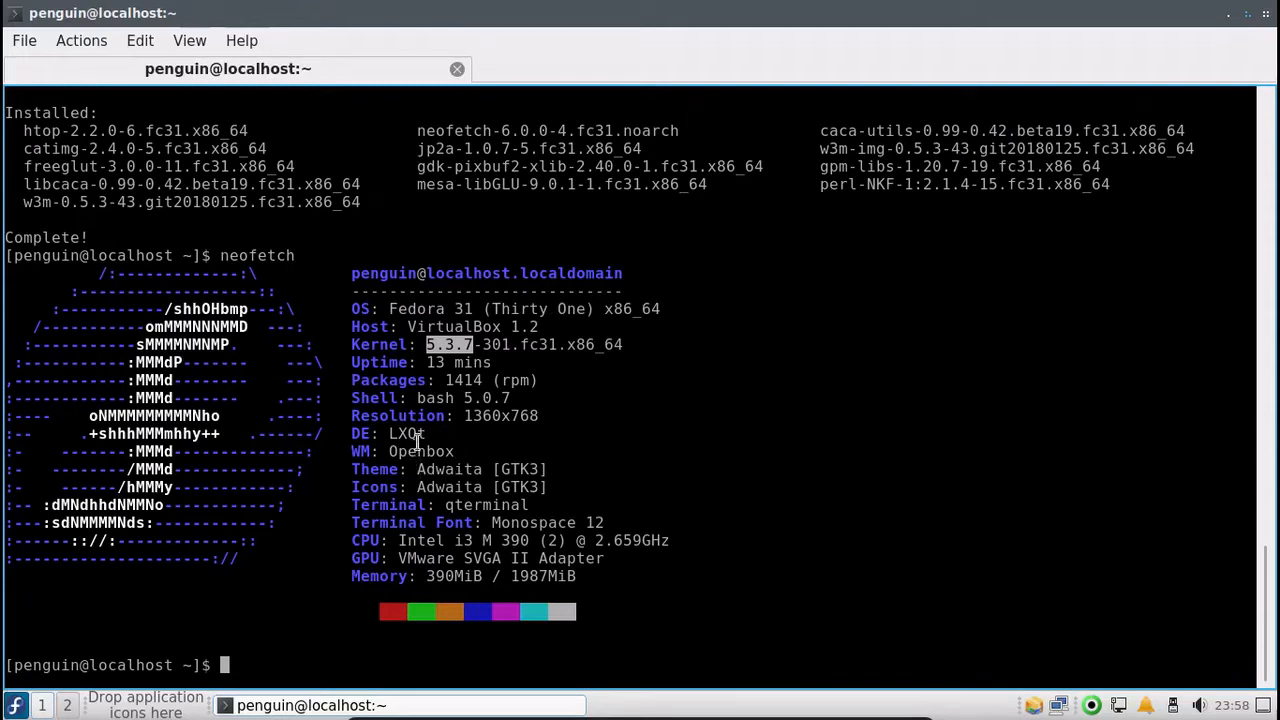
mouse_move(384, 328)
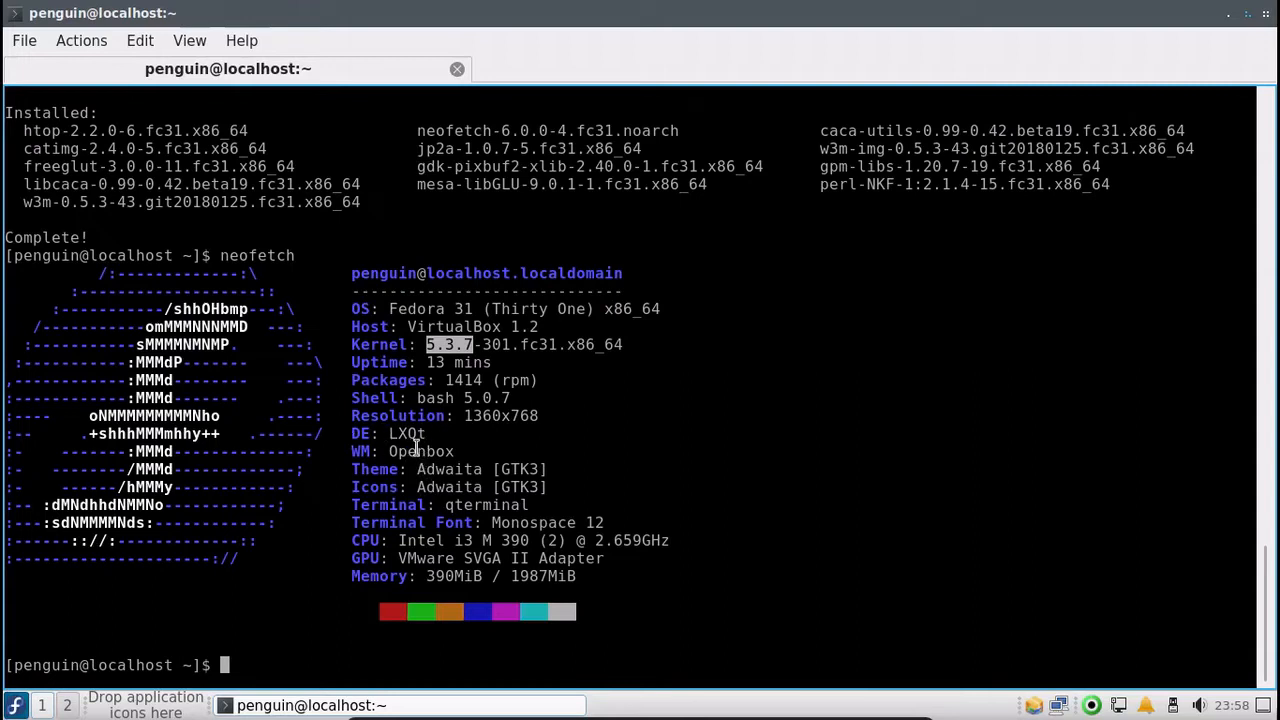
double_click(408, 452)
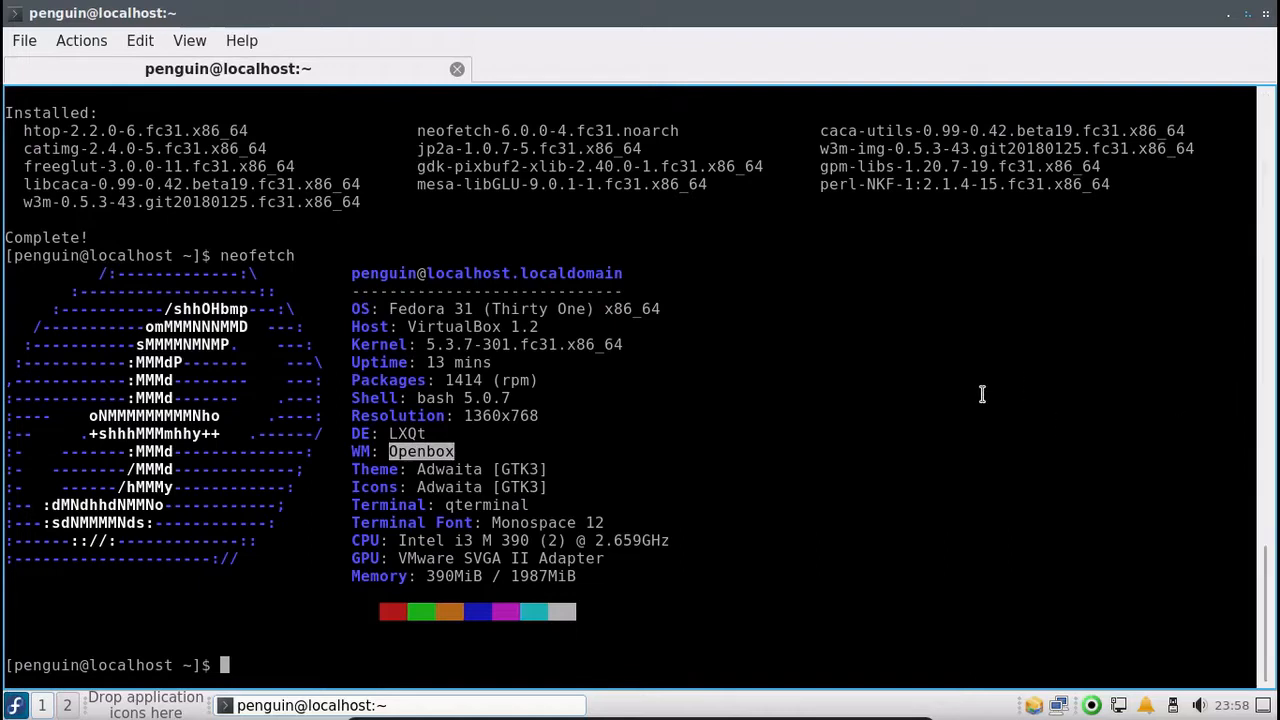
mouse_move(586, 540)
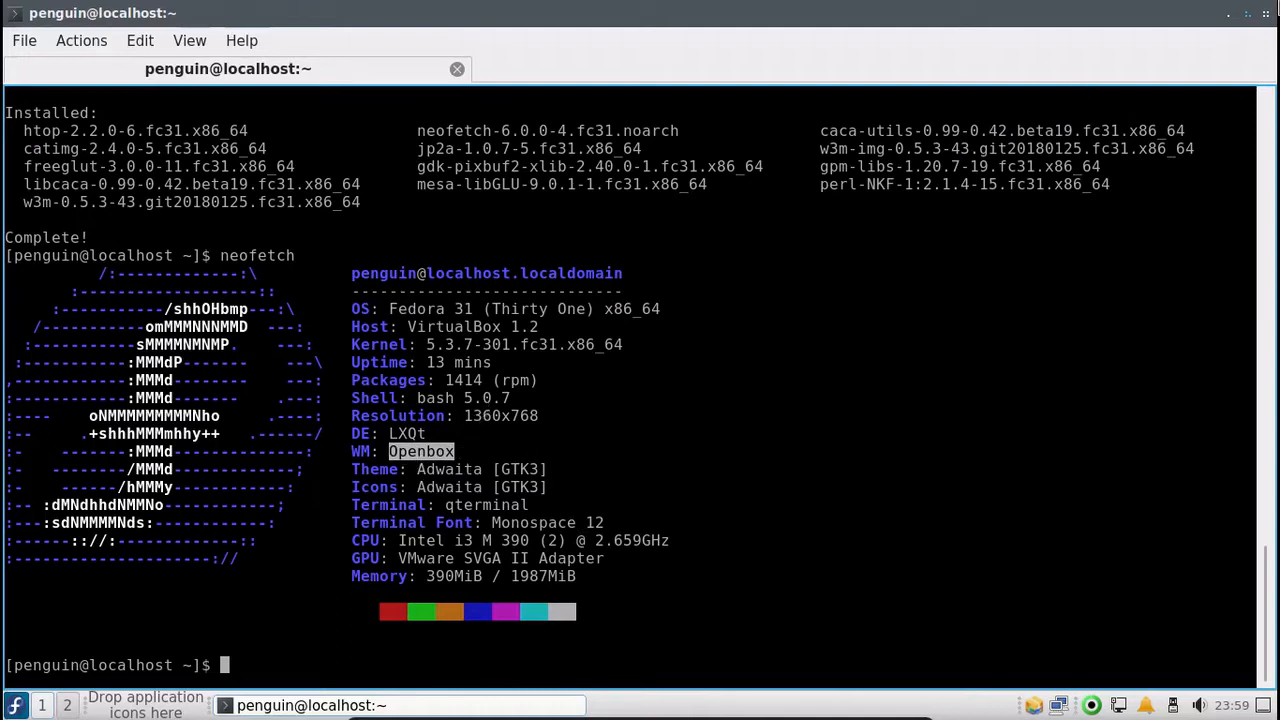
mouse_move(442, 424)
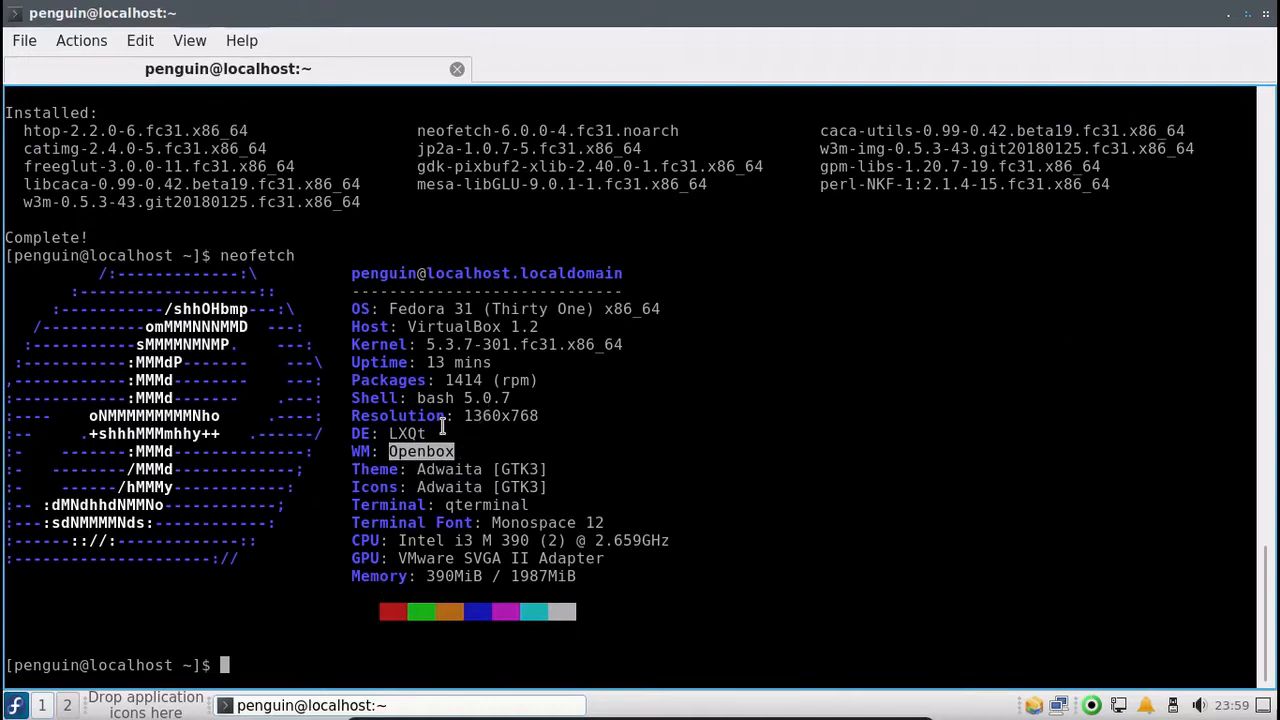
mouse_move(424, 470)
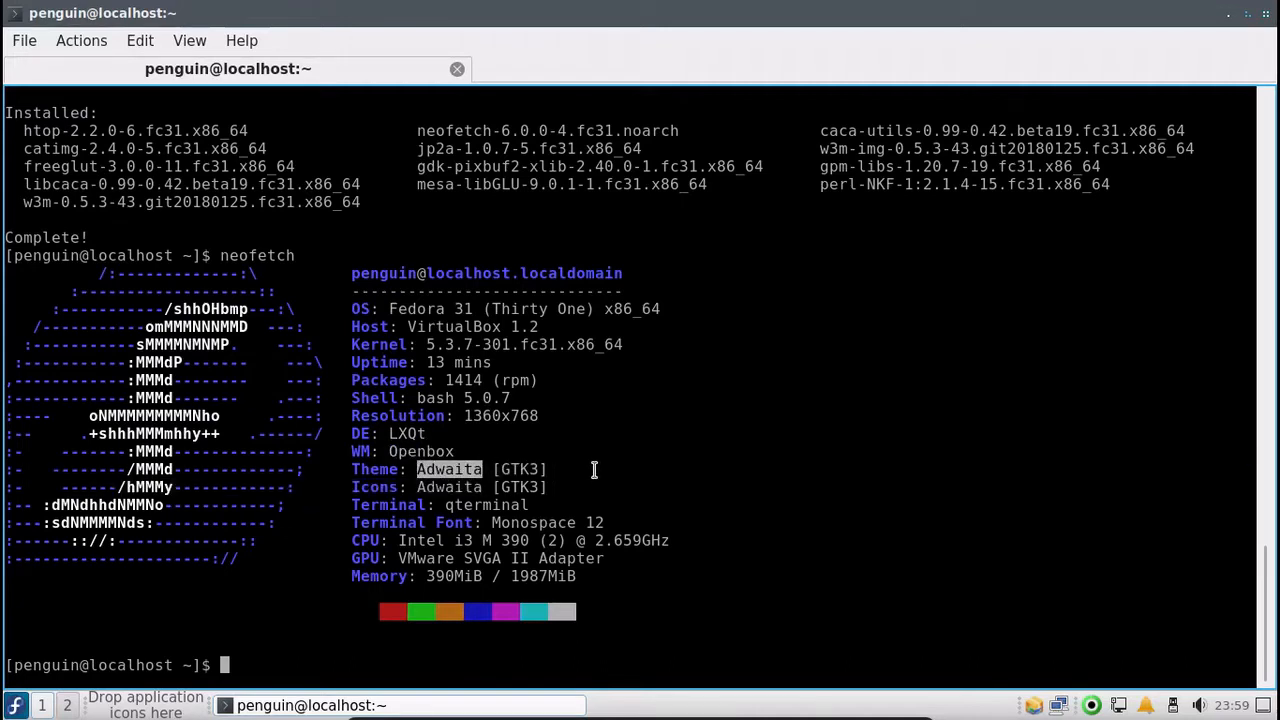
mouse_move(584, 470)
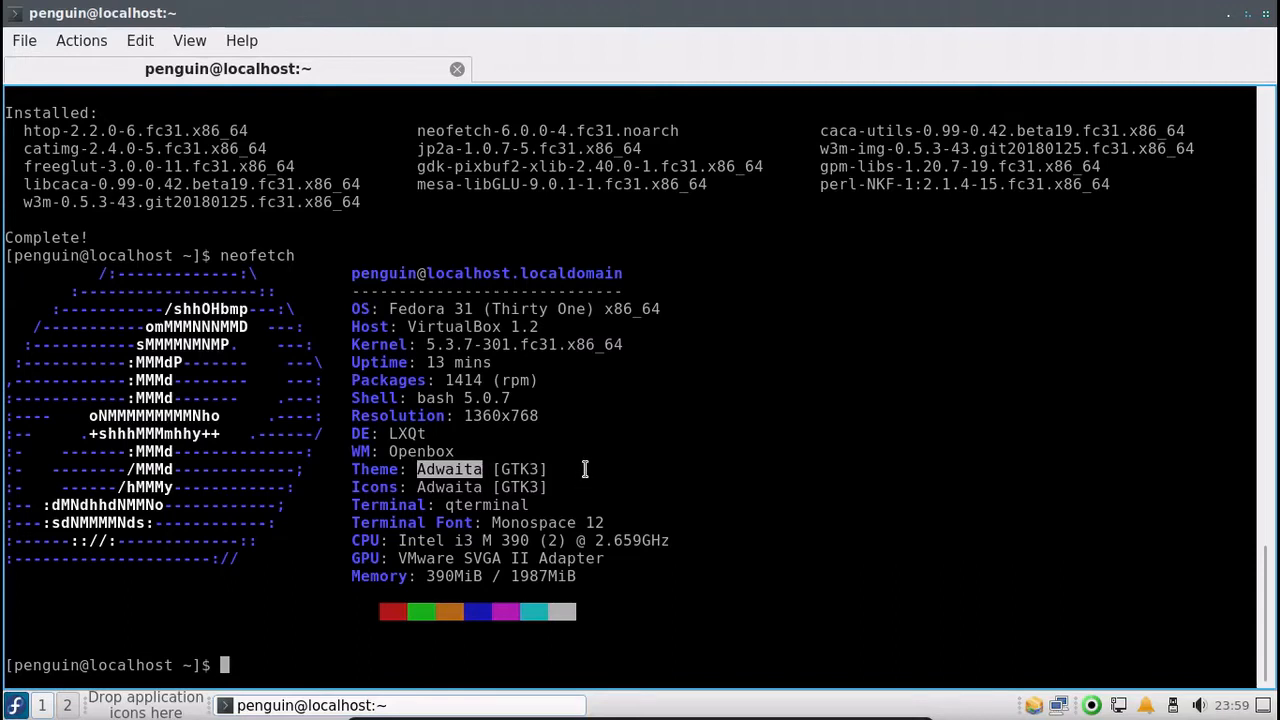
mouse_move(540, 396)
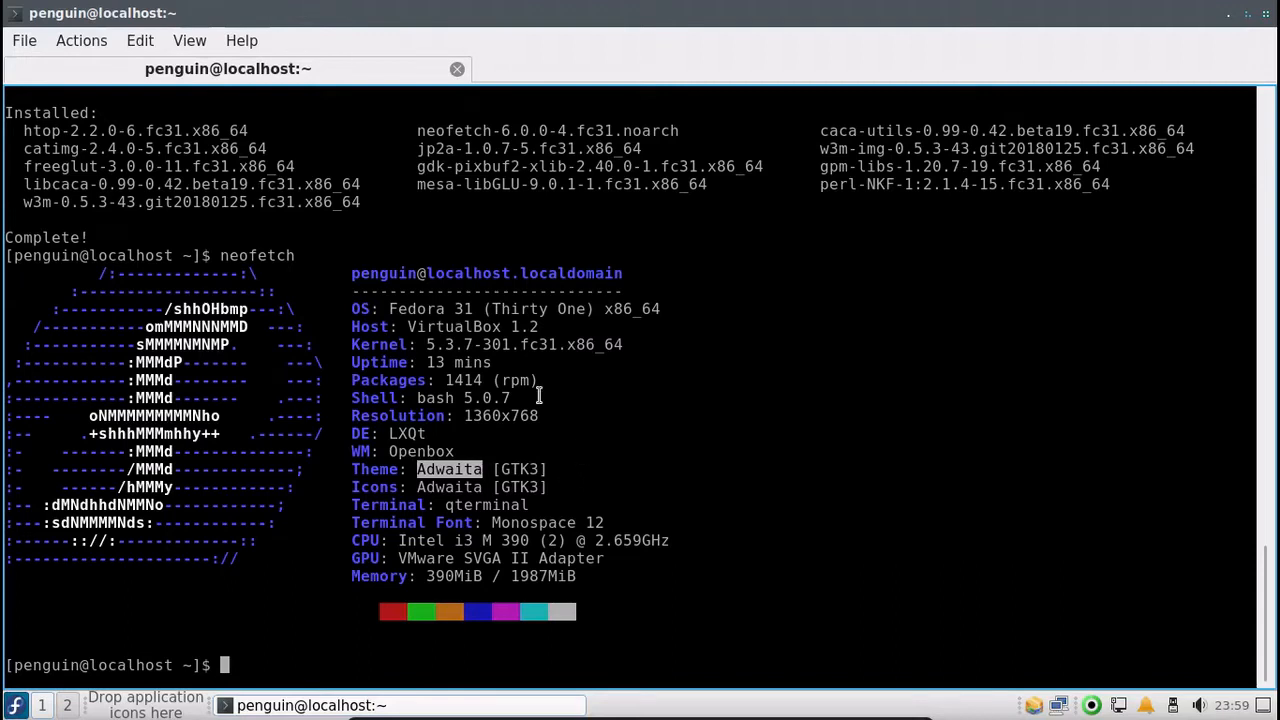
mouse_move(612, 564)
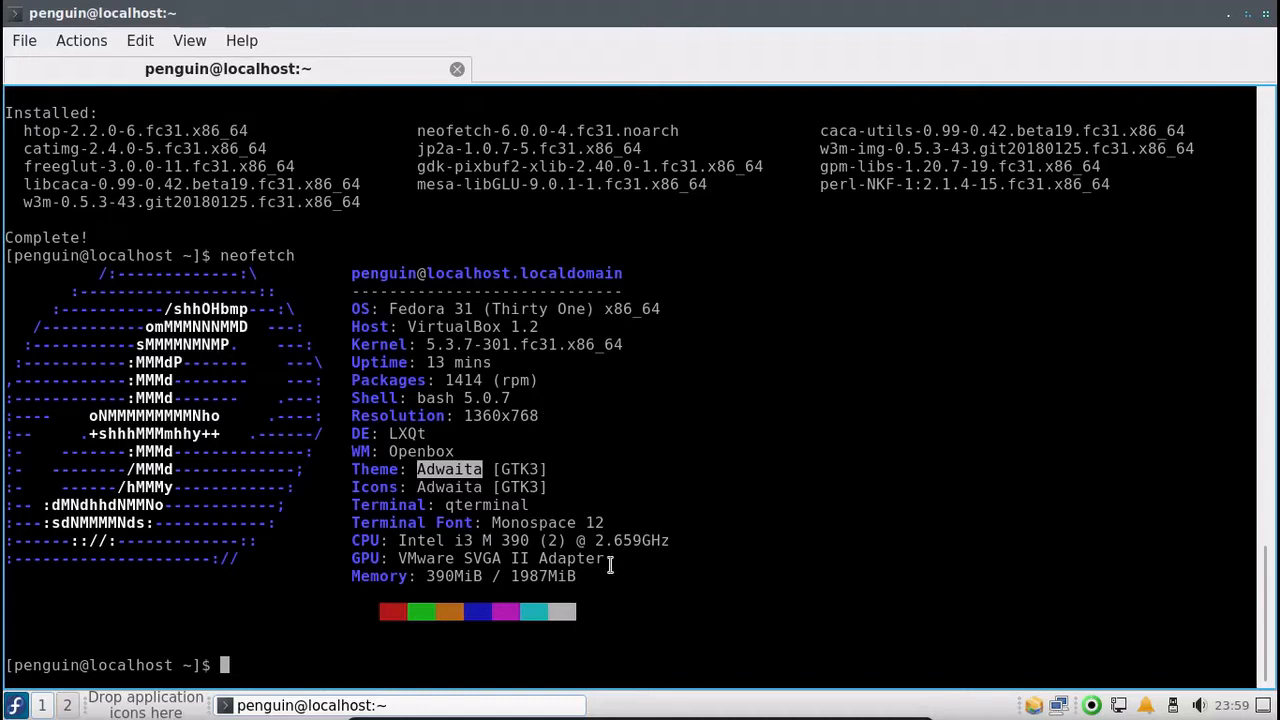
mouse_move(644, 308)
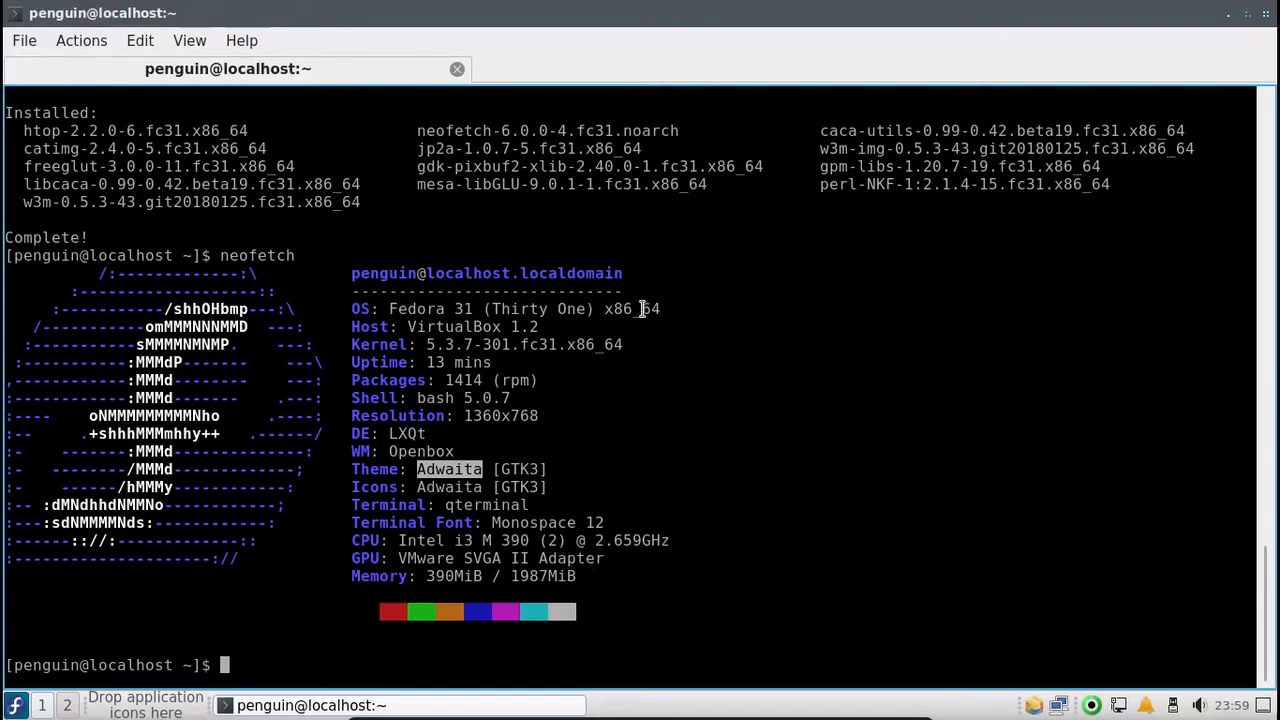
mouse_move(420, 404)
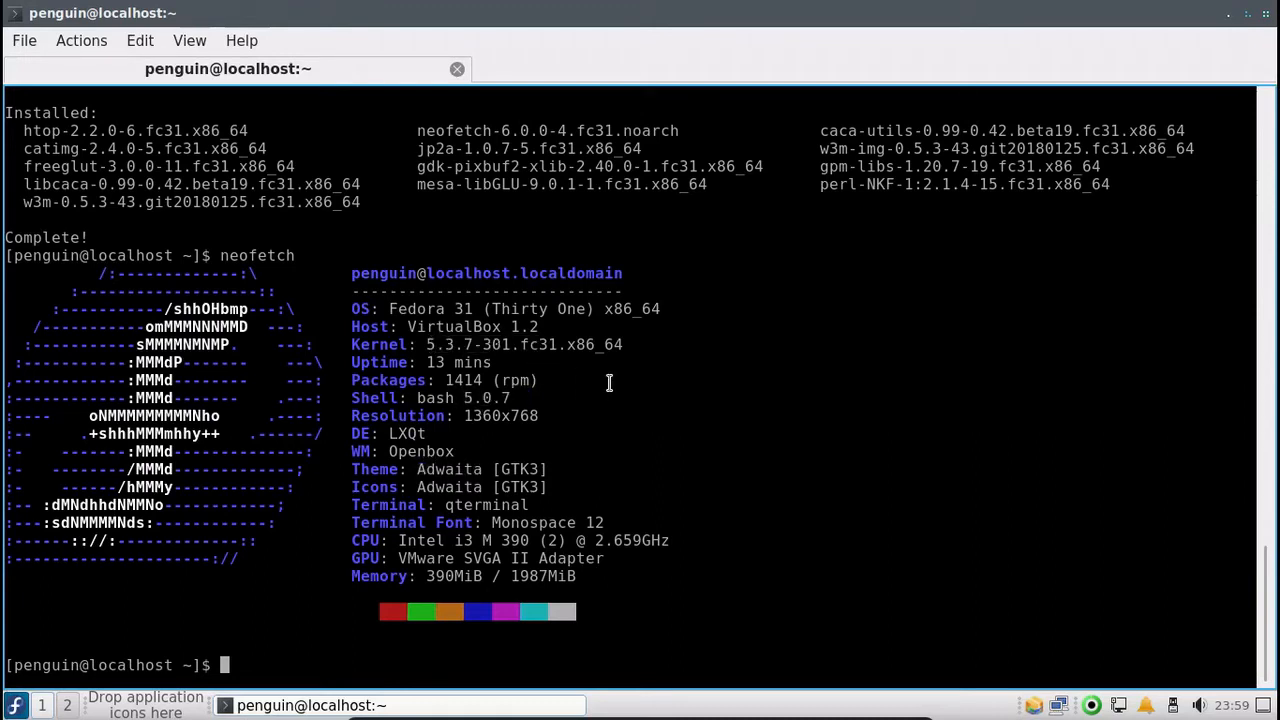
mouse_move(1270, 12)
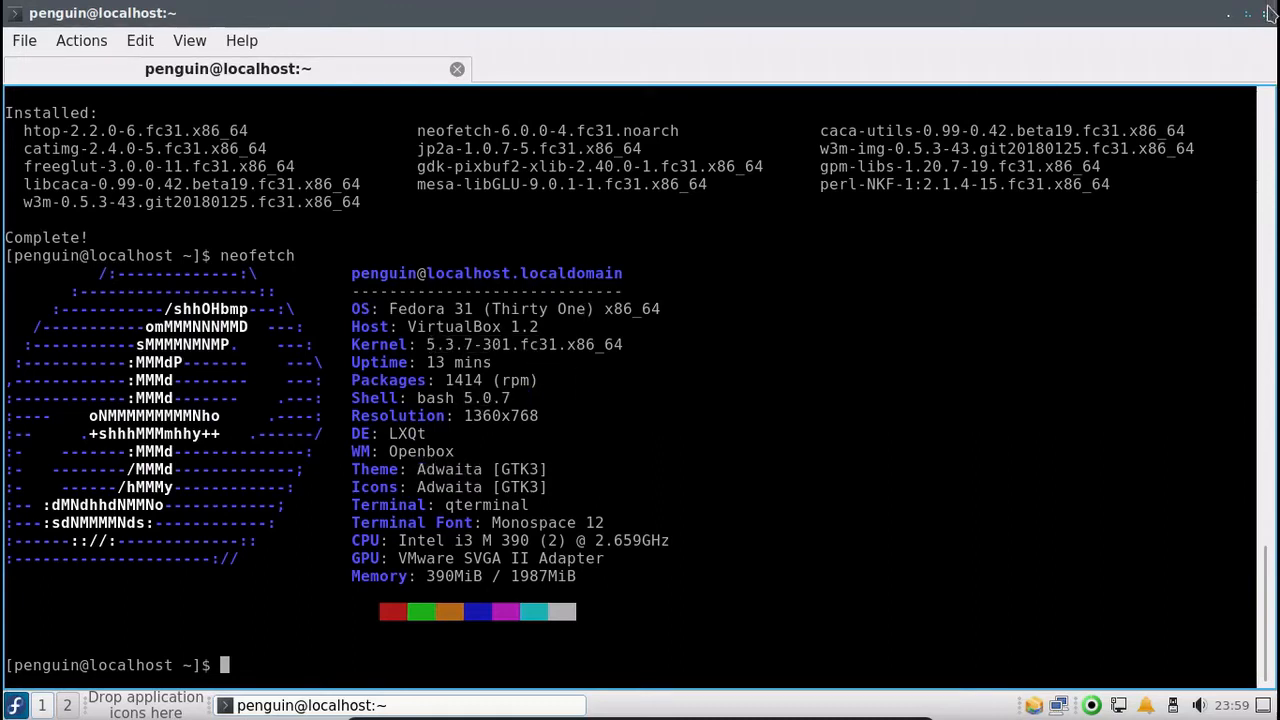
Close QTerminal, confirming the Exit QTerminal prompt with Yes.
left_click(1272, 12)
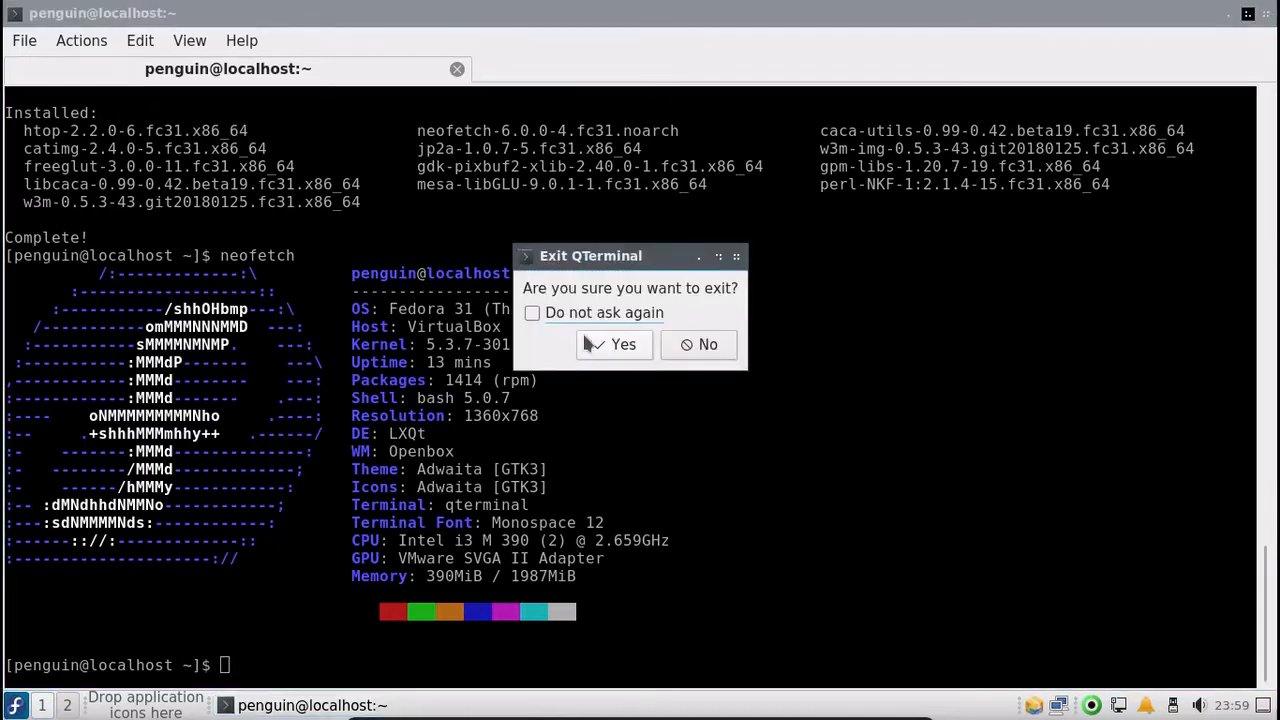
left_click(624, 344)
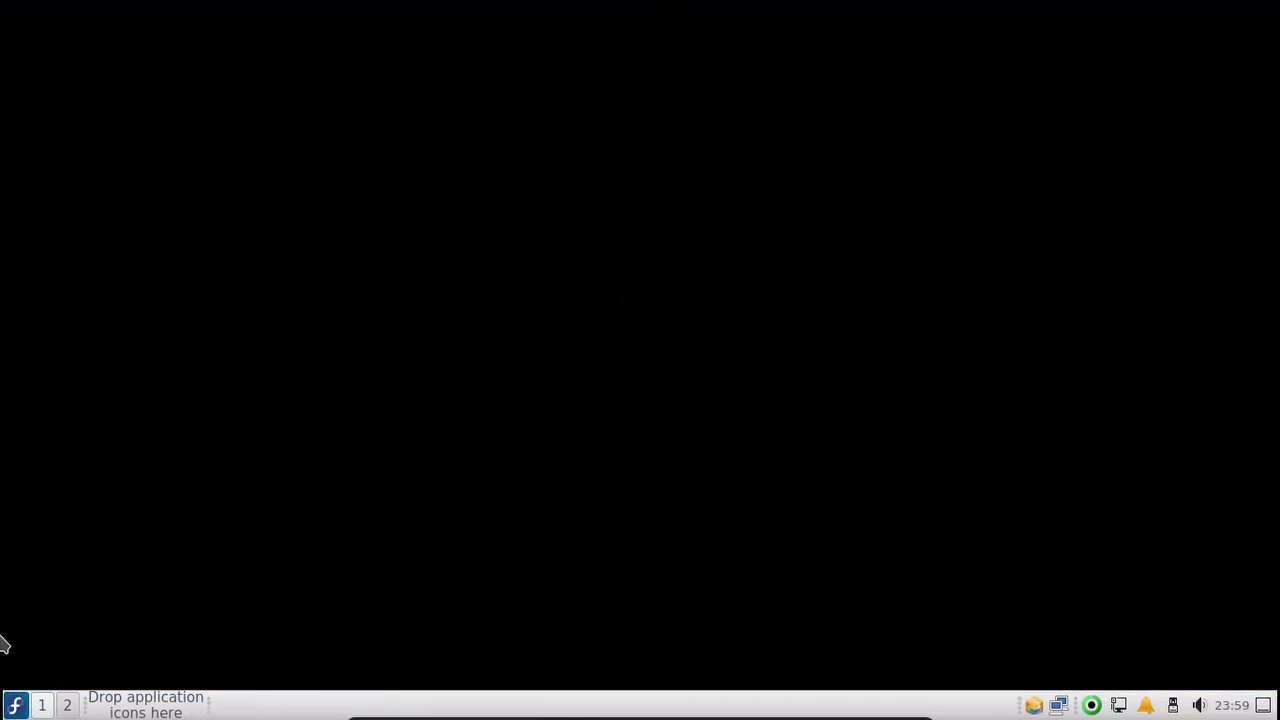
Browse the application menu's Graphics category, then dismiss the menu.
left_click(16, 704)
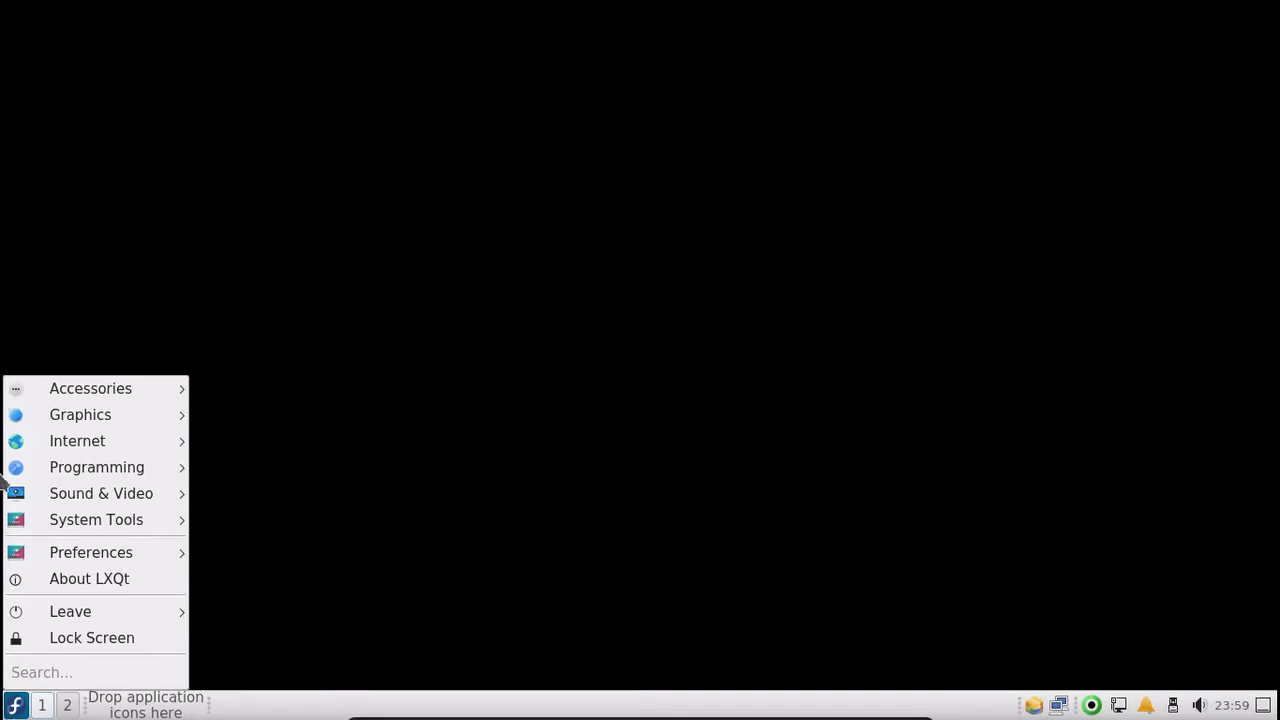
mouse_move(80, 414)
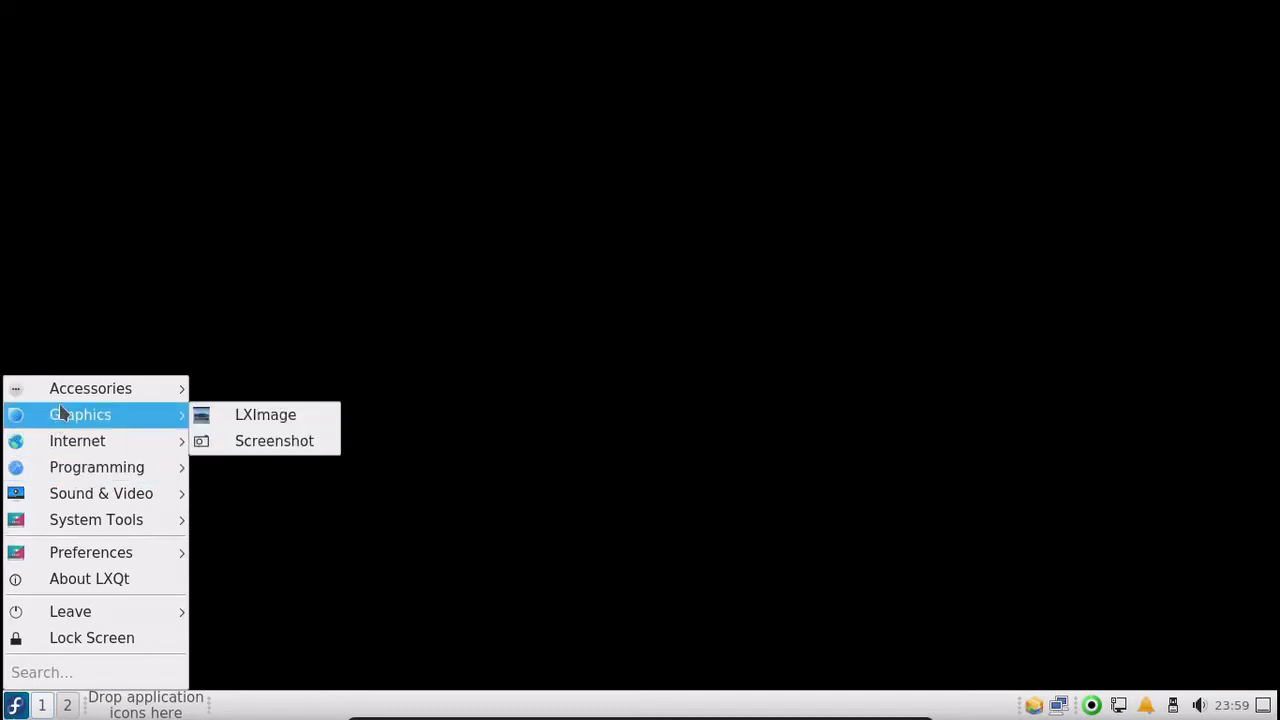
mouse_move(264, 414)
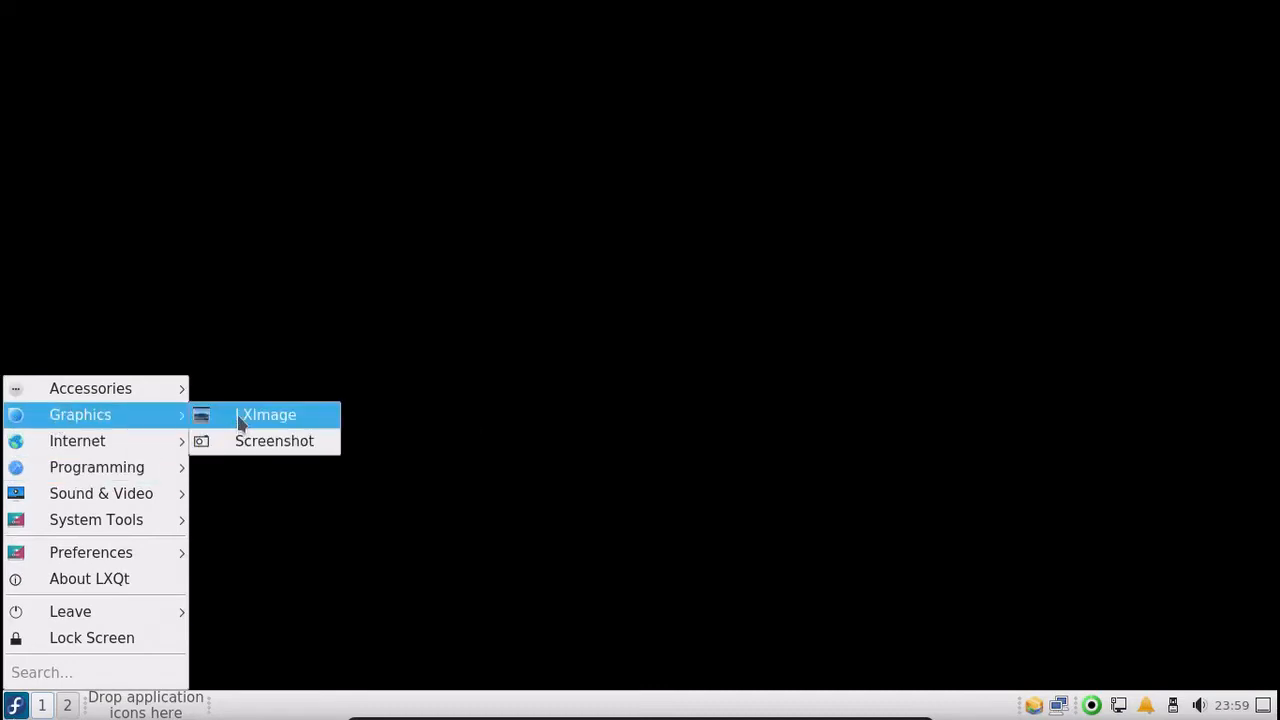
mouse_move(274, 442)
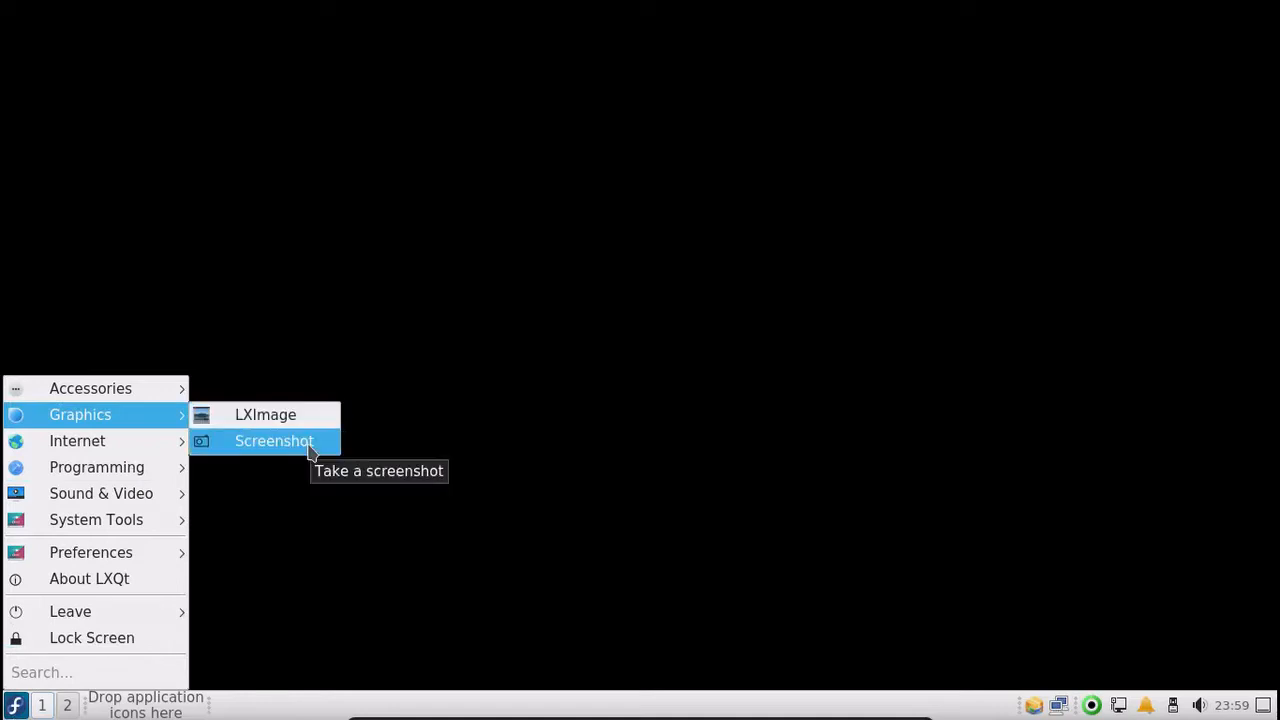
left_click(264, 414)
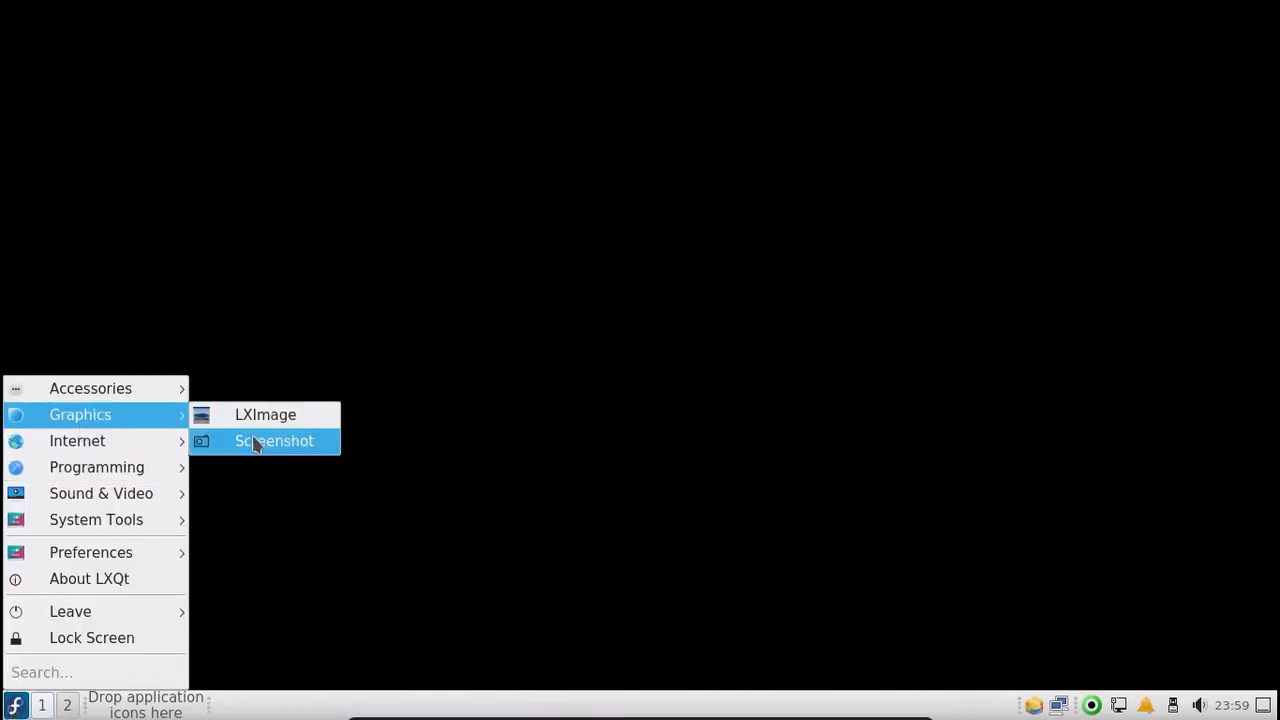
left_click(274, 442)
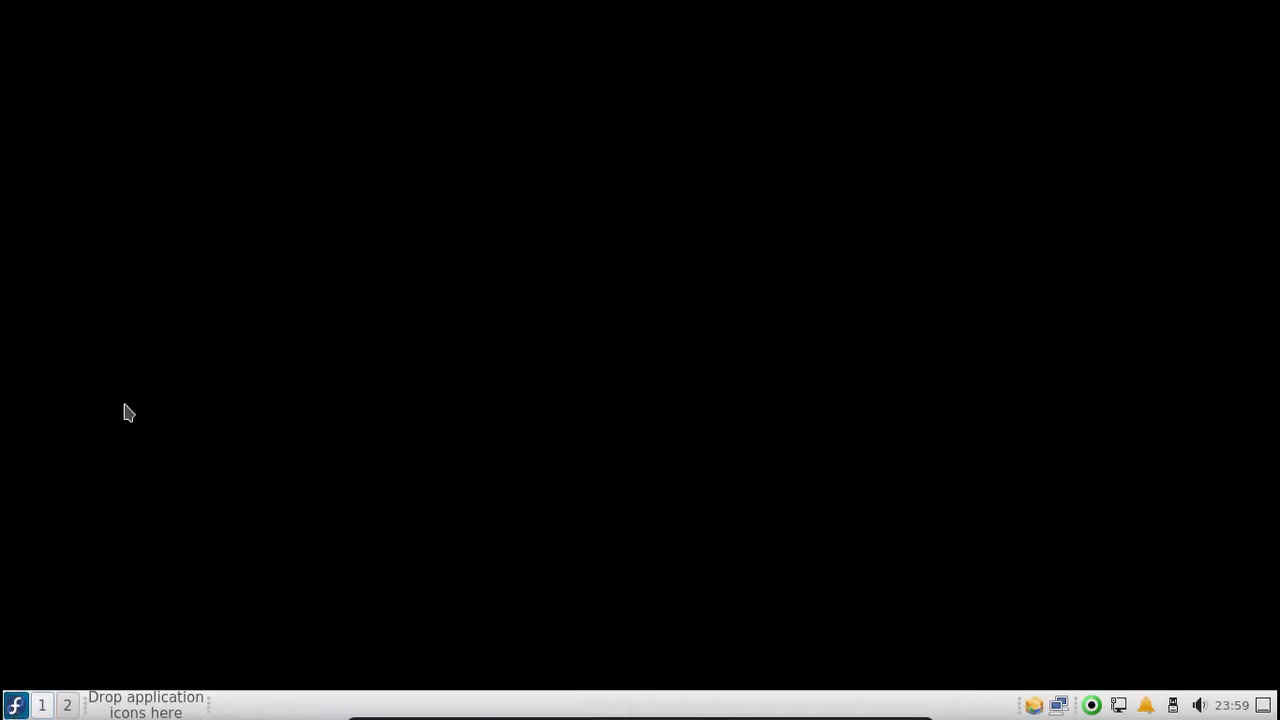
Launch Falkon from the application menu's Internet category.
left_click(16, 704)
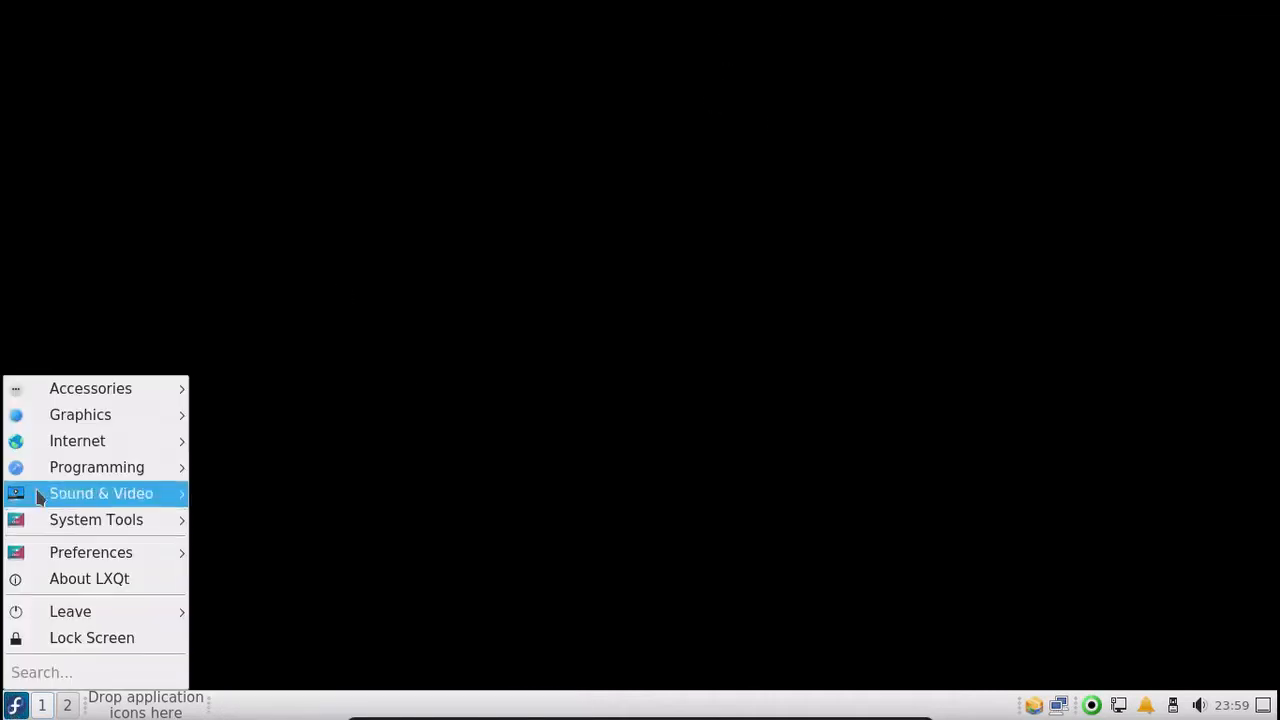
mouse_move(76, 442)
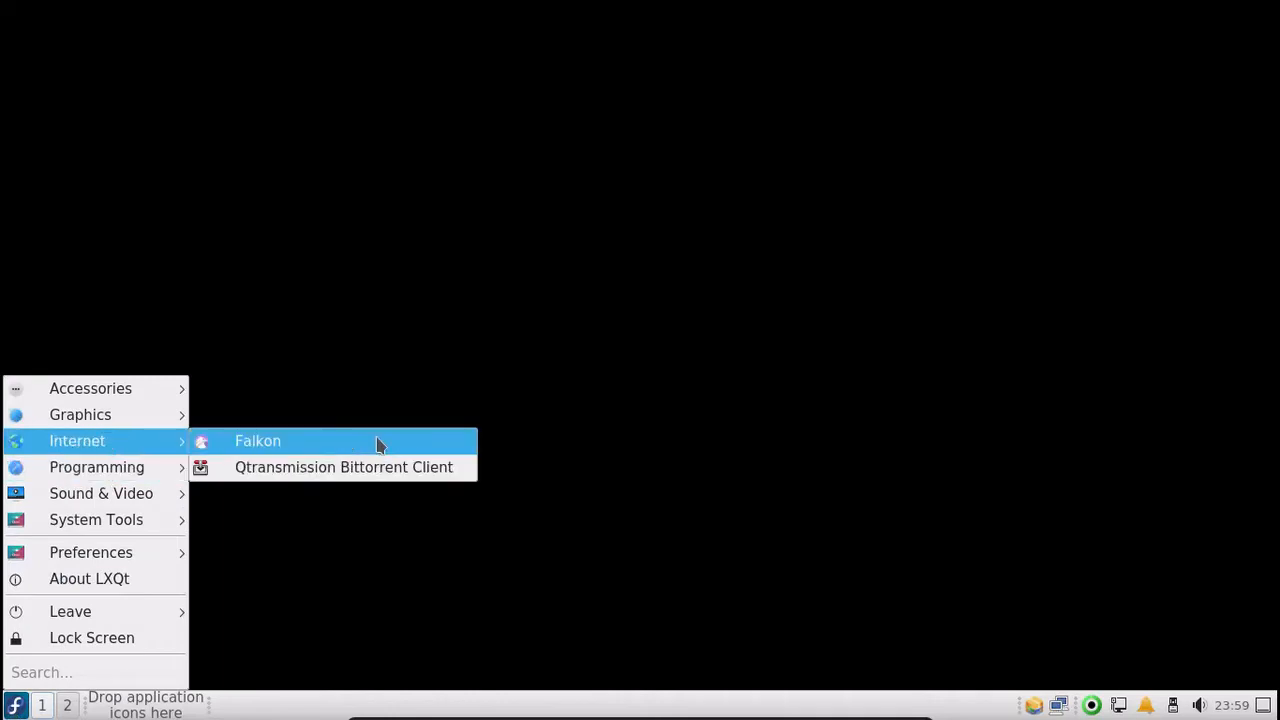
left_click(258, 442)
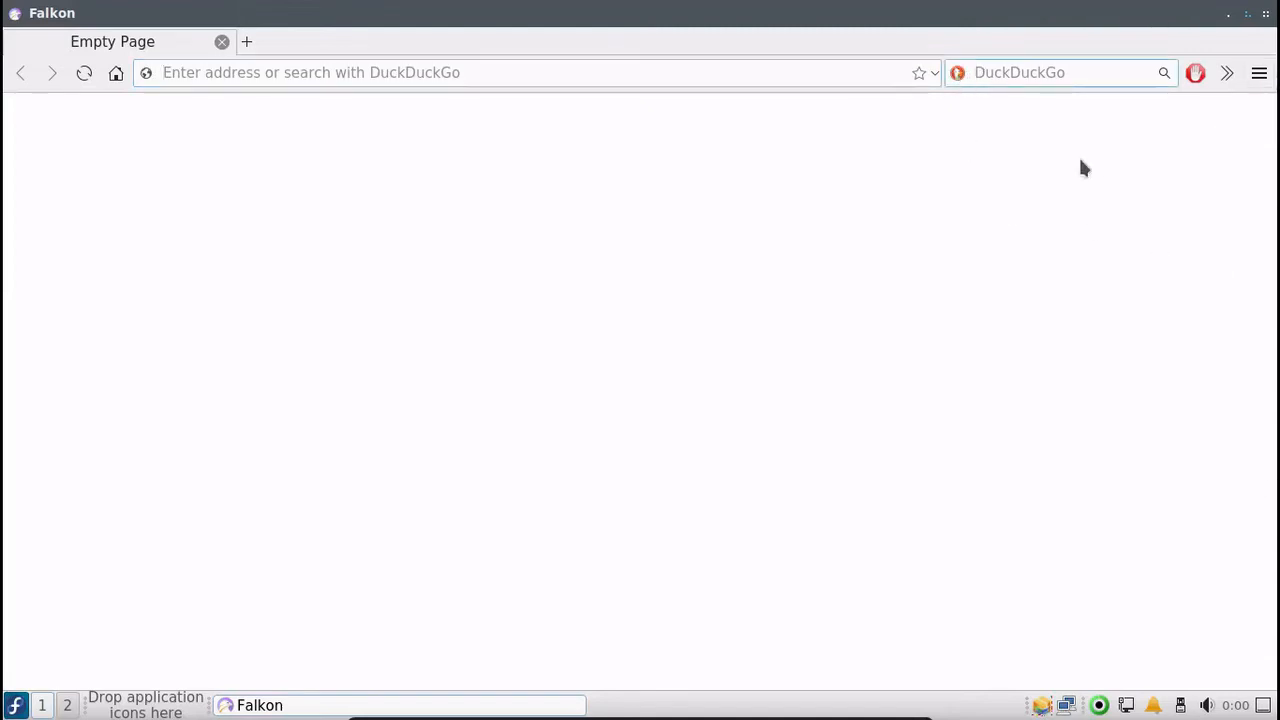
Look at Falkon's main menu and enter google.com in the address bar before closing the browser.
left_click(1260, 72)
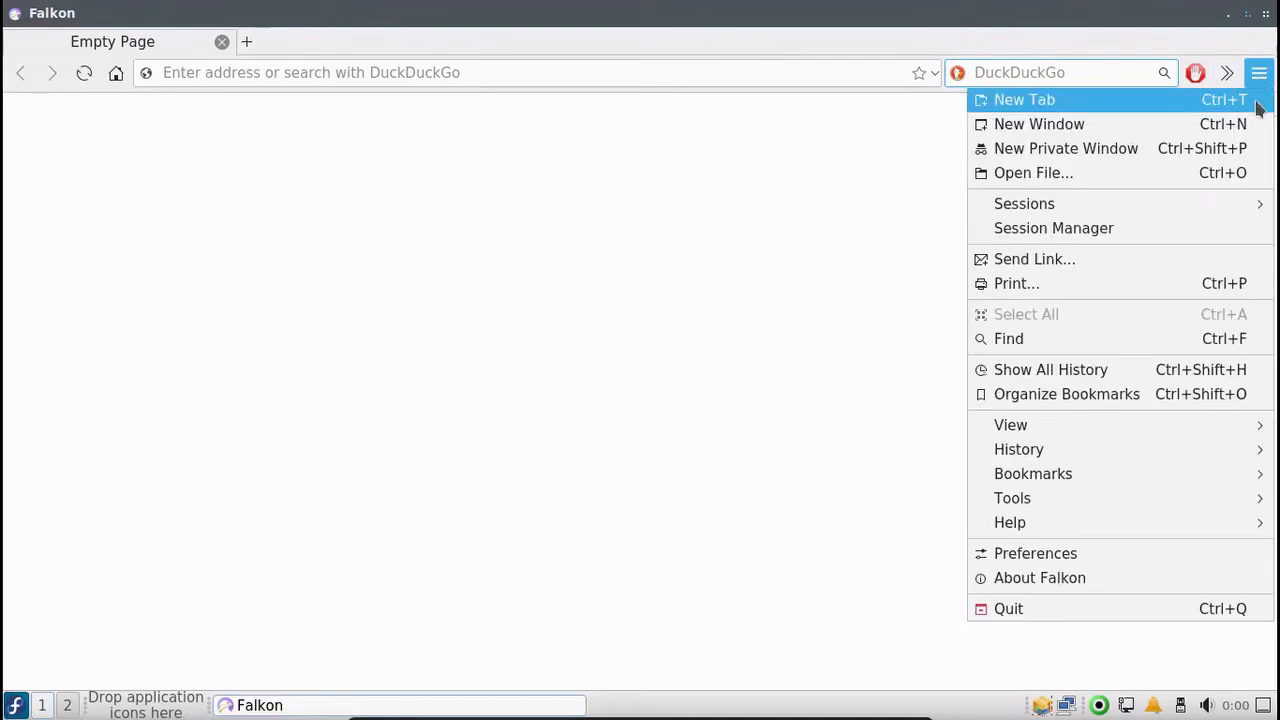
mouse_move(676, 296)
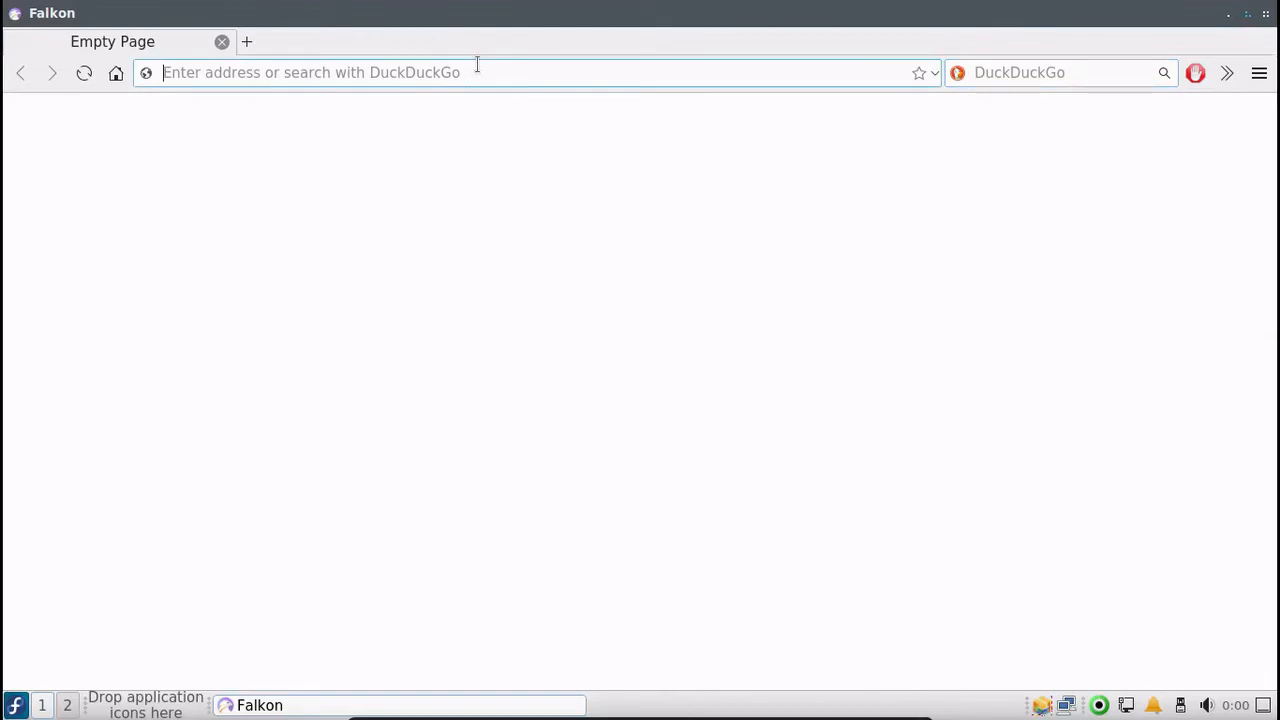
type("google.com")
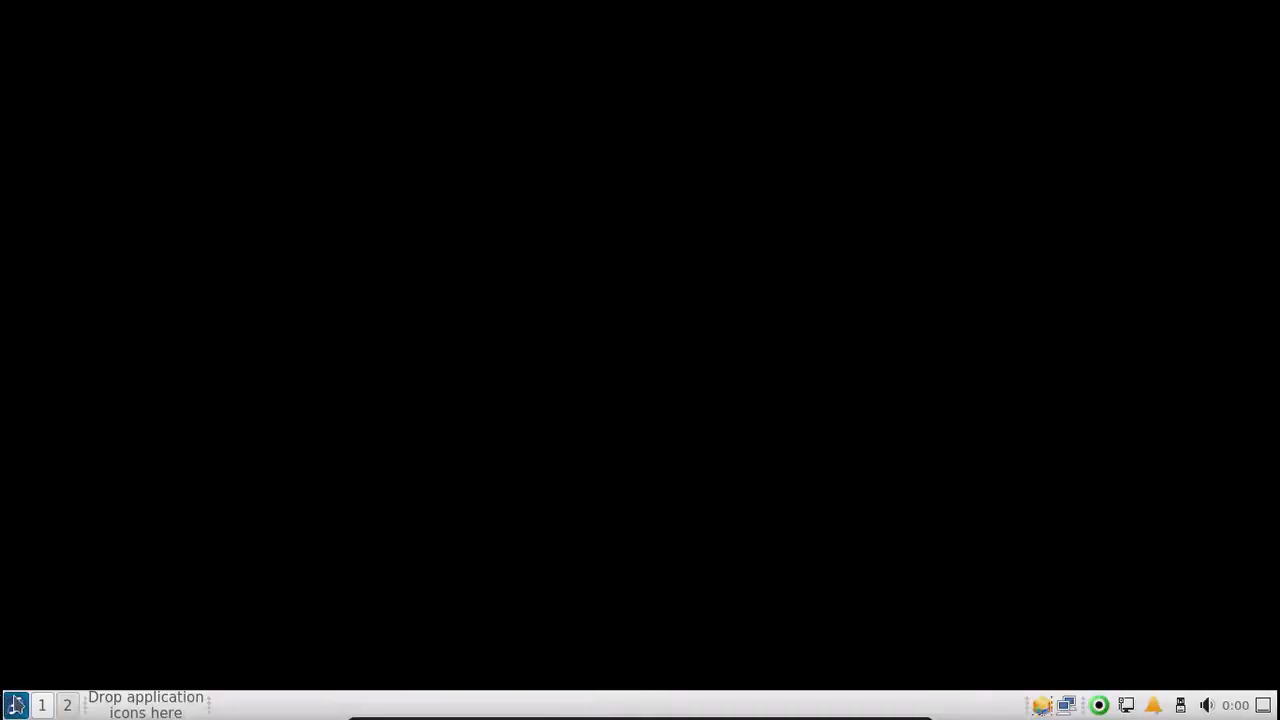
Bring up the application launcher to reach Programming > Enki.
left_click(16, 704)
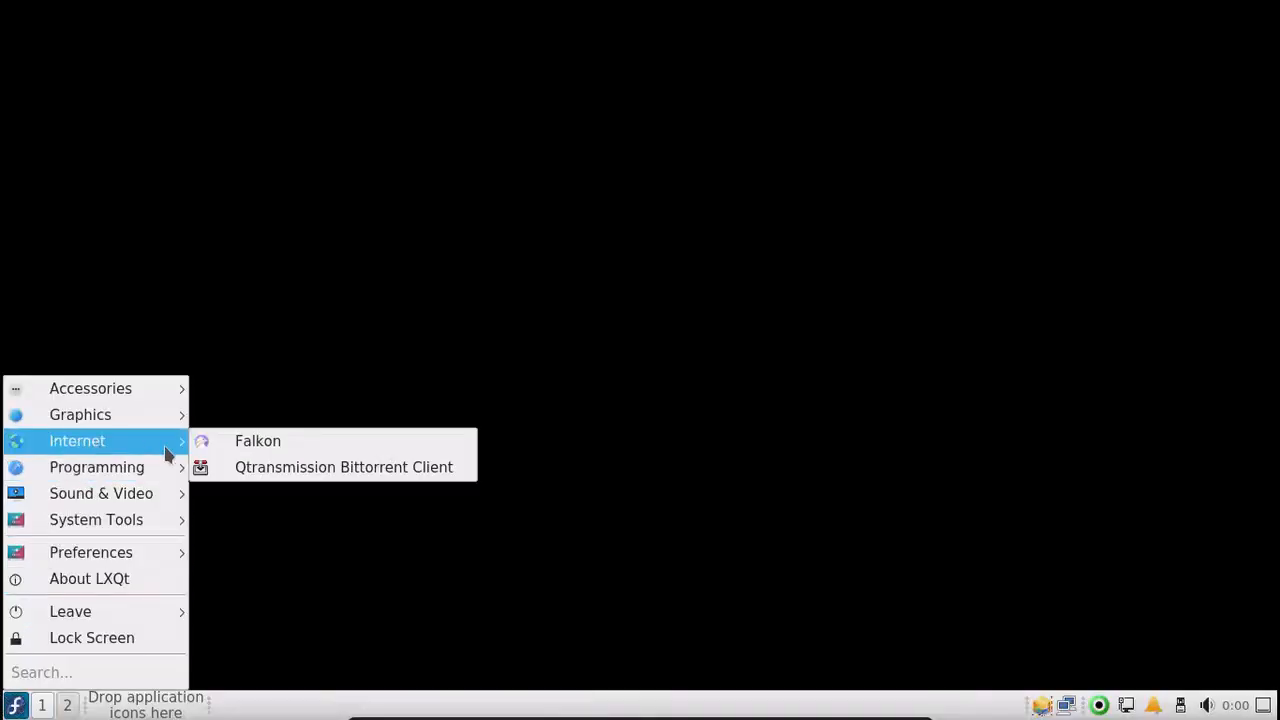
mouse_move(344, 468)
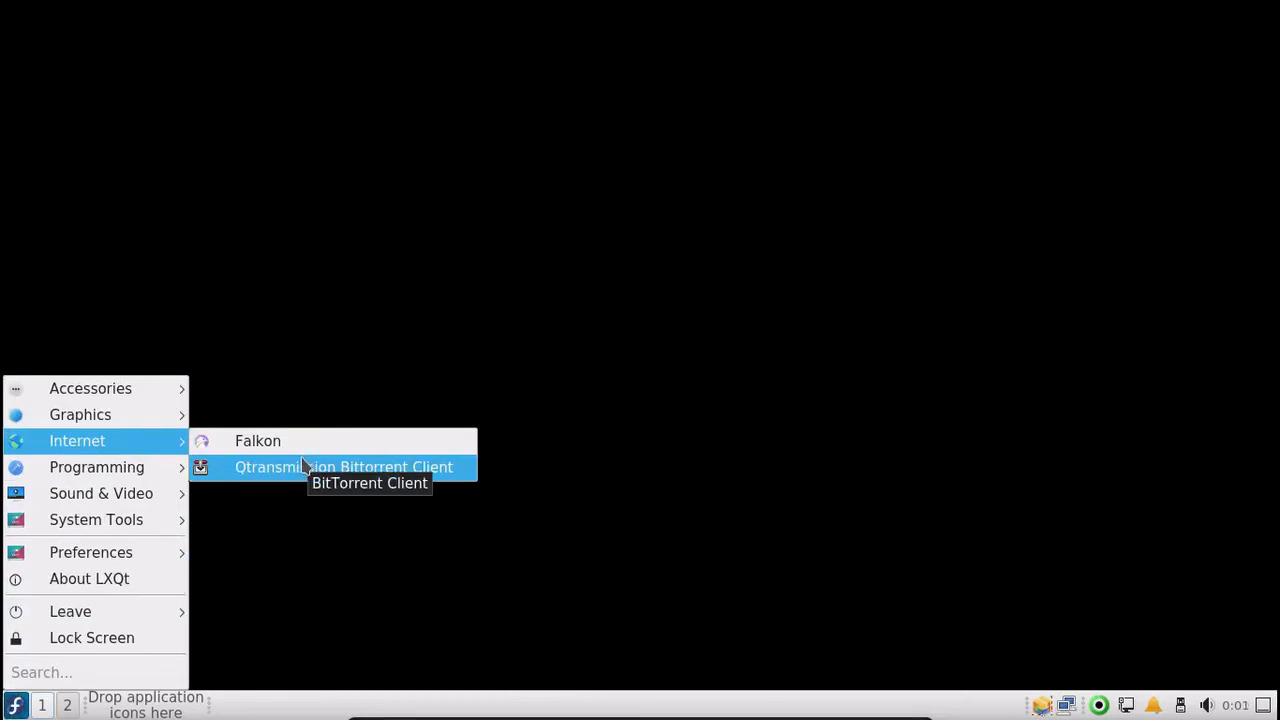
mouse_move(208, 488)
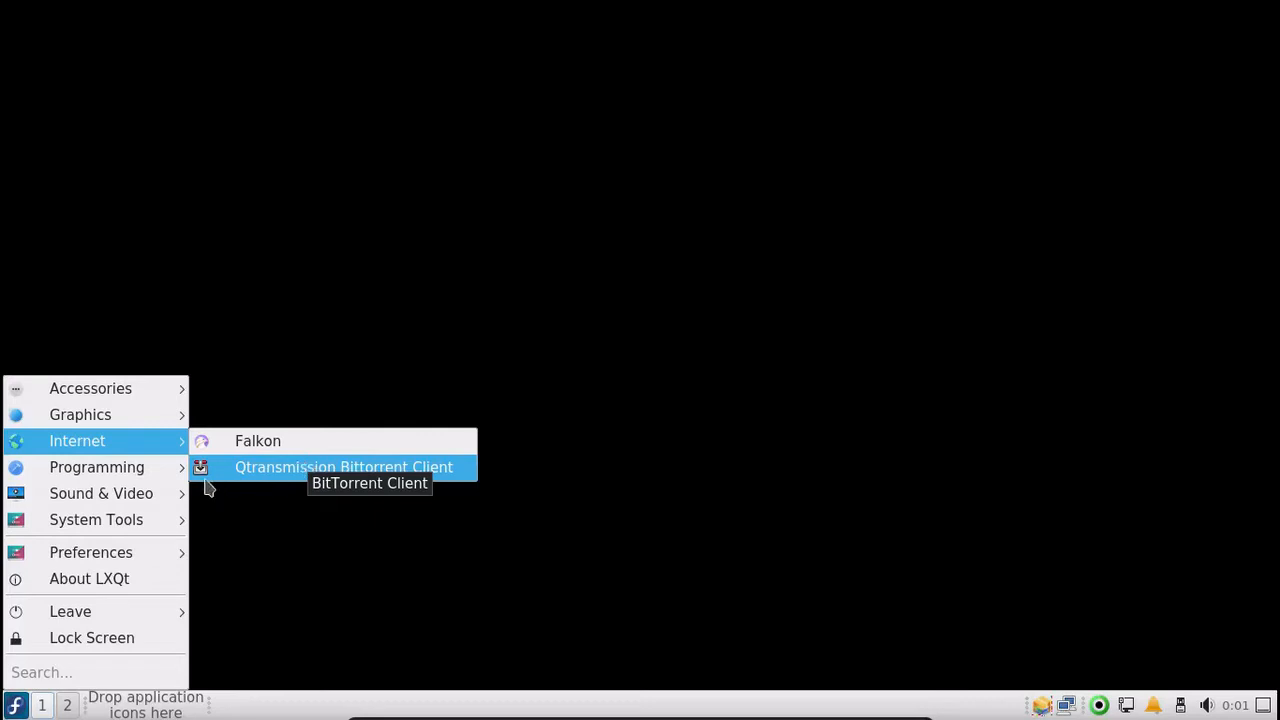
mouse_move(96, 468)
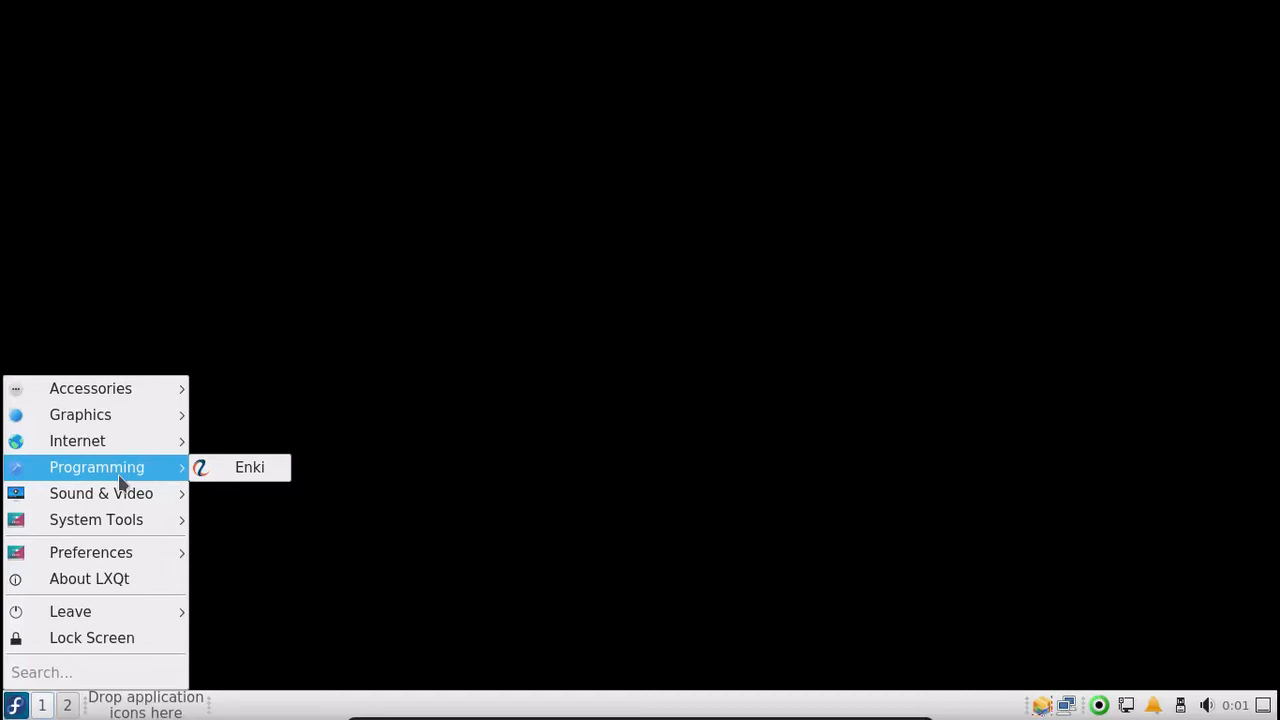
mouse_move(248, 468)
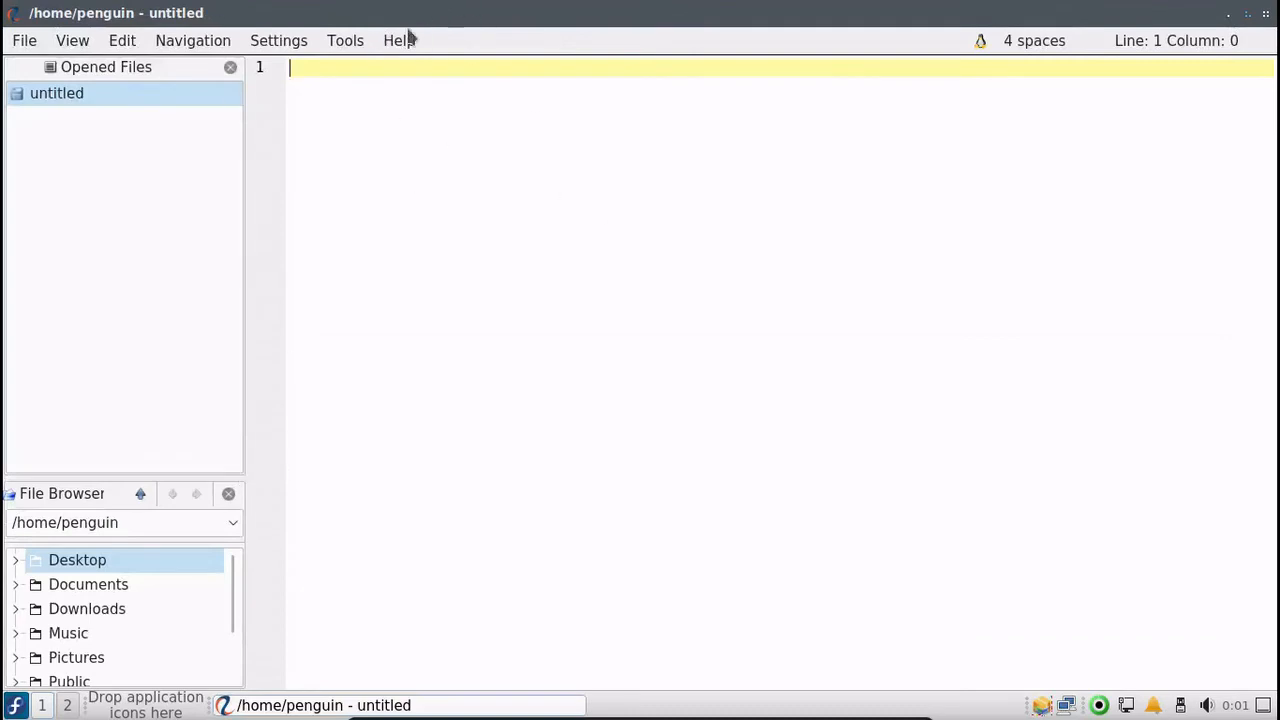
Browse Enki's Help, Edit, Navigation, View, Settings and Tools menus.
left_click(398, 40)
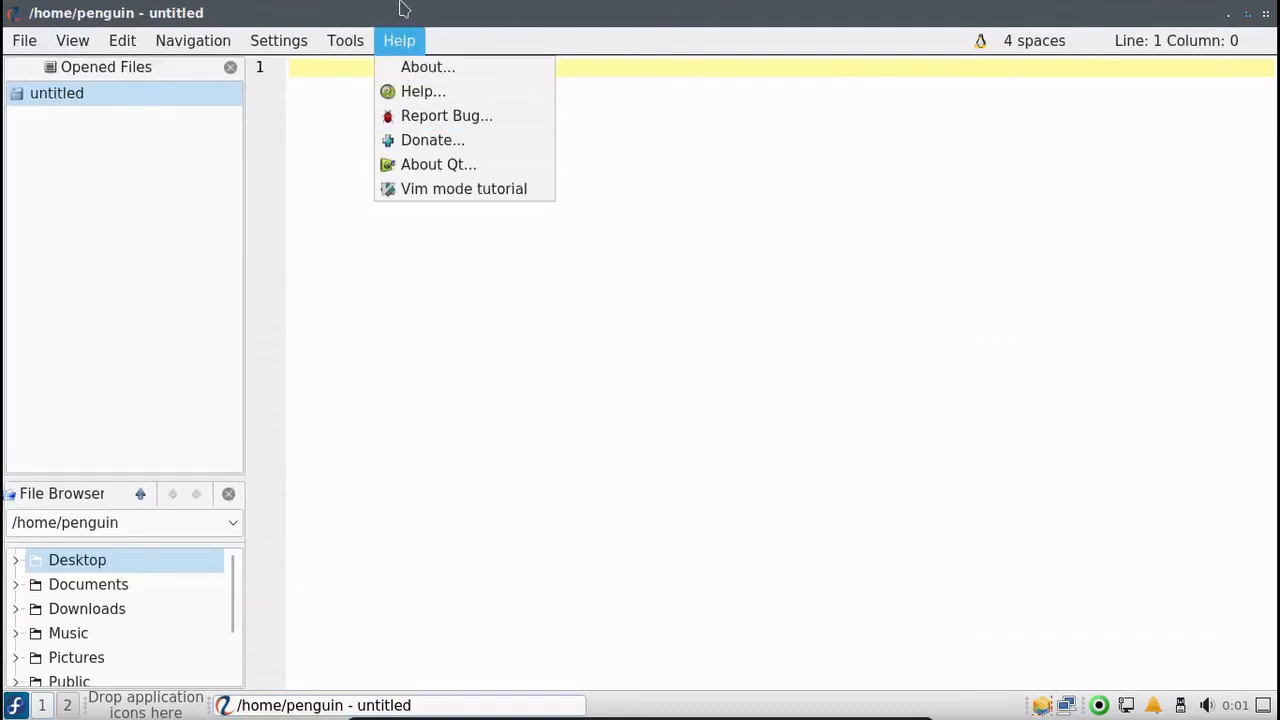
left_click(122, 40)
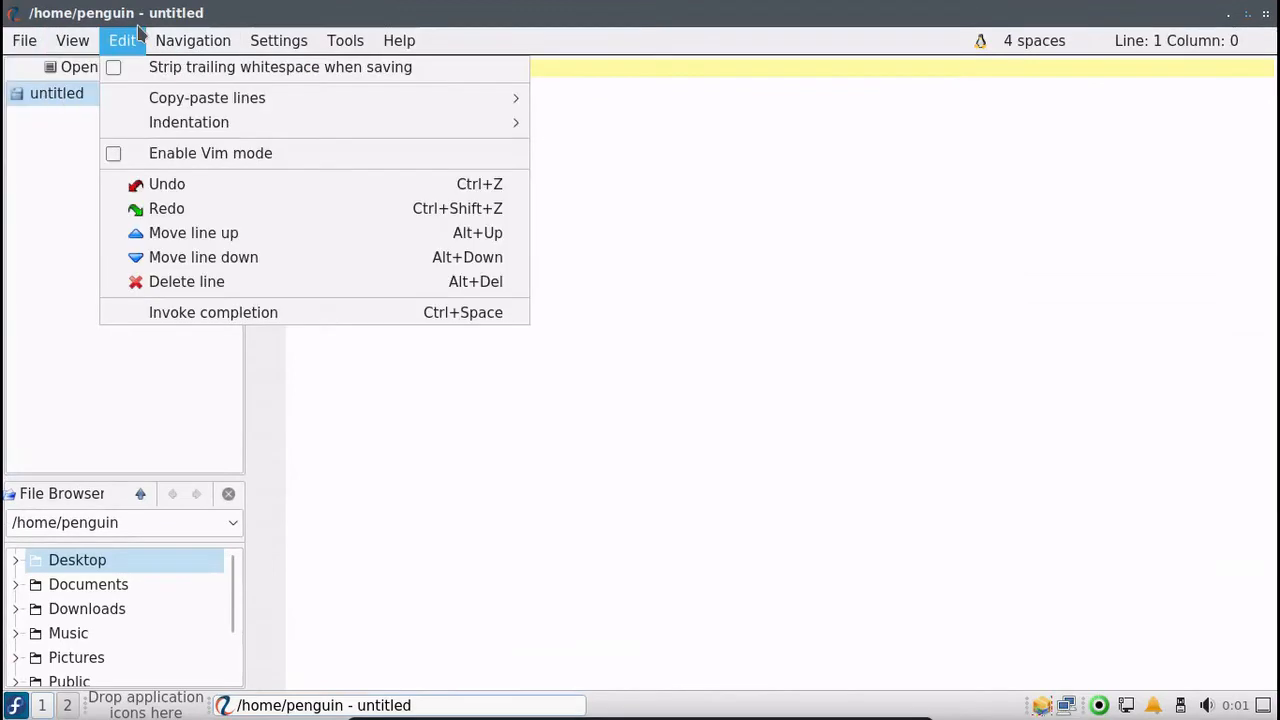
left_click(192, 40)
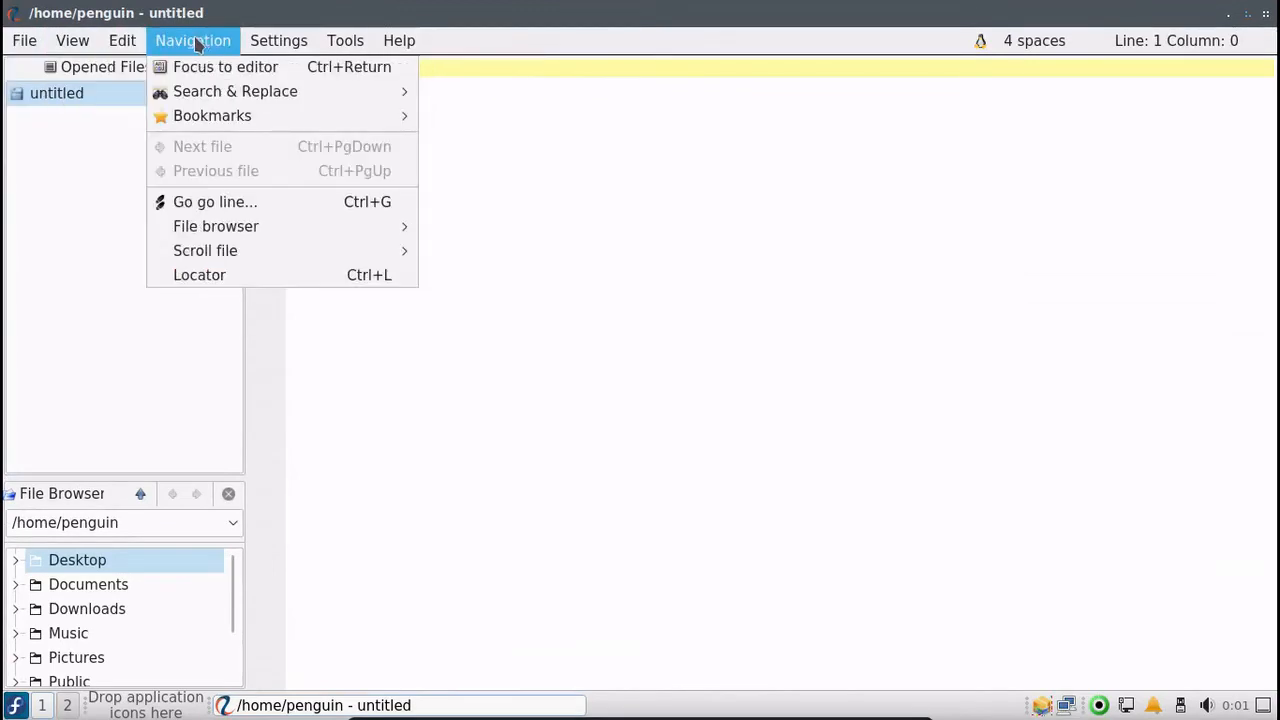
mouse_move(238, 502)
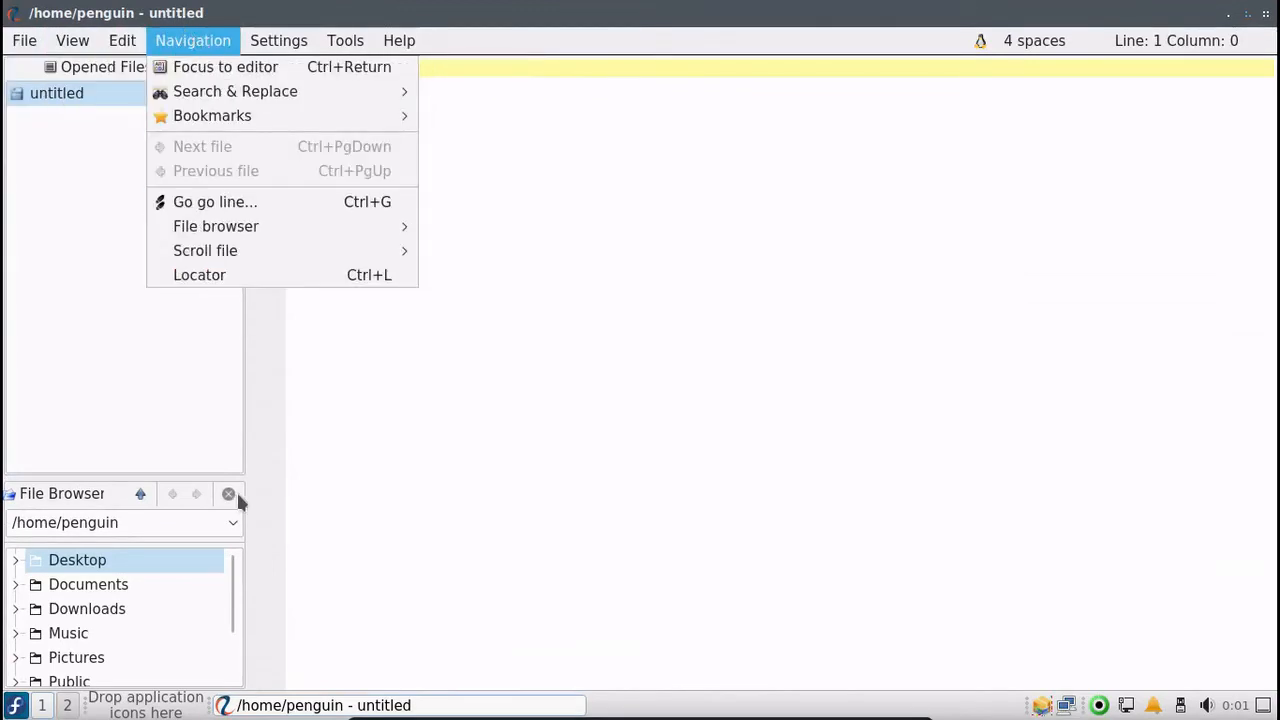
left_click(230, 350)
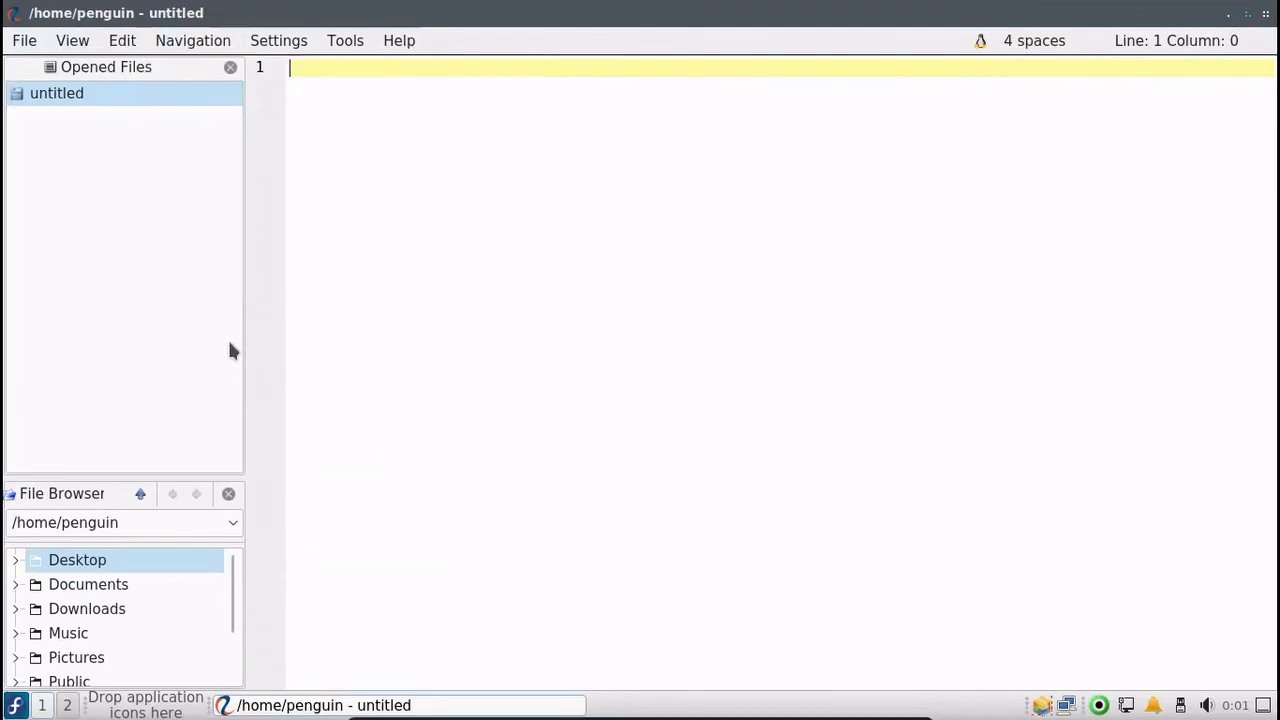
mouse_move(238, 232)
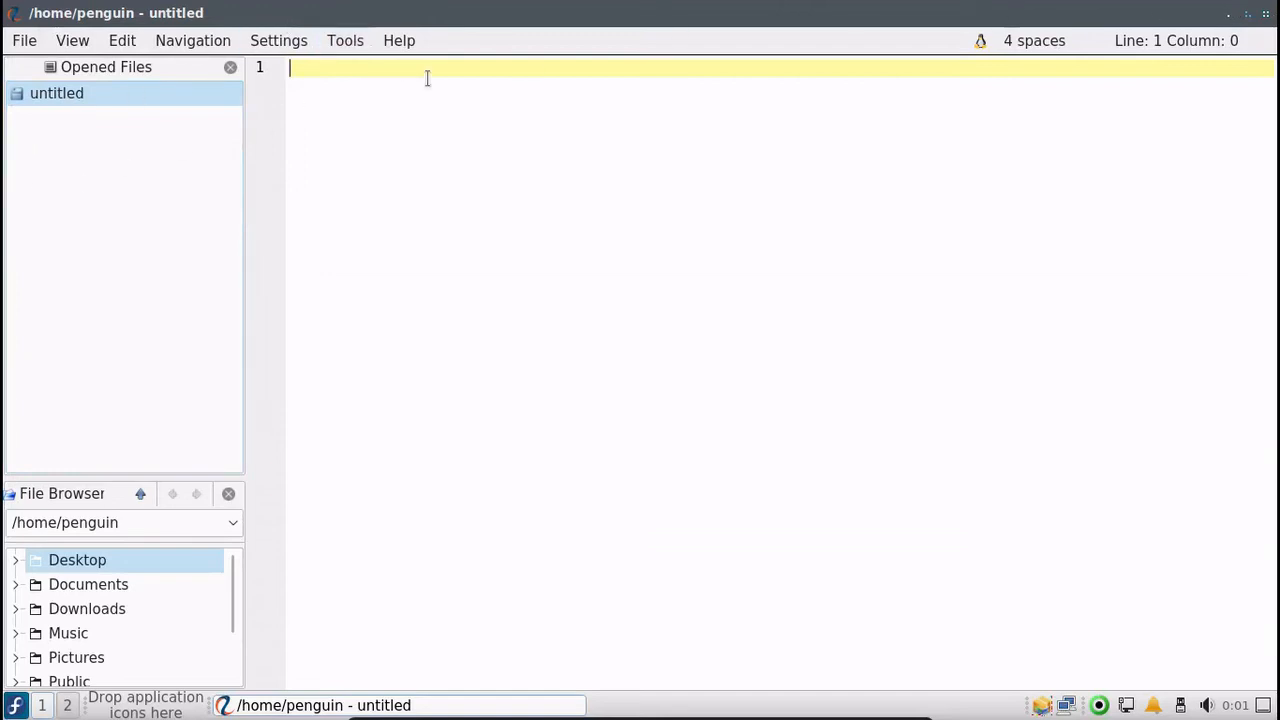
left_click(72, 40)
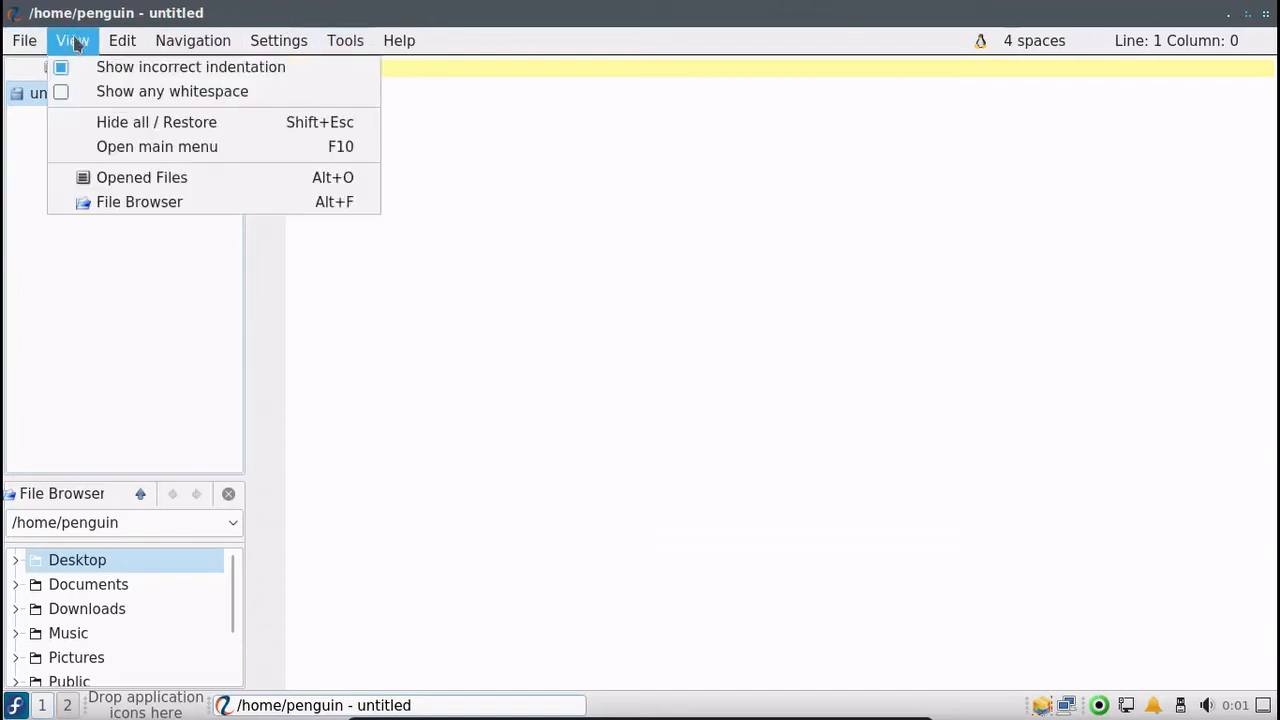
left_click(278, 40)
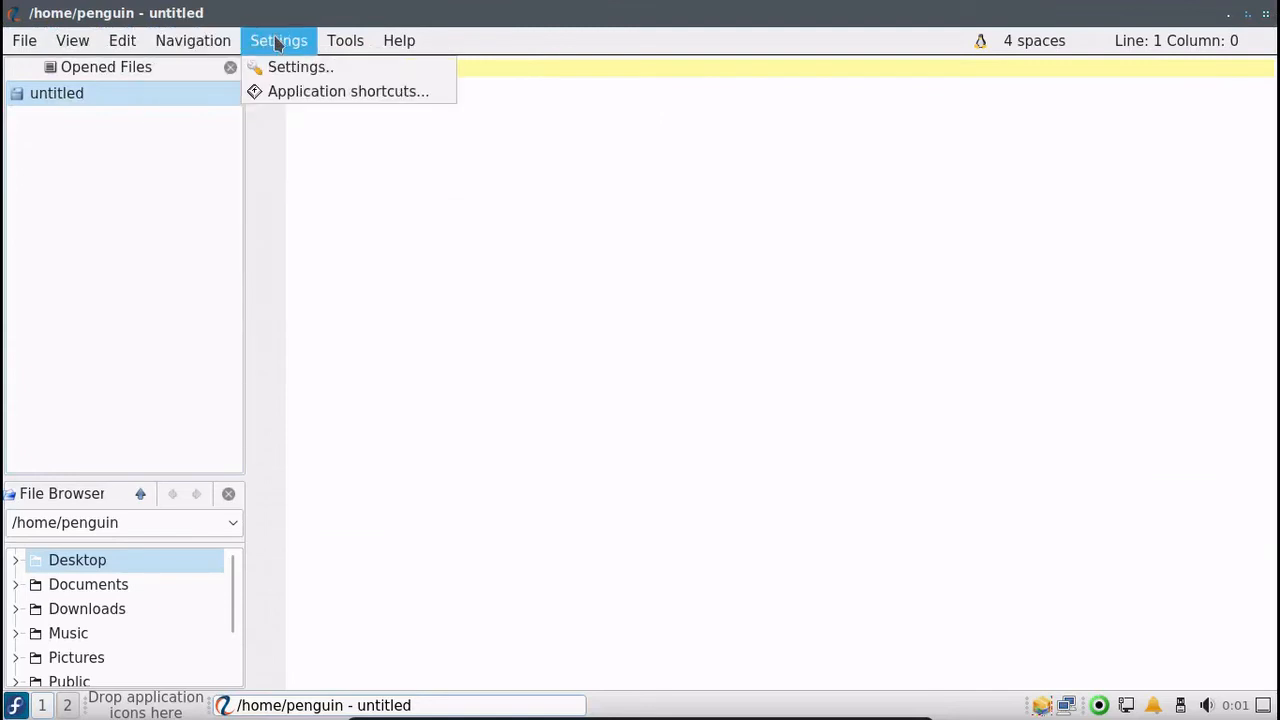
left_click(344, 40)
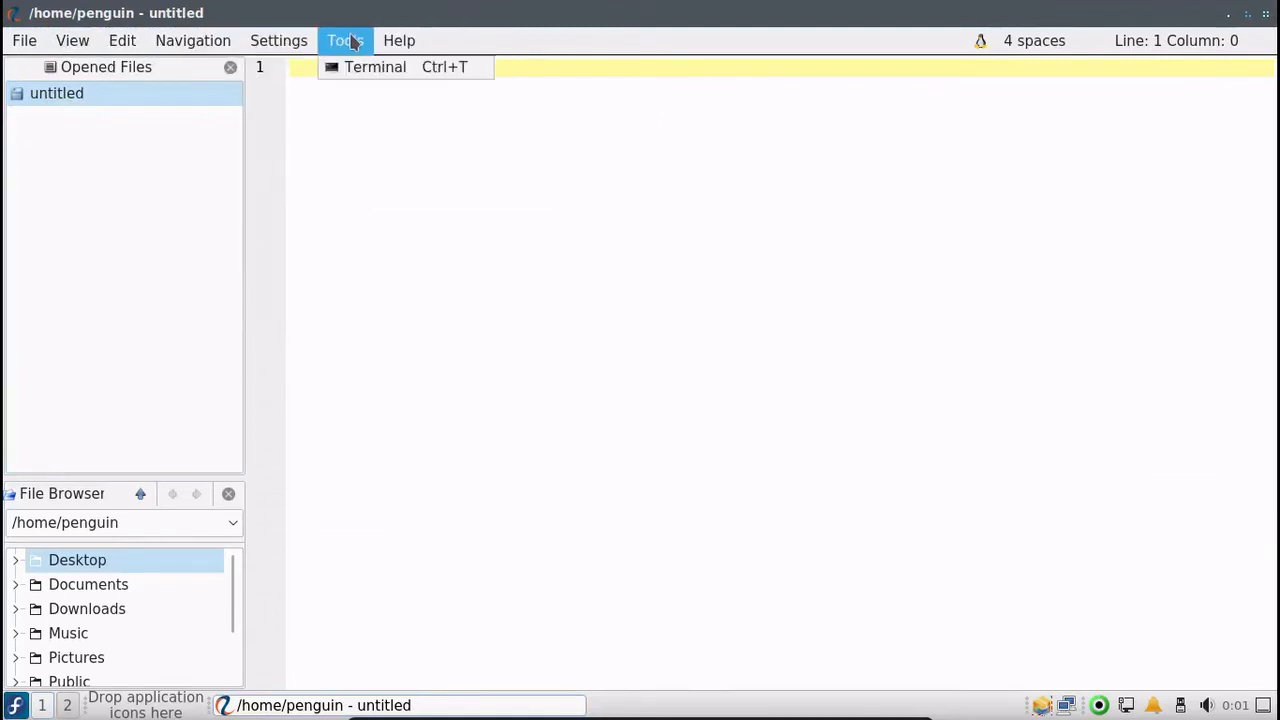
Launch a terminal from Enki's Tools menu and confirm quitting it.
left_click(344, 40)
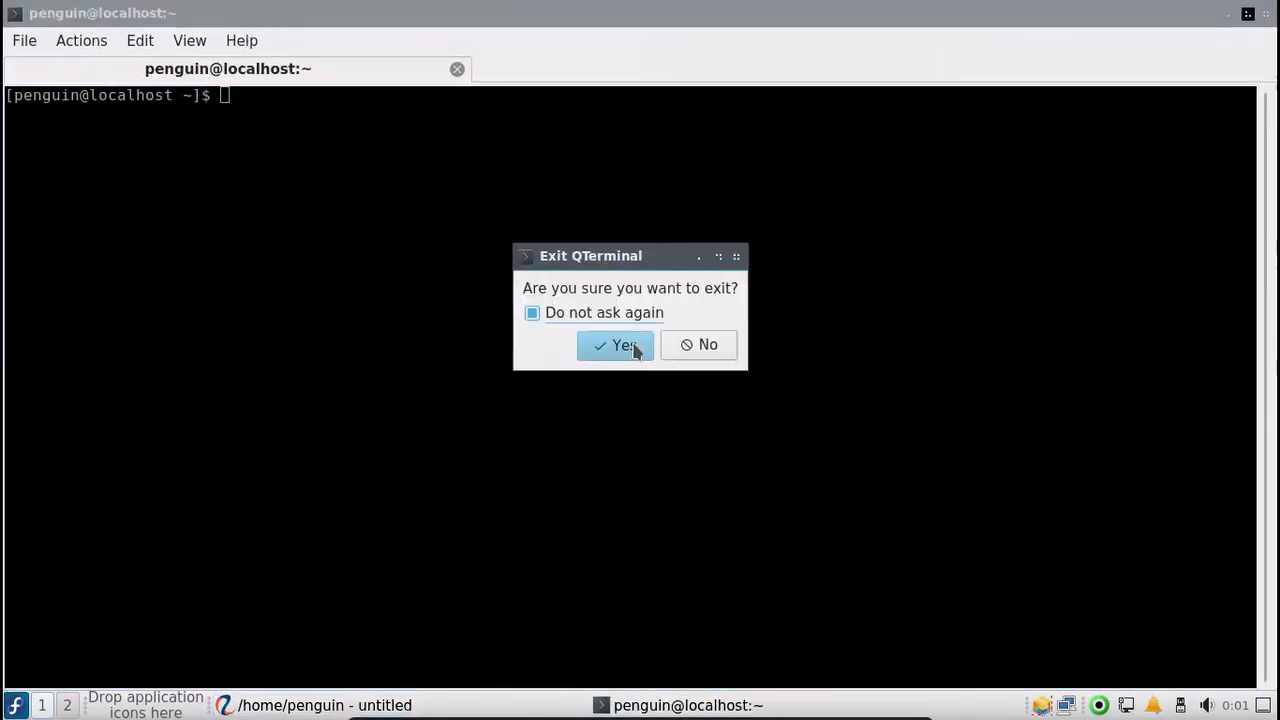
left_click(616, 344)
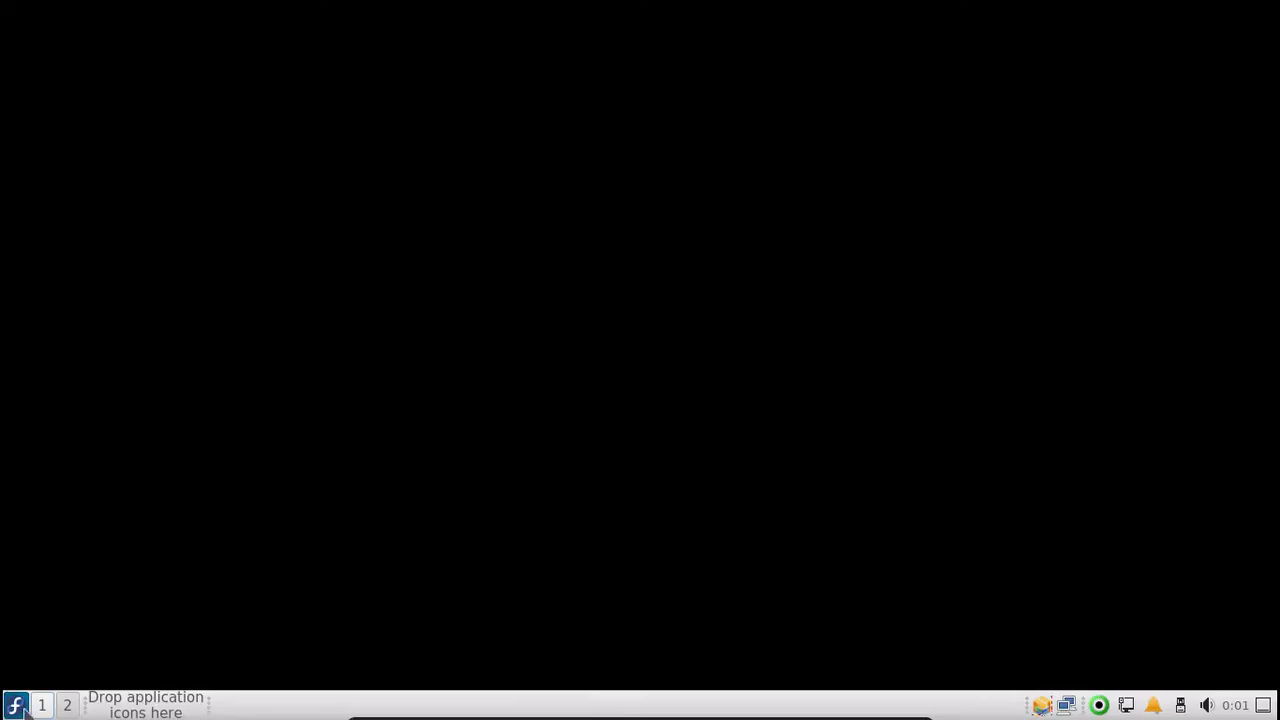
Bring up the LXQt application menu from the Fedora launcher button.
left_click(16, 704)
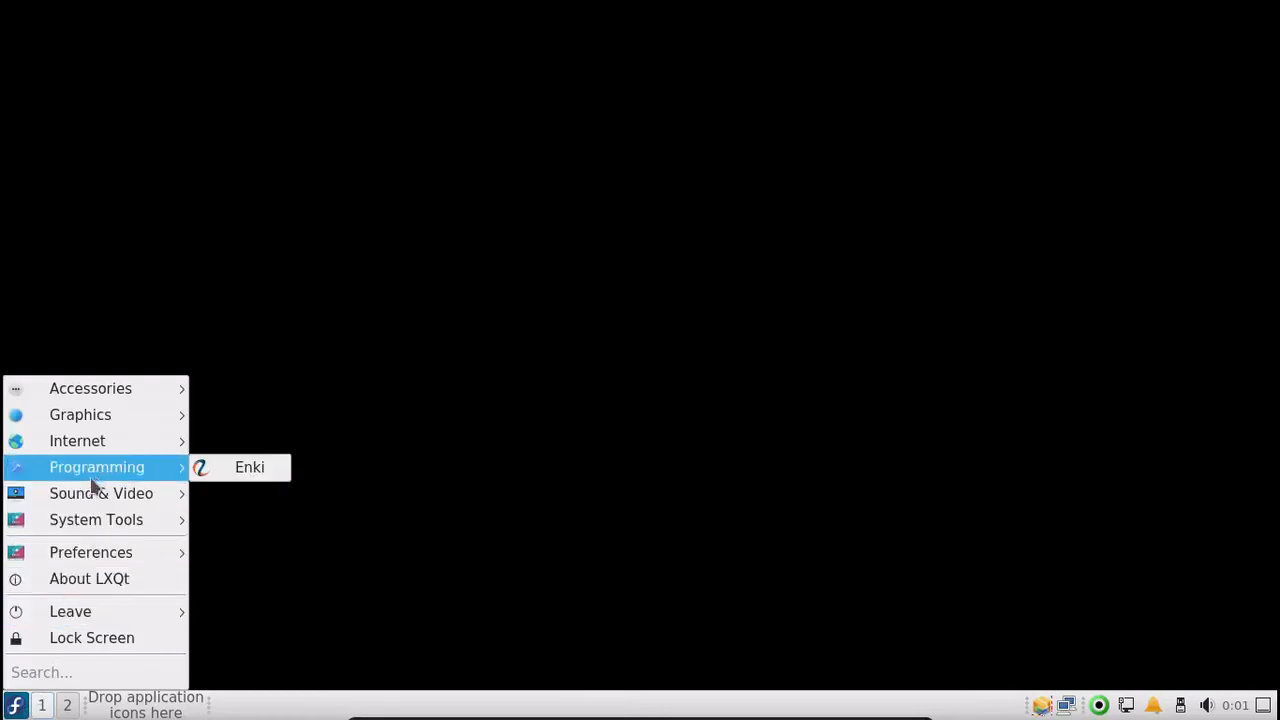
mouse_move(100, 492)
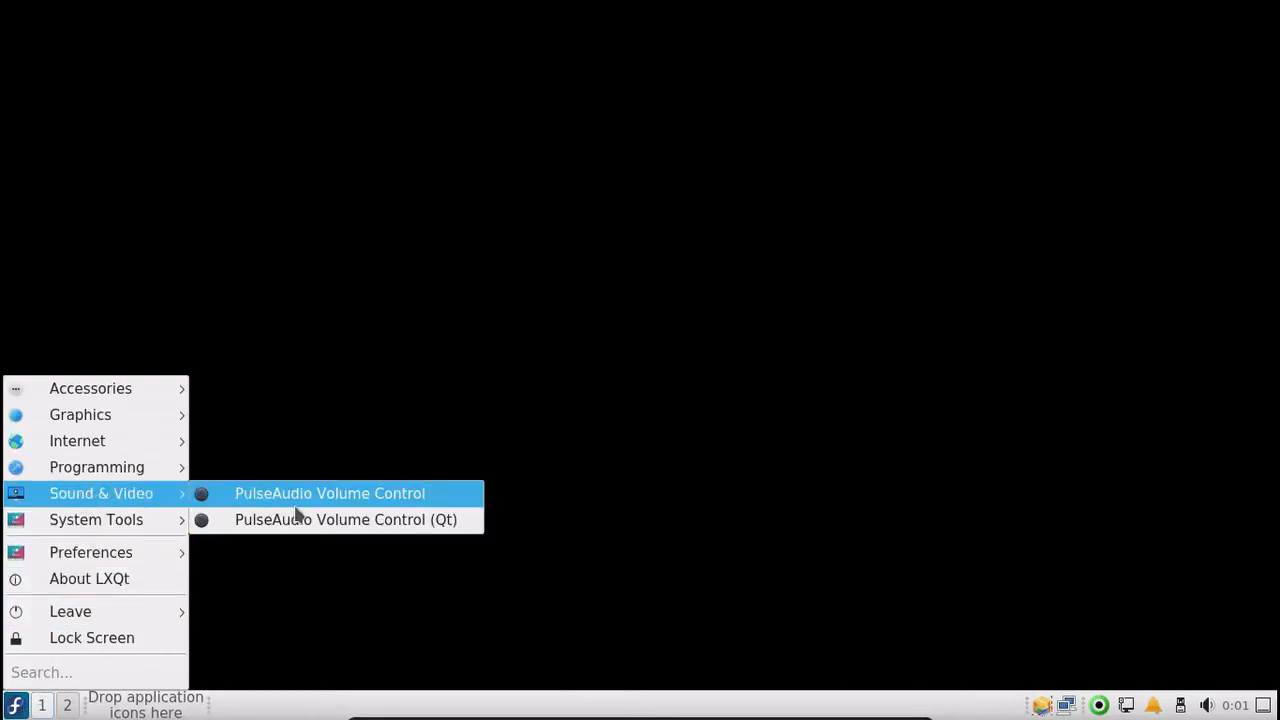
mouse_move(278, 504)
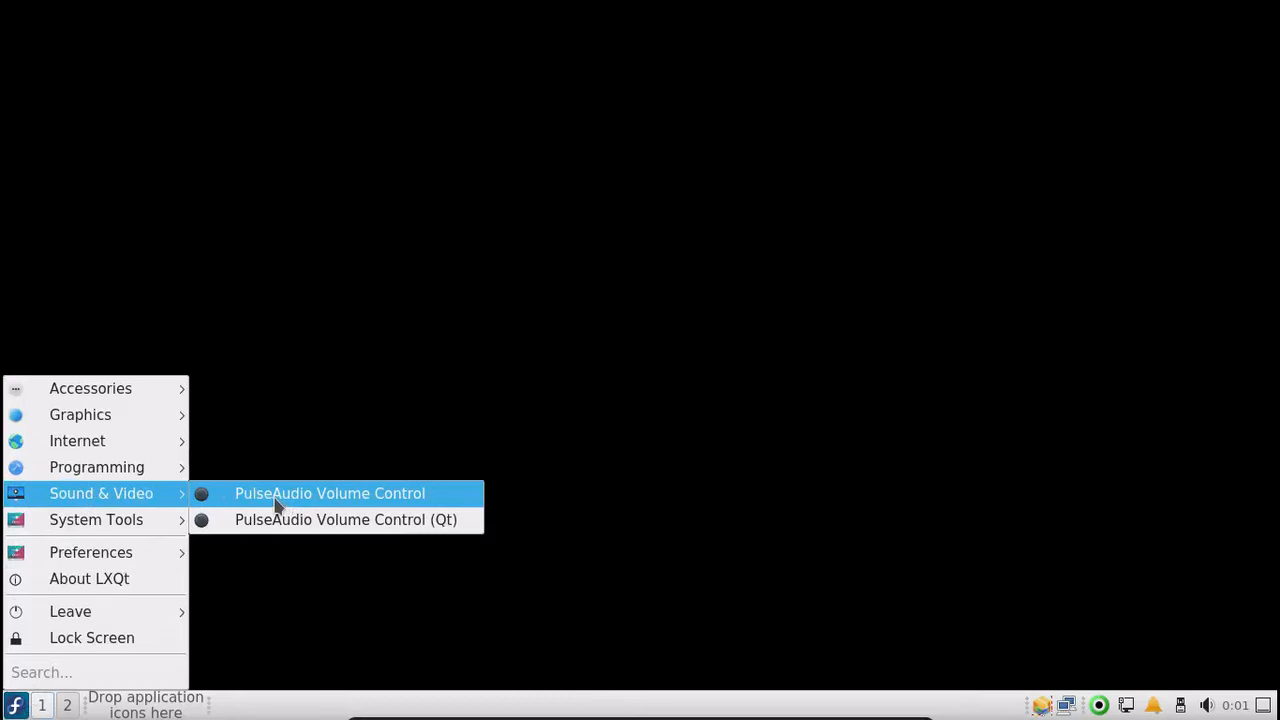
mouse_move(96, 520)
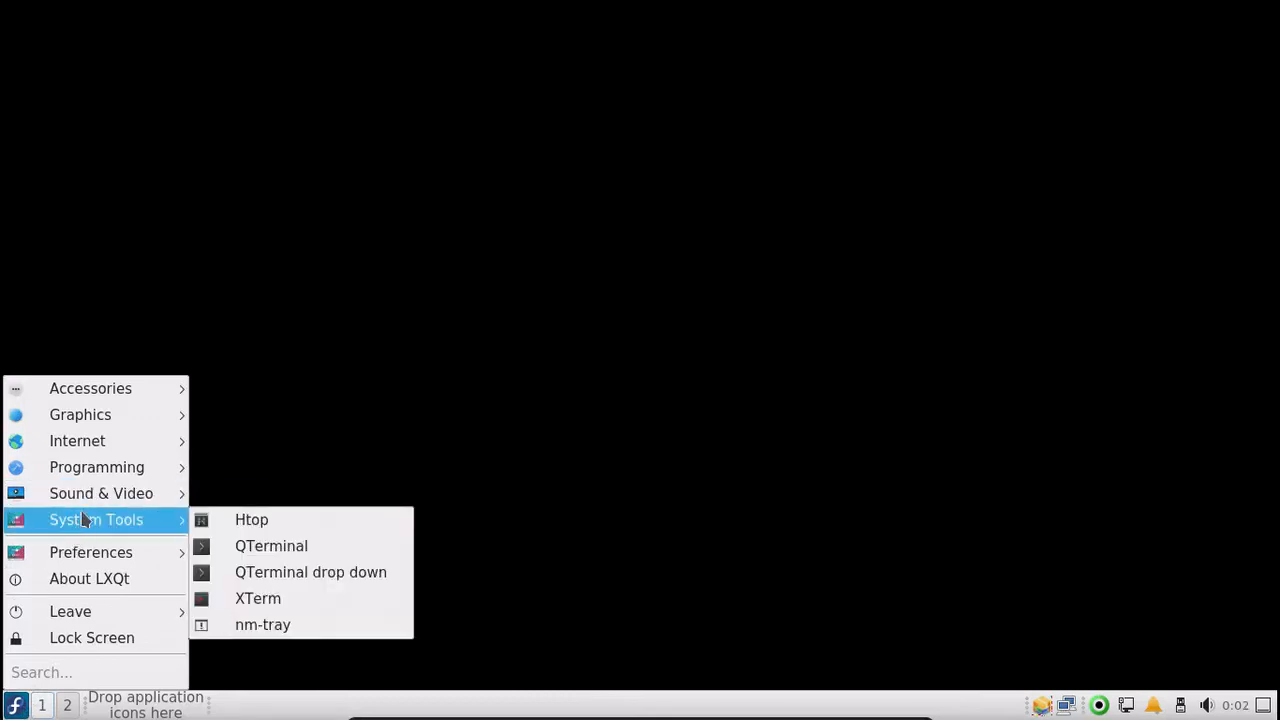
mouse_move(310, 572)
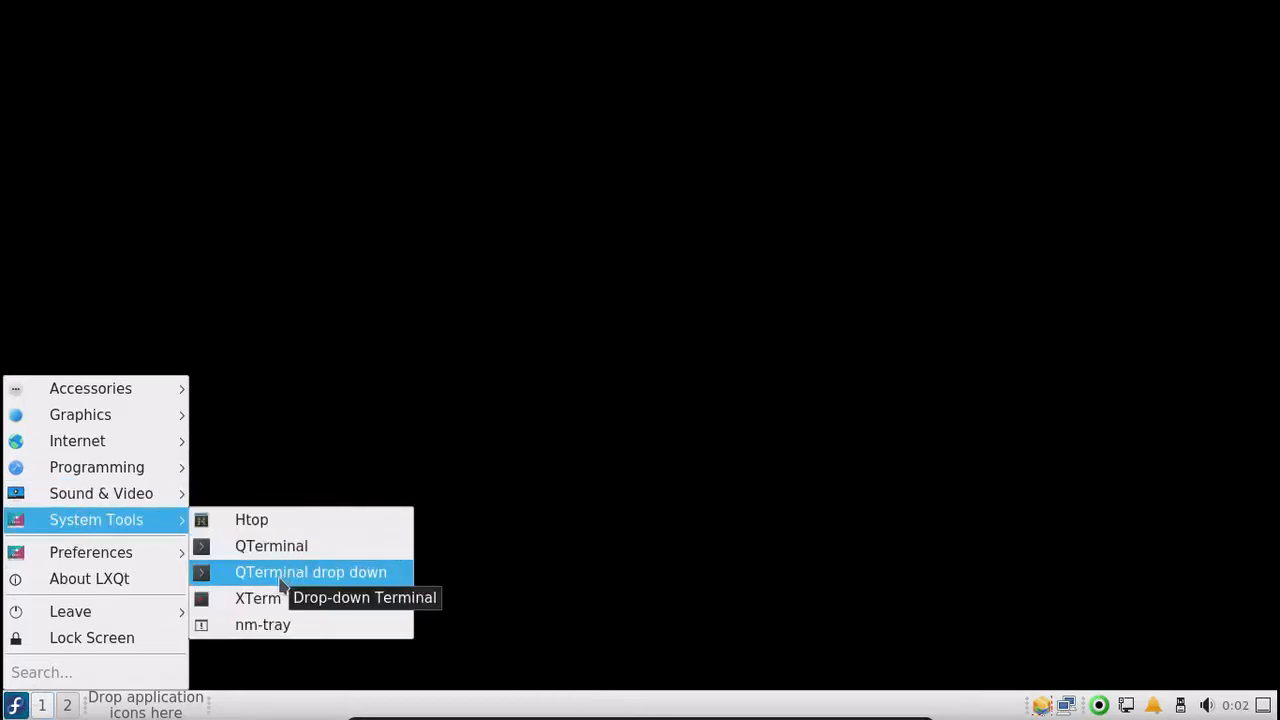
mouse_move(262, 624)
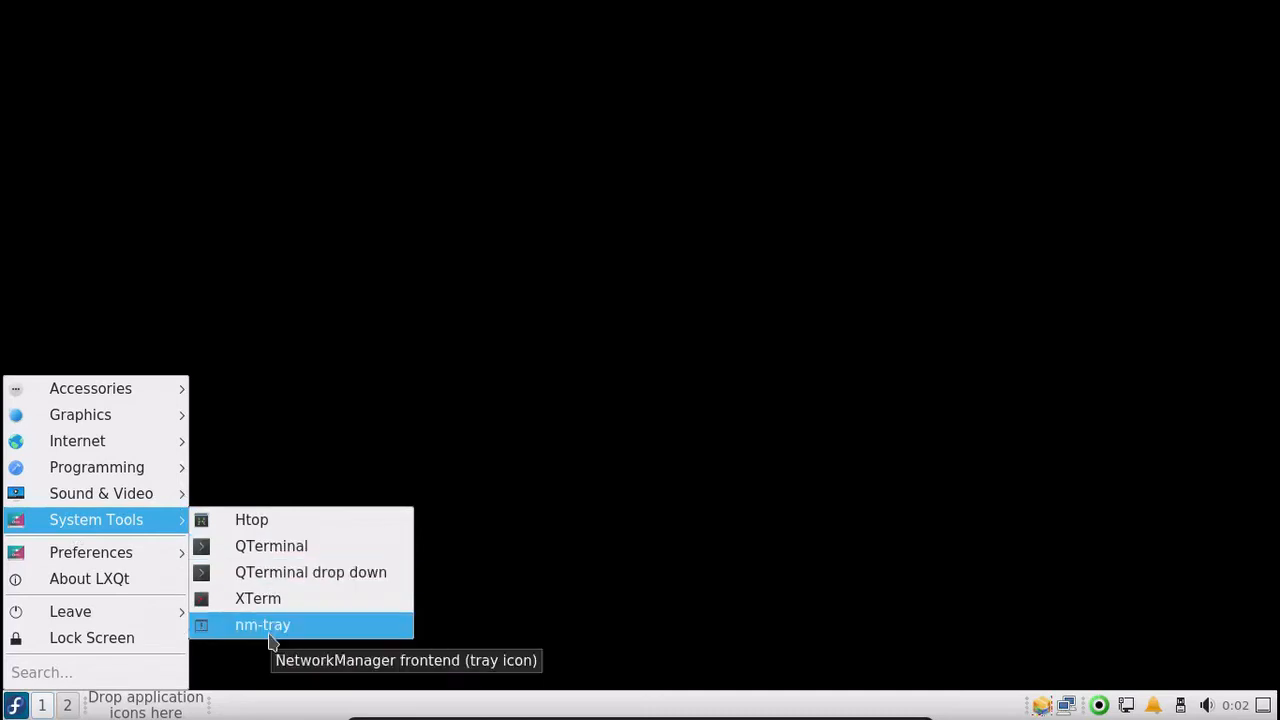
mouse_move(70, 612)
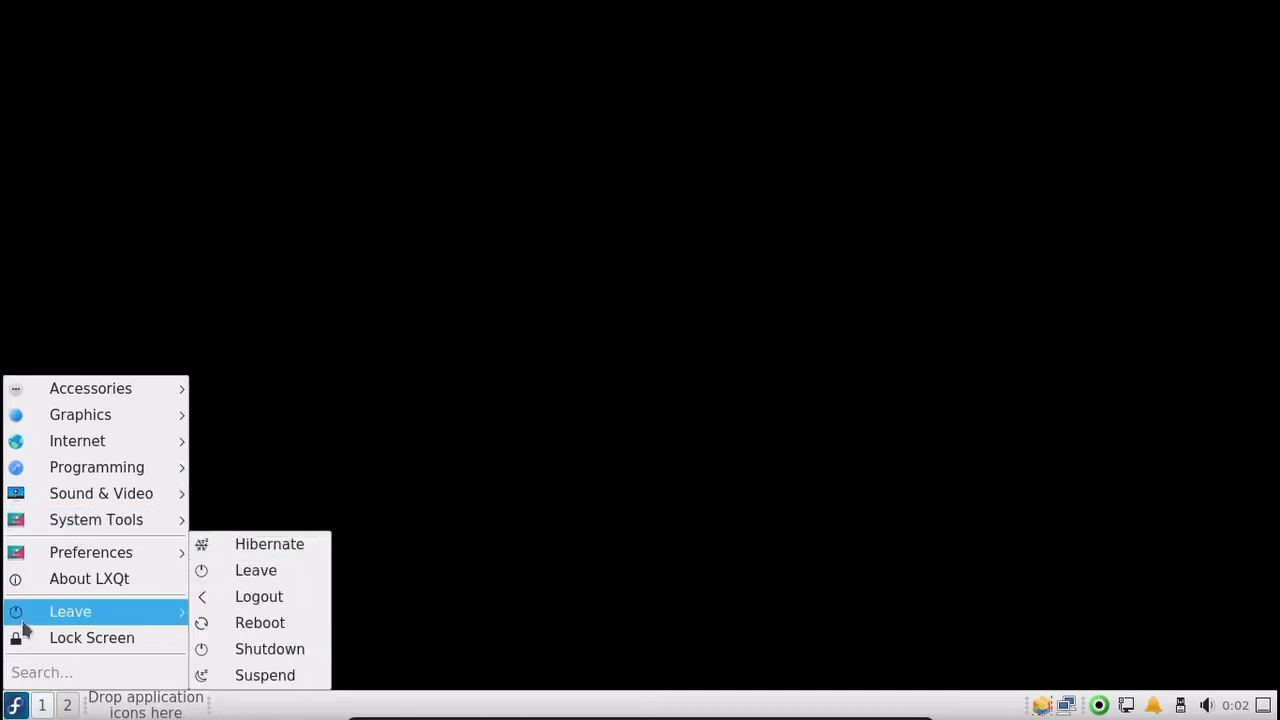
mouse_move(92, 552)
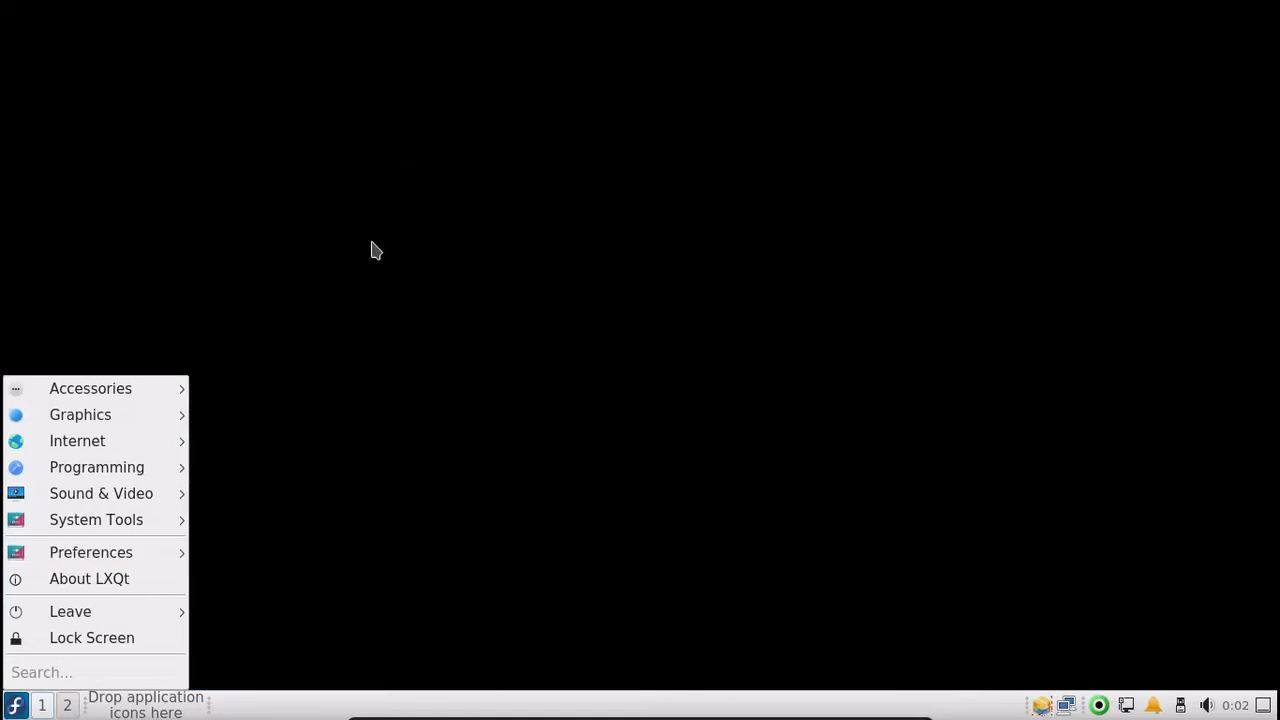
Close and reopen the application menu twice, ending with the Programming category highlighted.
left_click(444, 436)
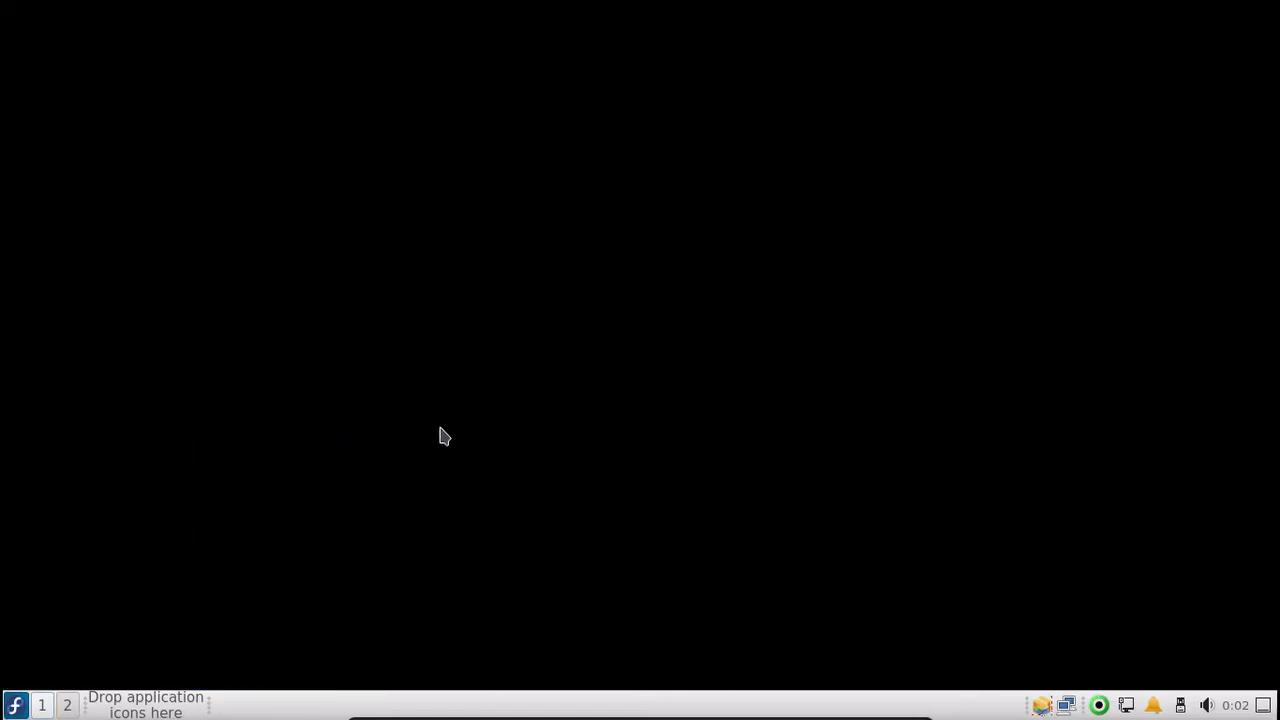
mouse_move(8, 584)
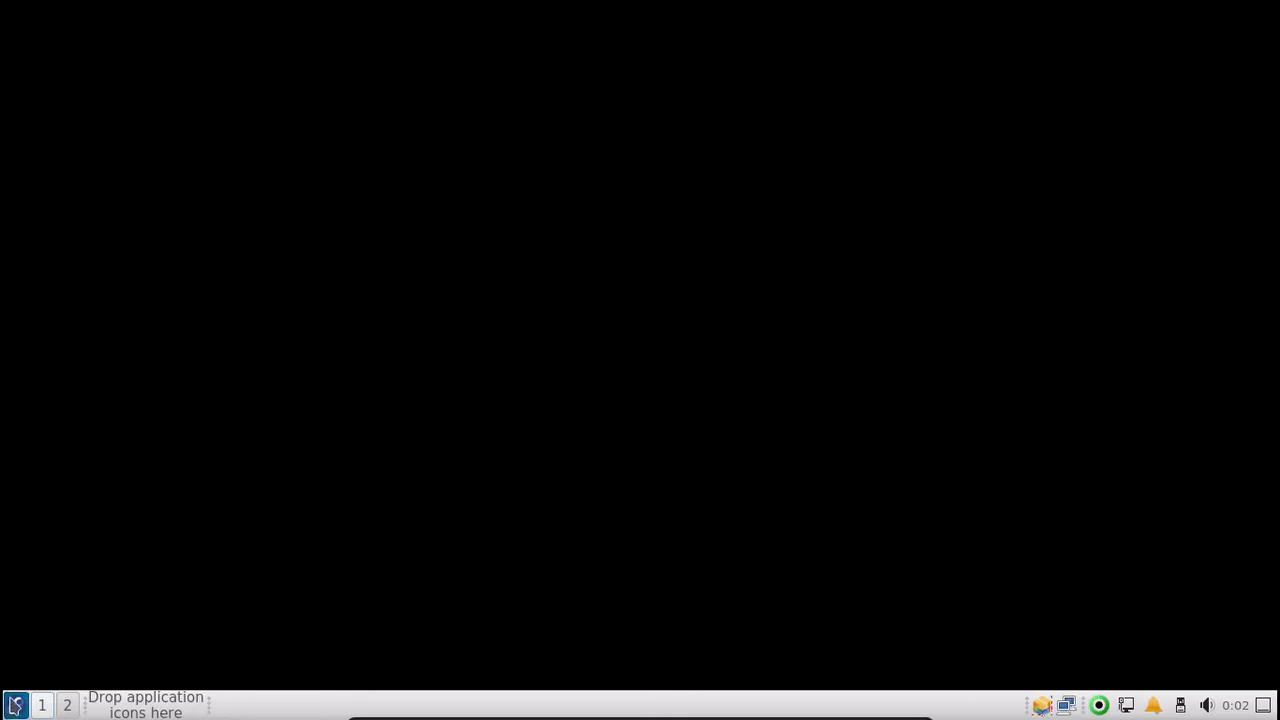
left_click(16, 704)
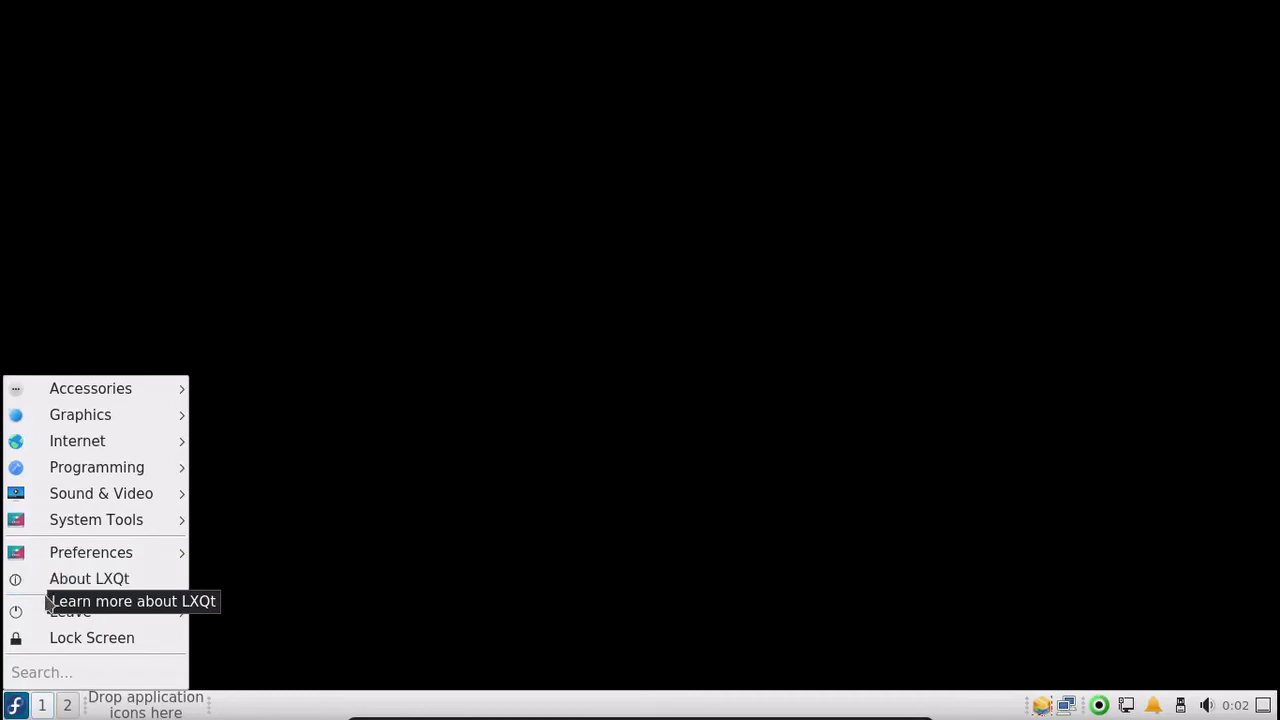
mouse_move(44, 600)
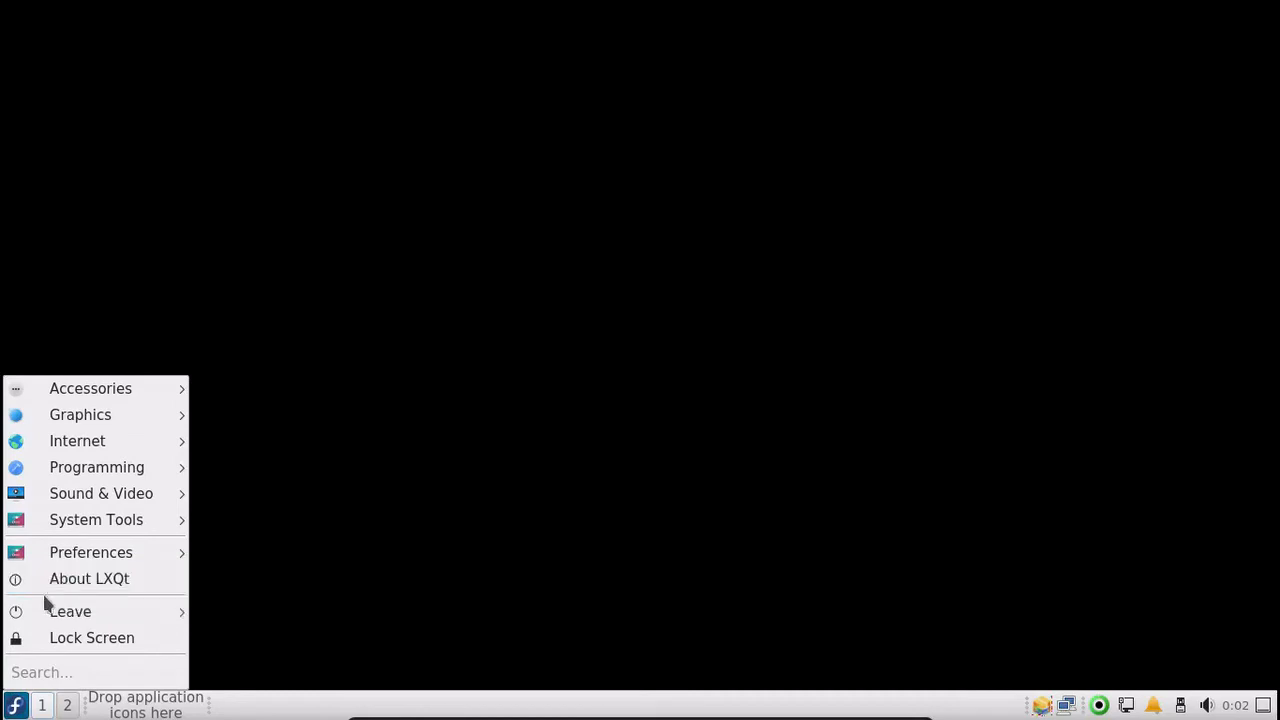
mouse_move(90, 552)
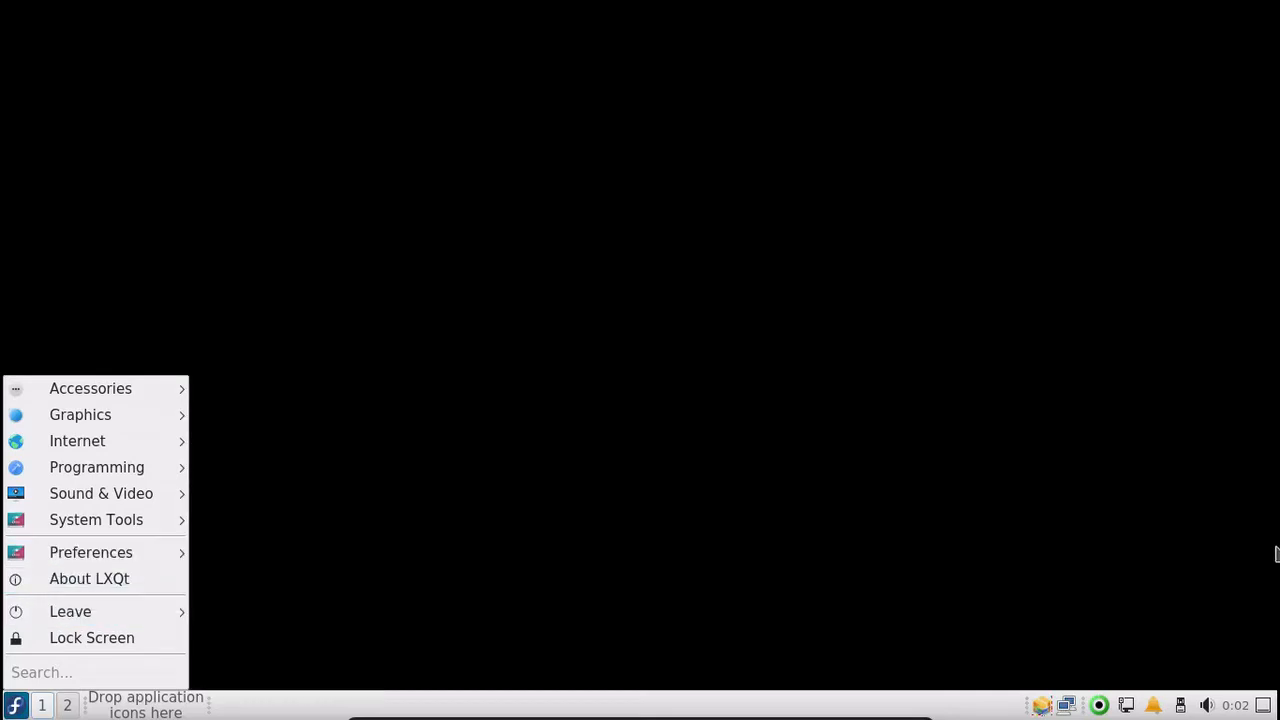
mouse_move(660, 532)
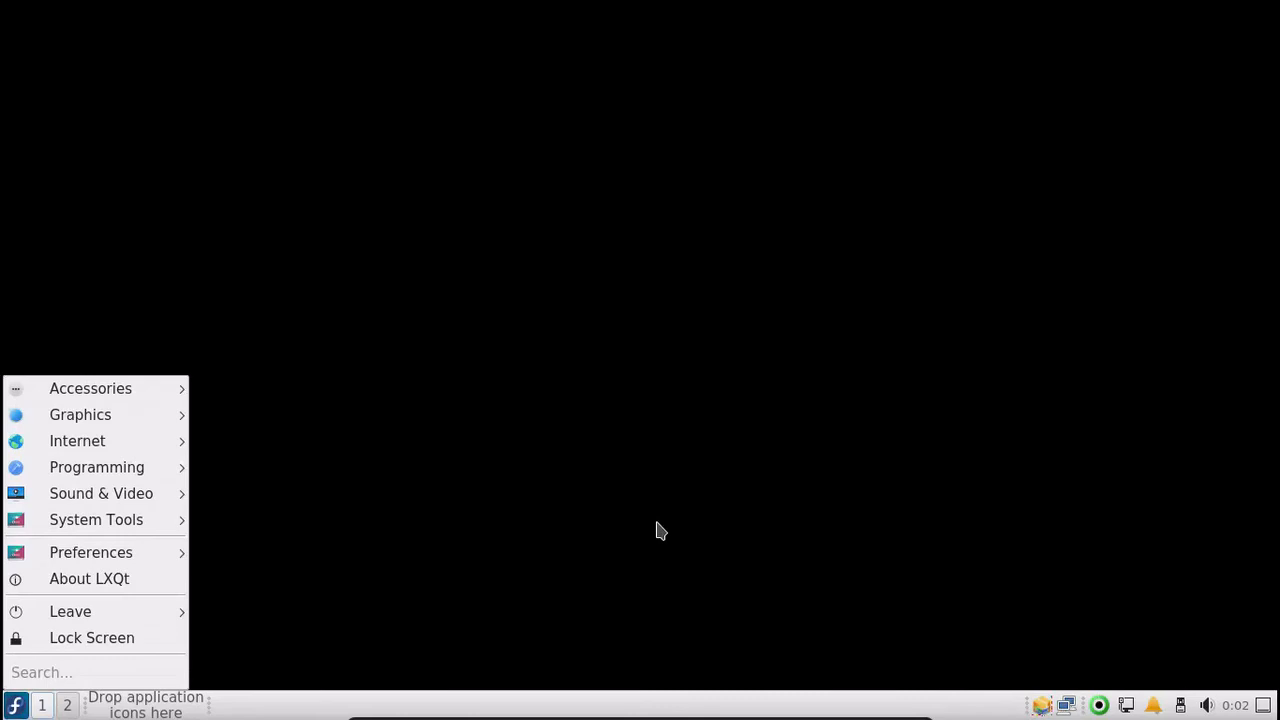
left_click(584, 556)
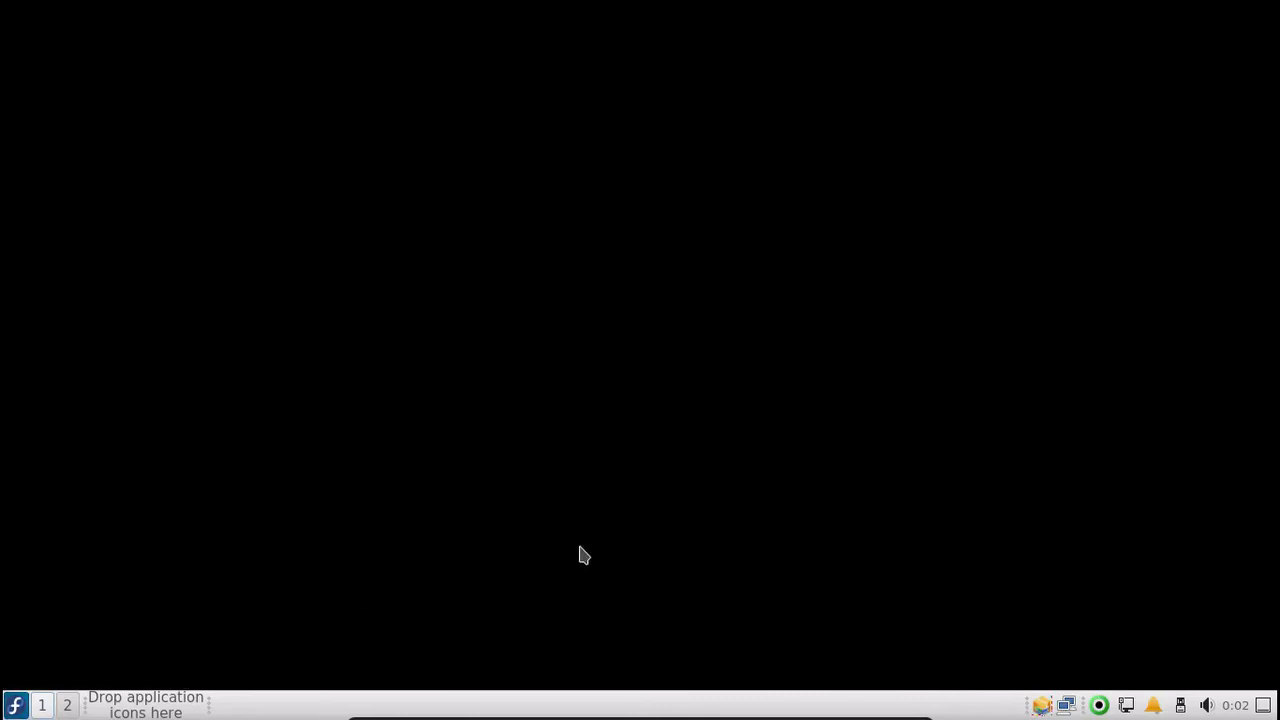
left_click(16, 704)
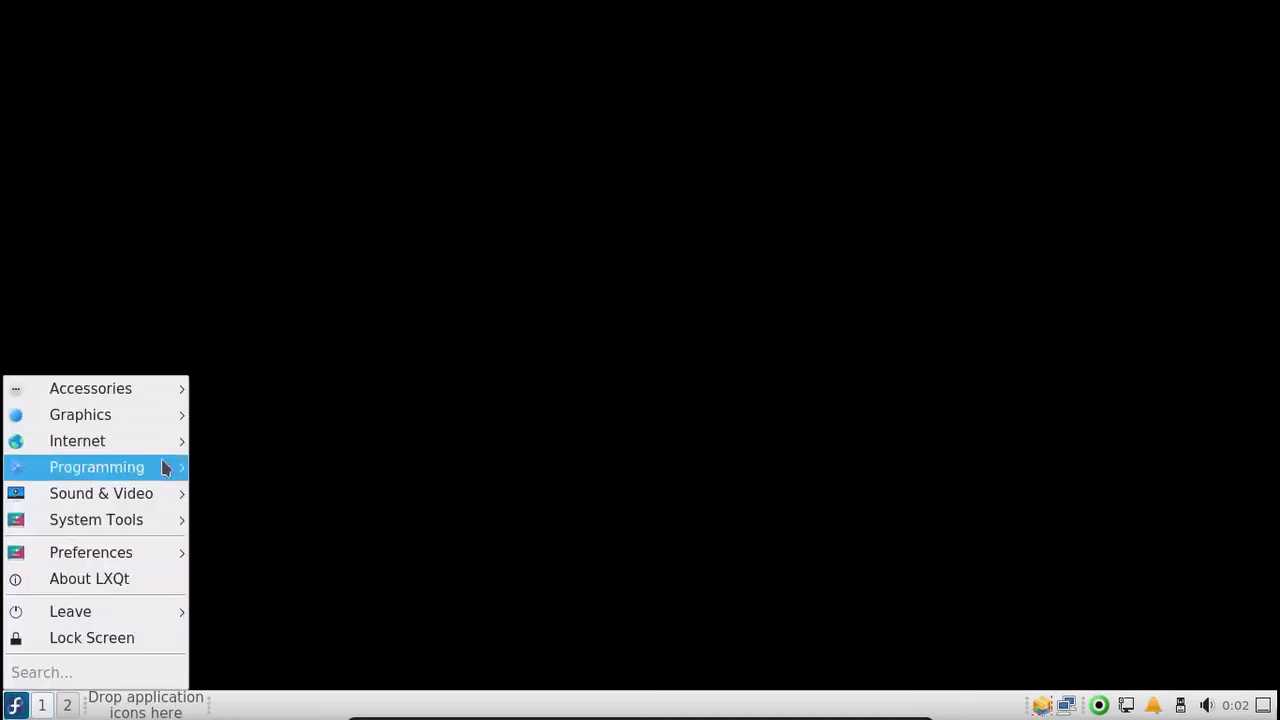
Launch Falkon and load spins.fedoraproject.org/en, correcting a typo in the address along the way.
left_click(240, 444)
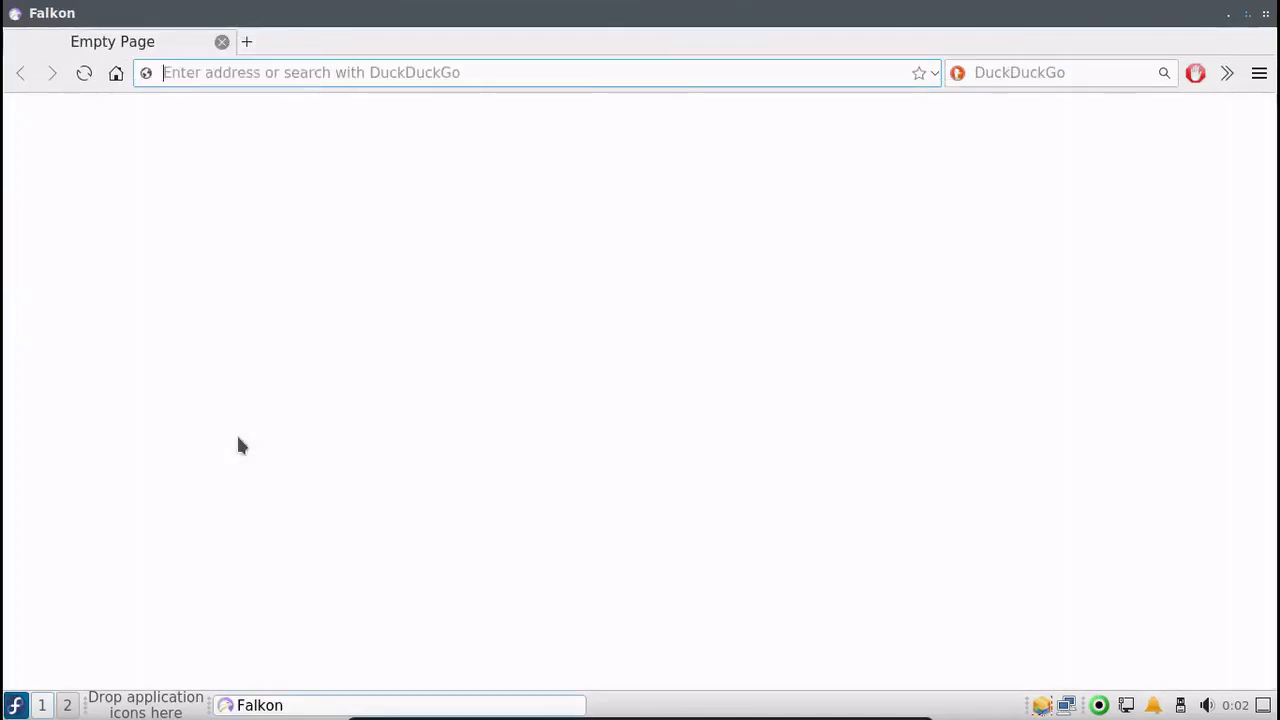
type("s")
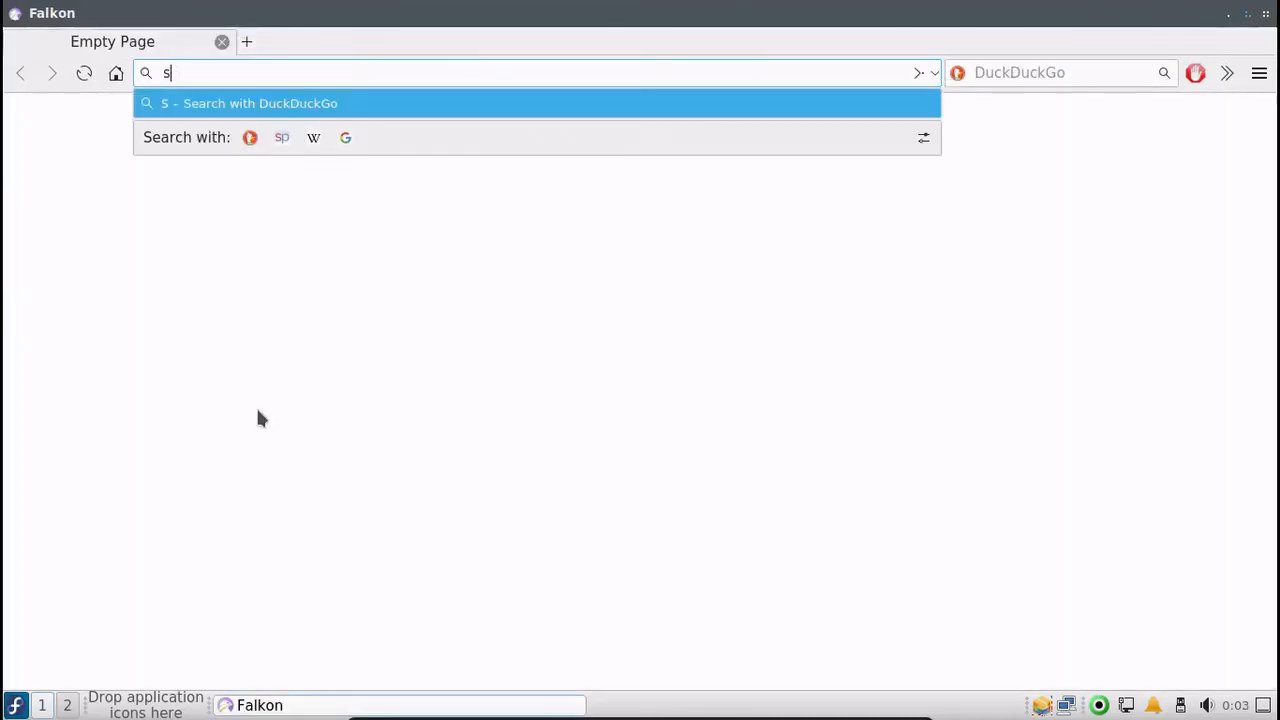
type("pins.fed")
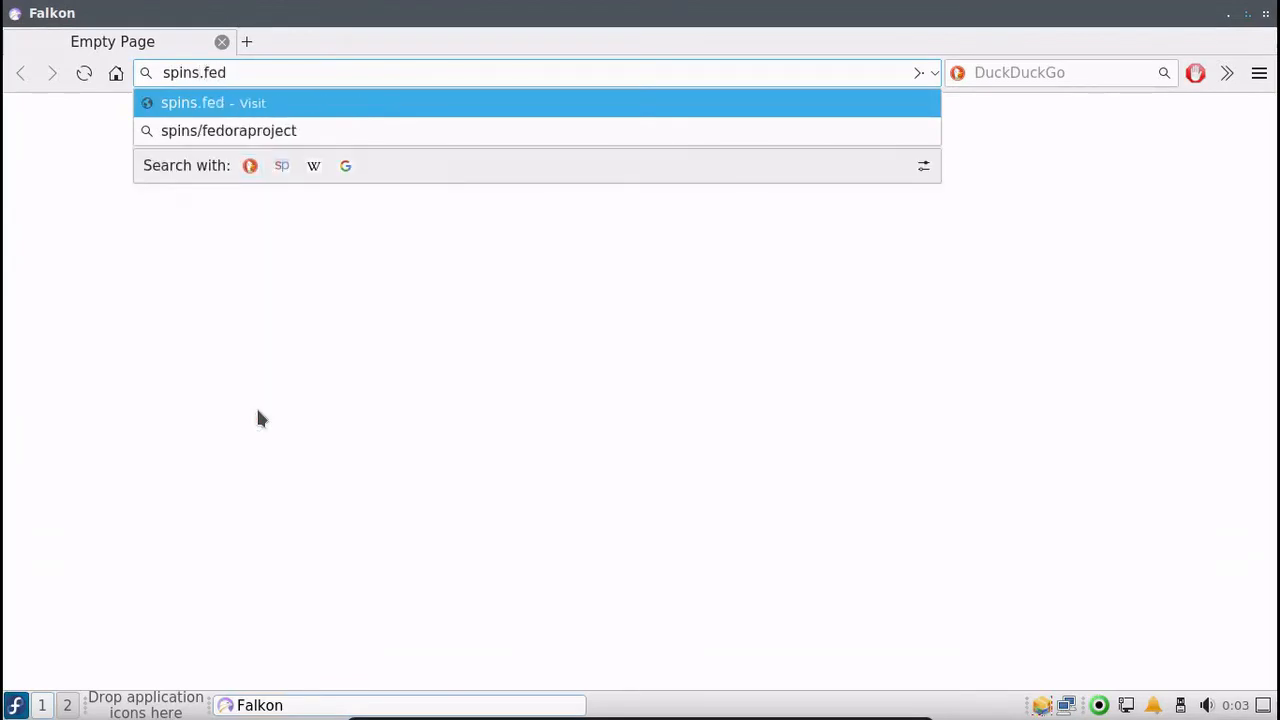
type("ora")
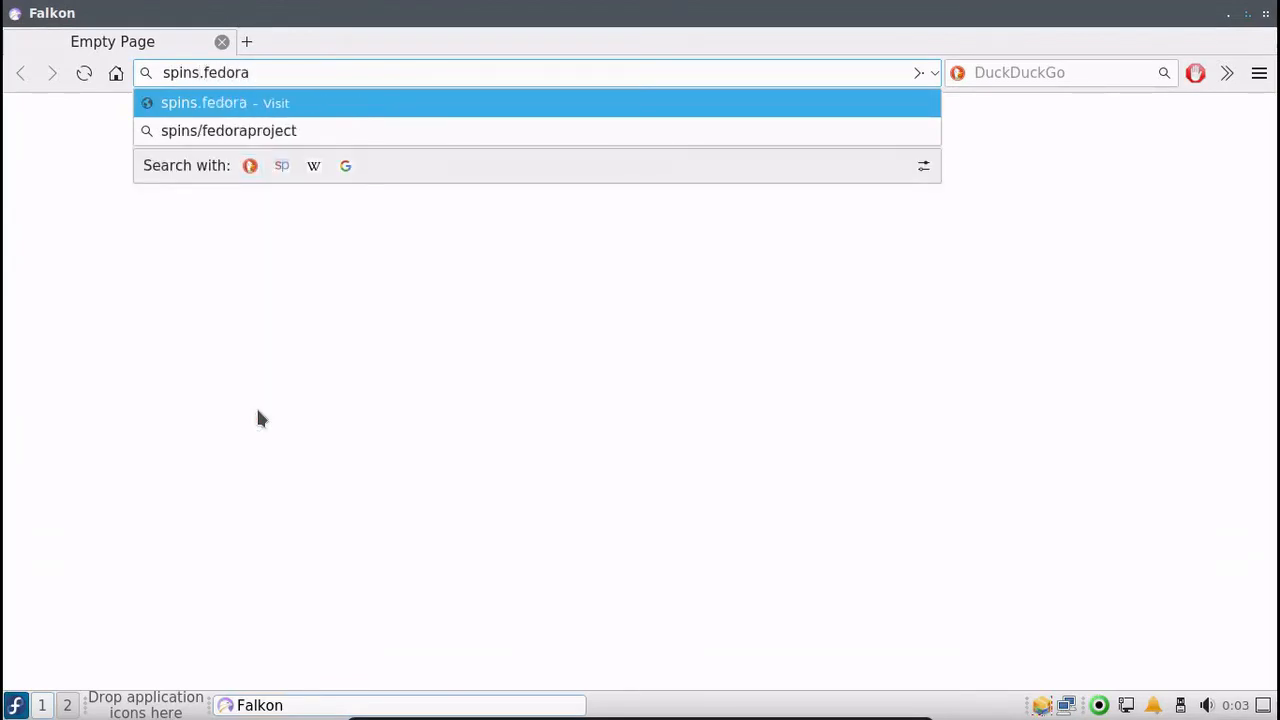
type("prjec")
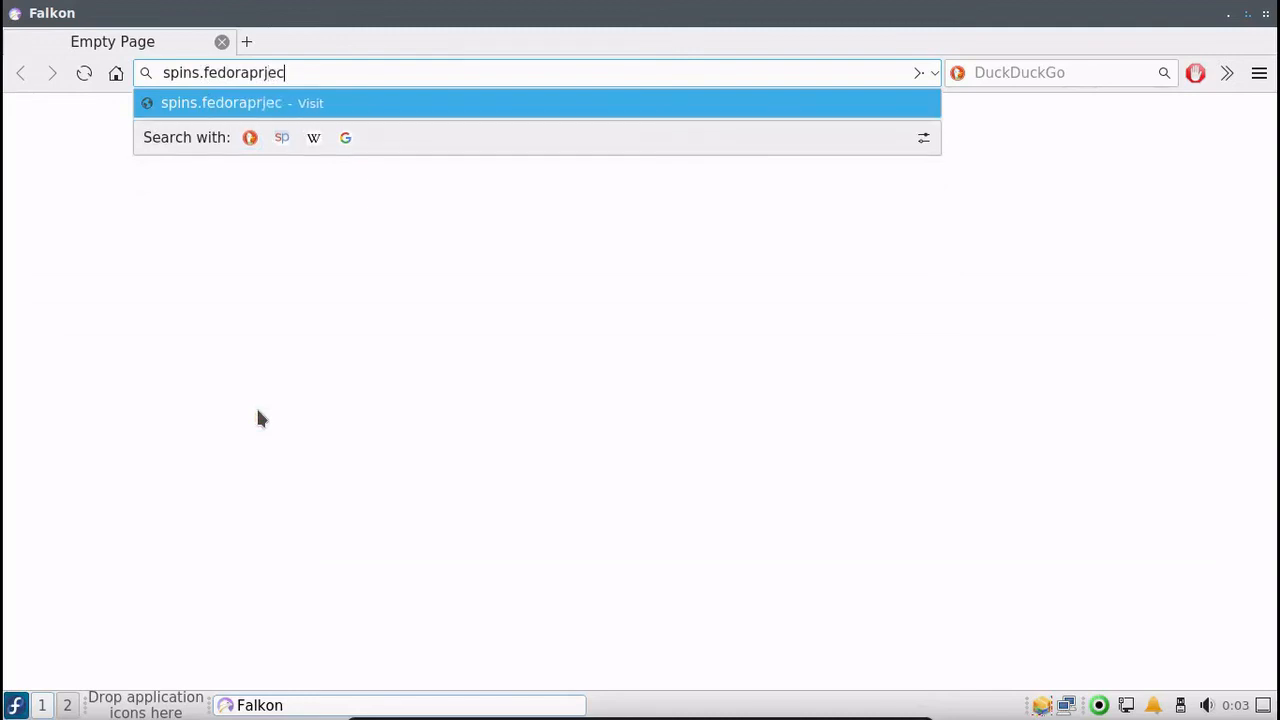
key("BackSpace")
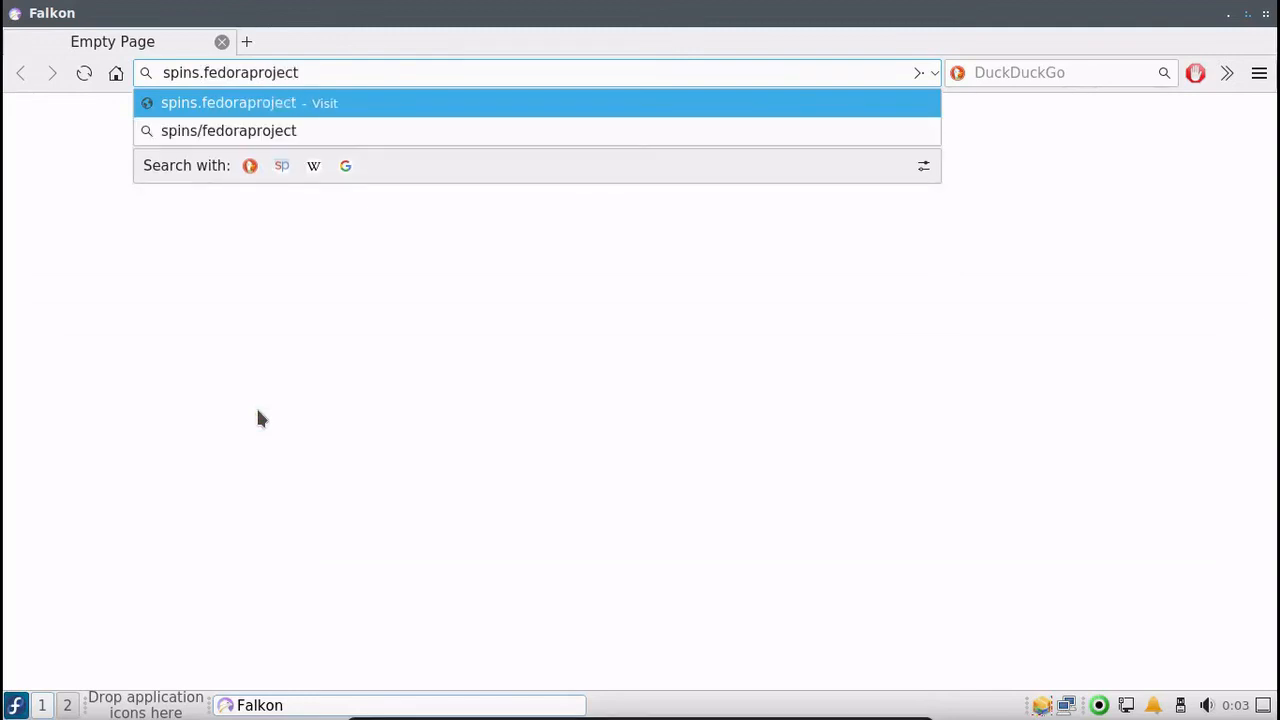
type(".org")
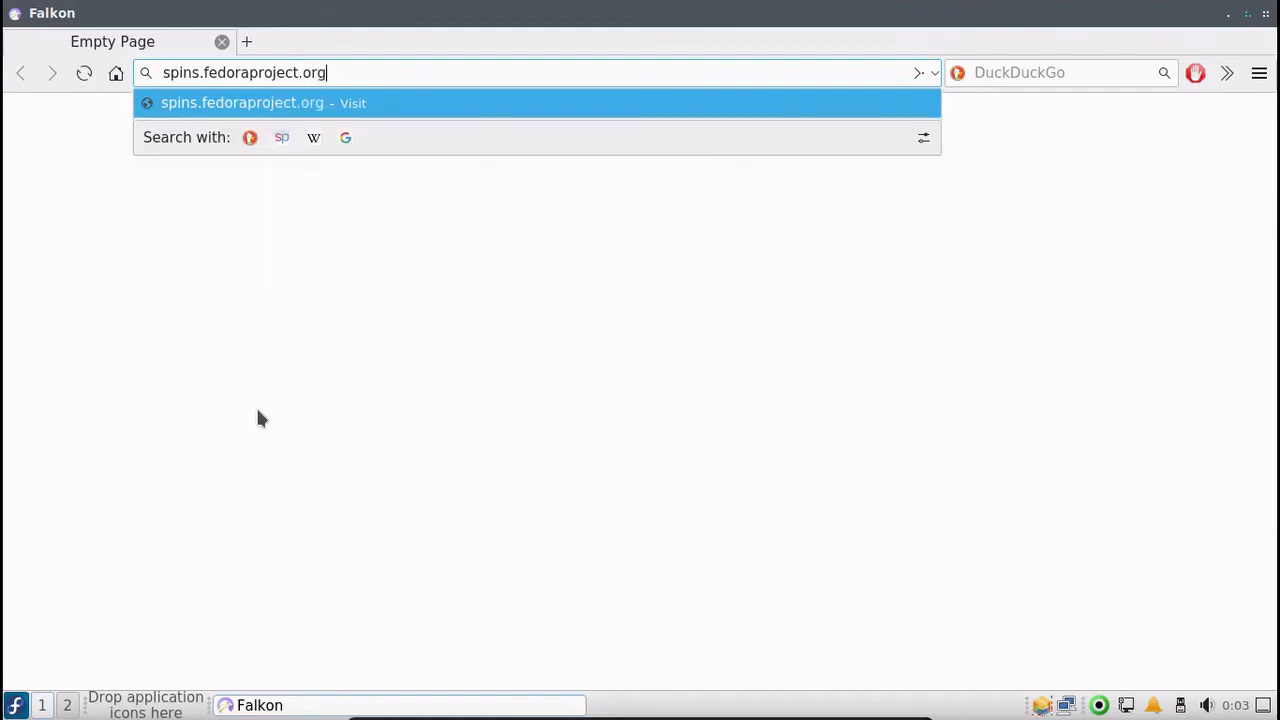
type("/en/")
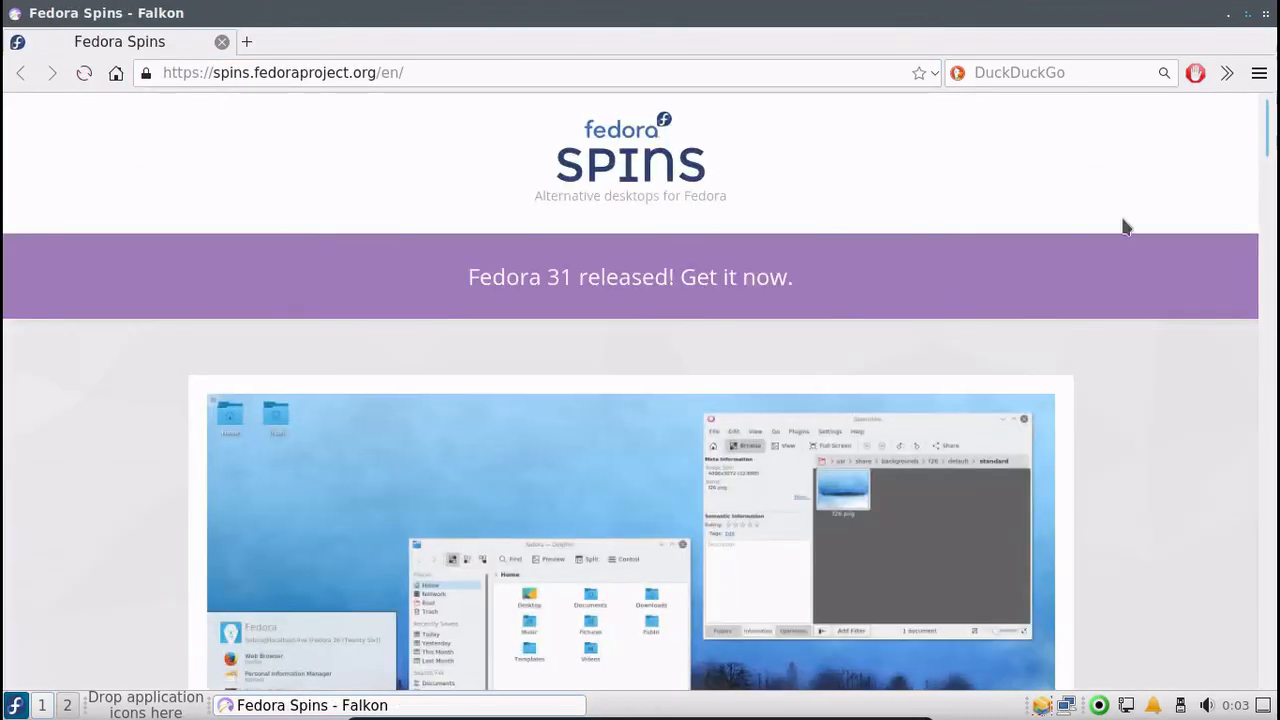
scroll("down", 3)
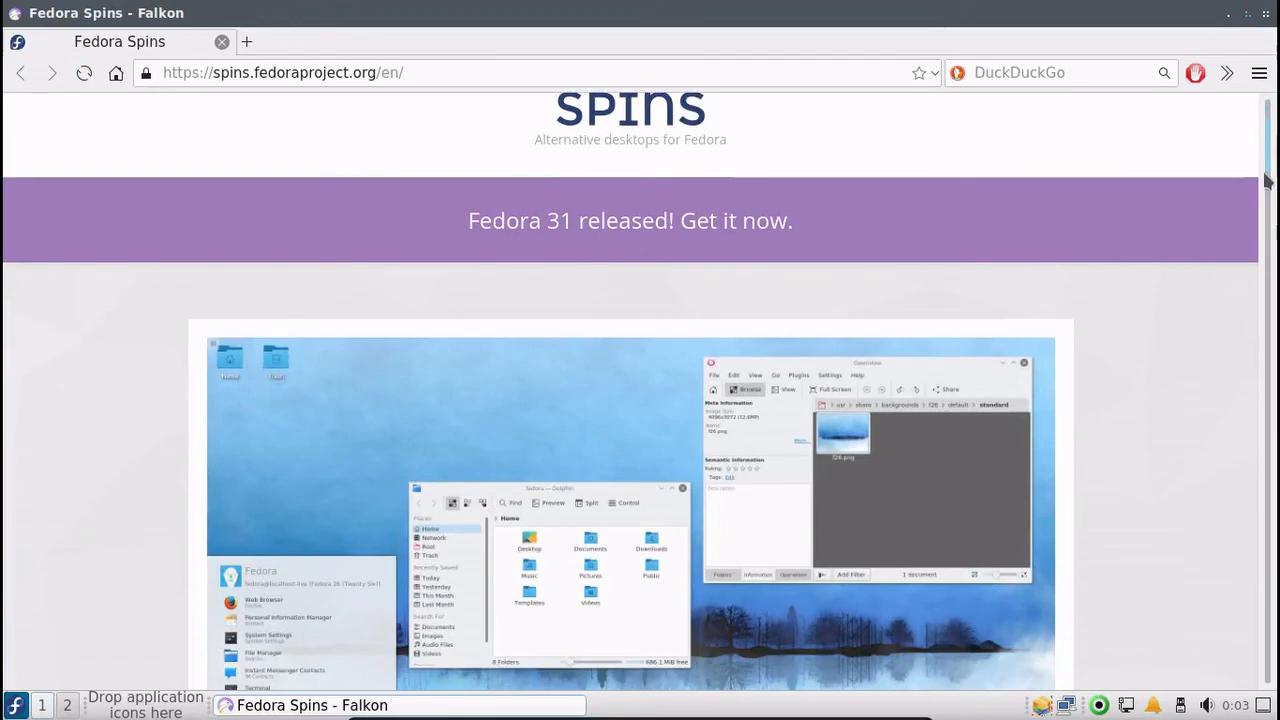
scroll("down", 3)
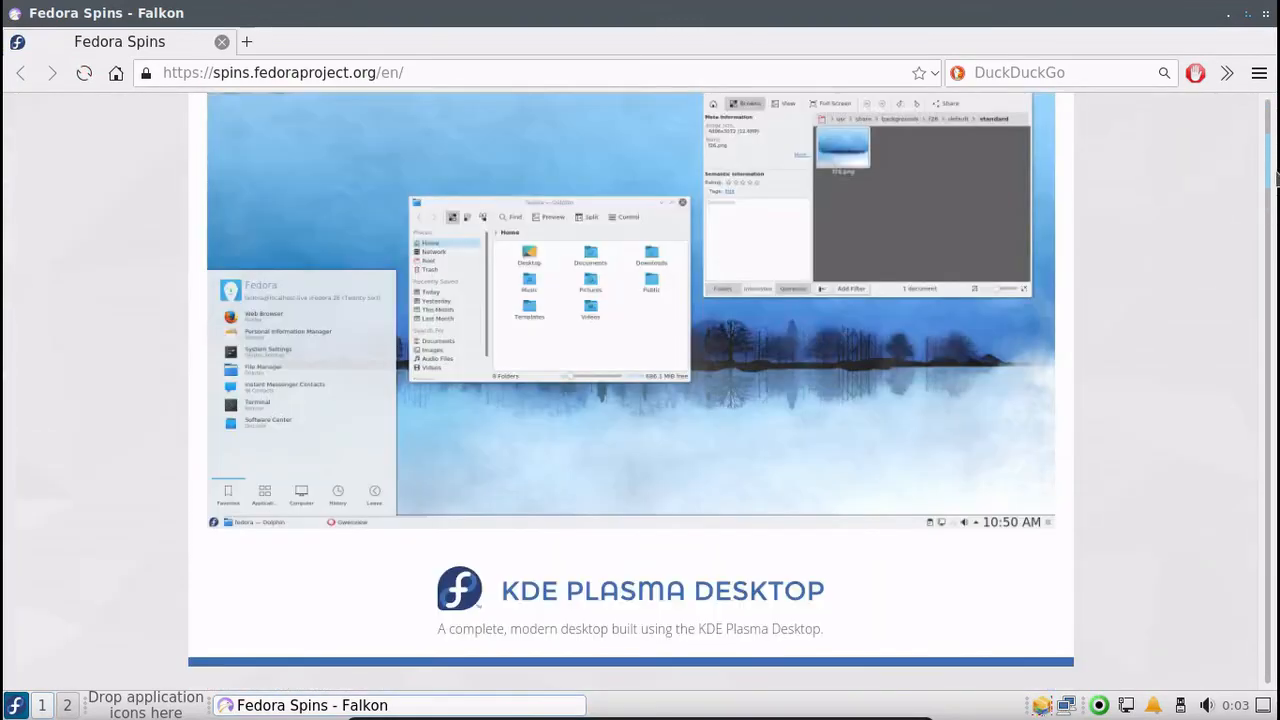
scroll("down", 3)
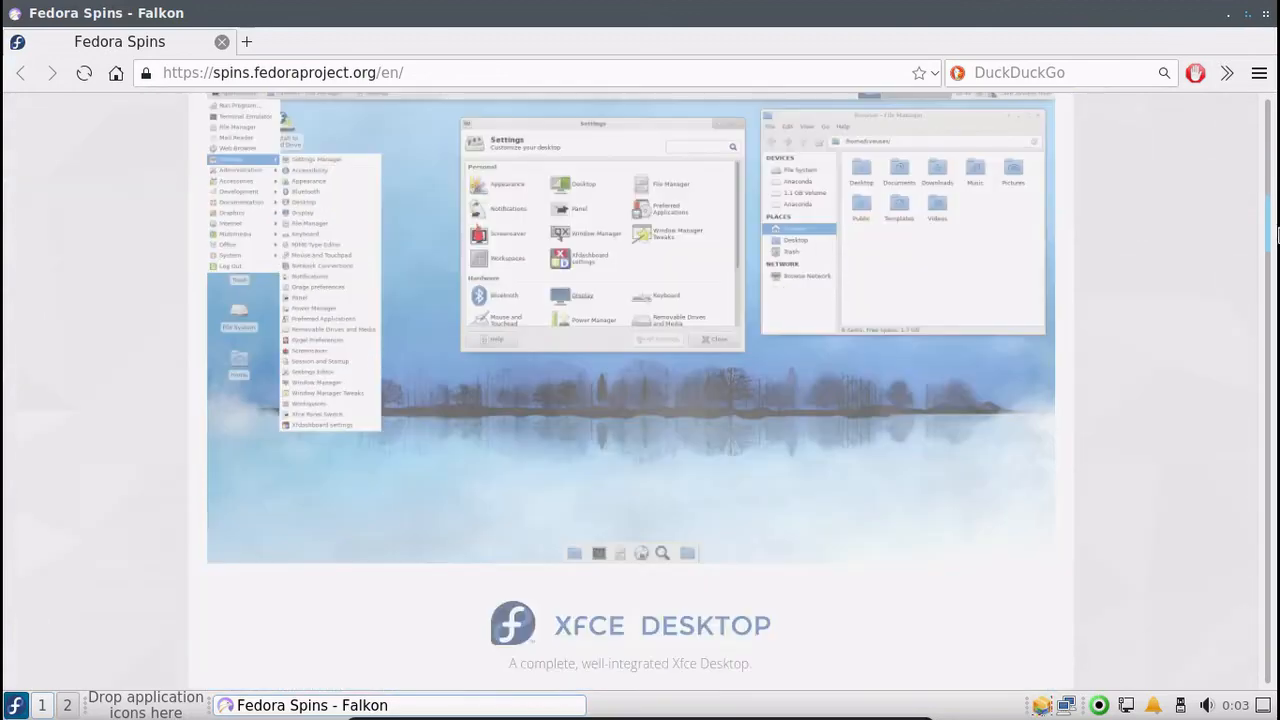
scroll("down", 3)
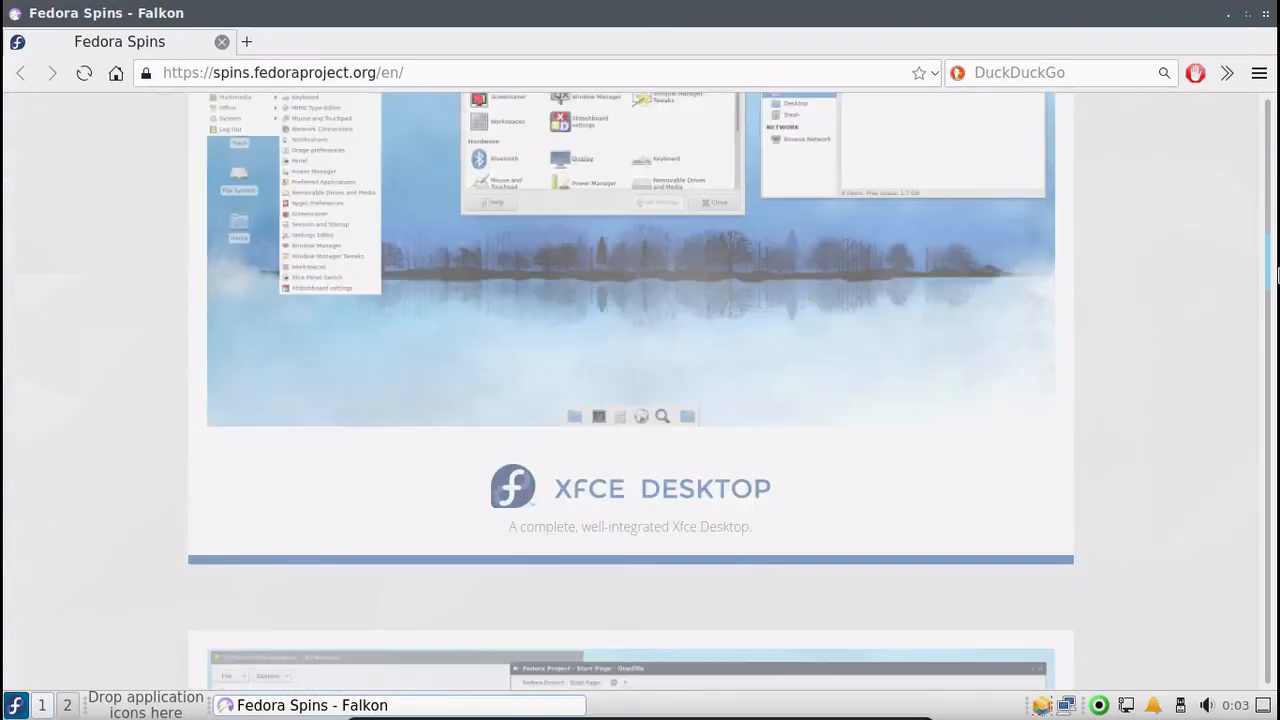
scroll("down", 3)
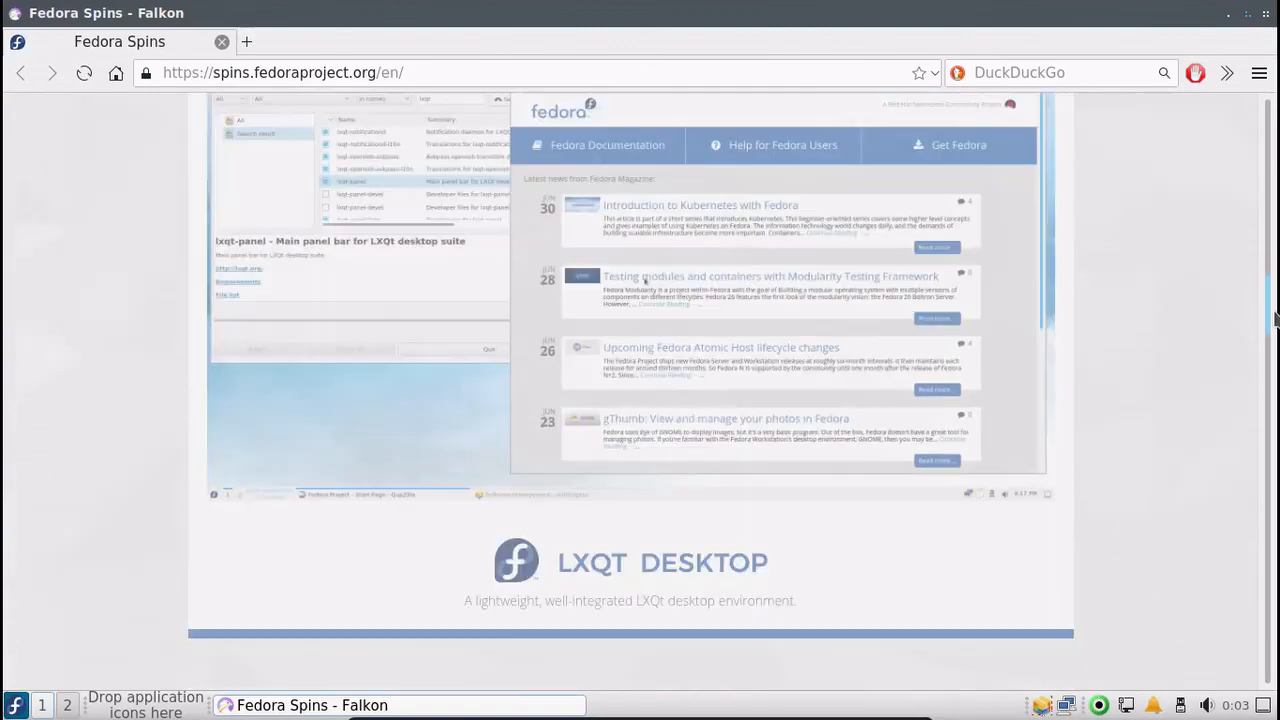
scroll("down", 3)
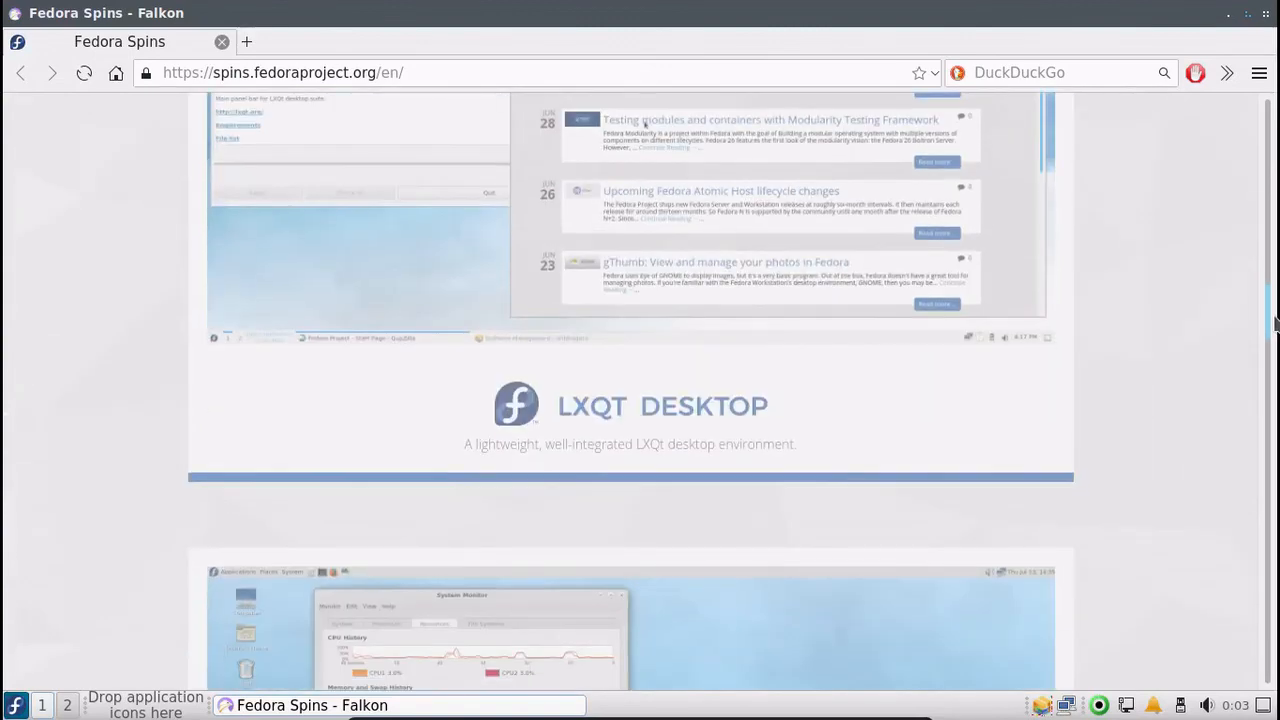
scroll("down", 3)
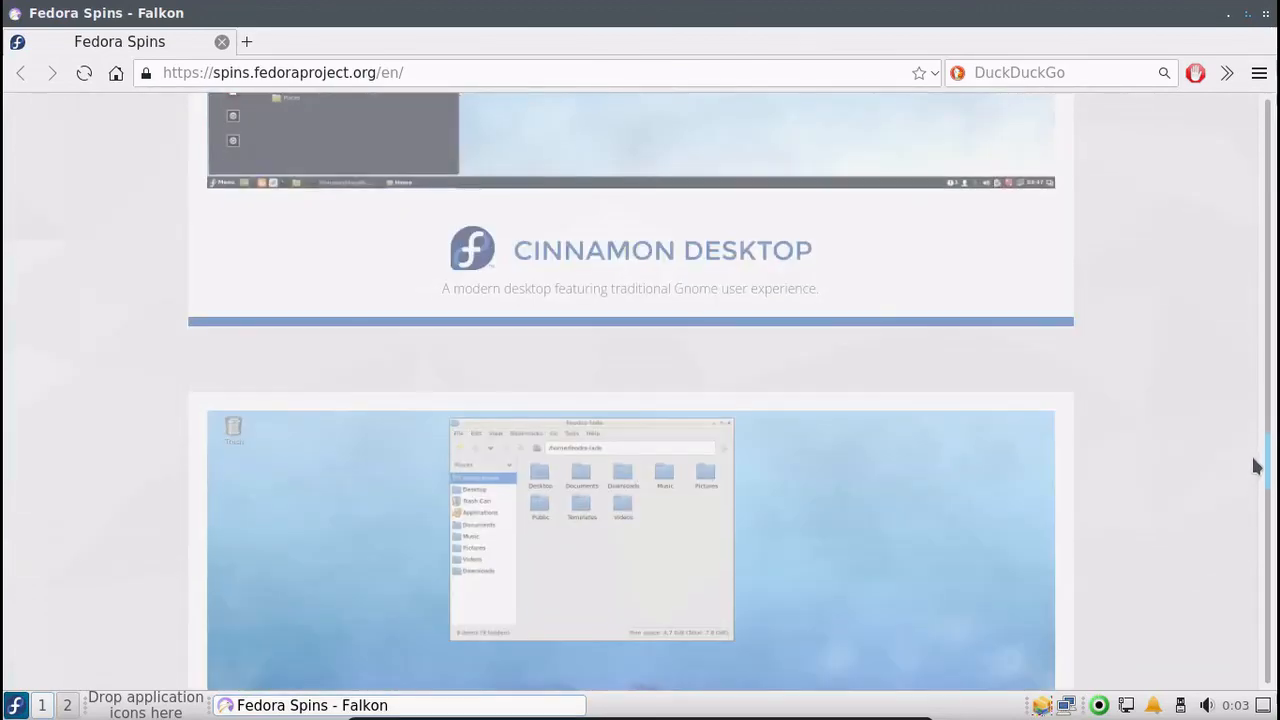
scroll("down", 3)
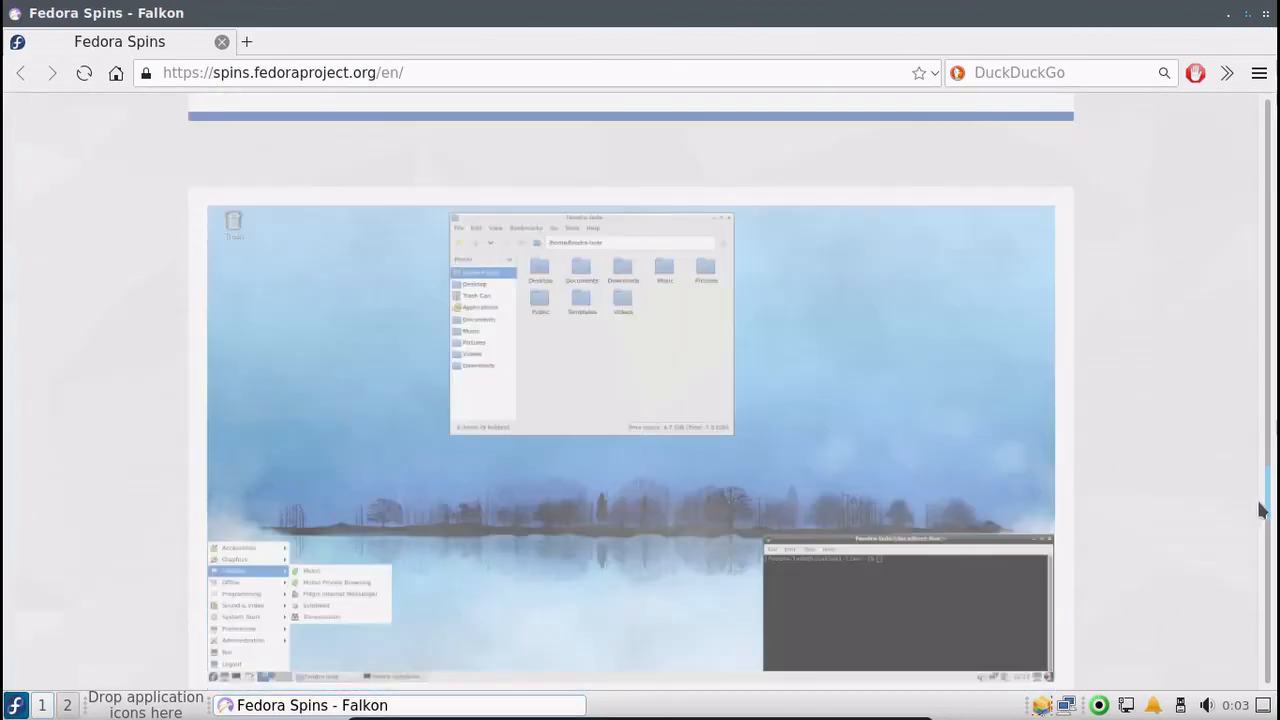
scroll("down", 3)
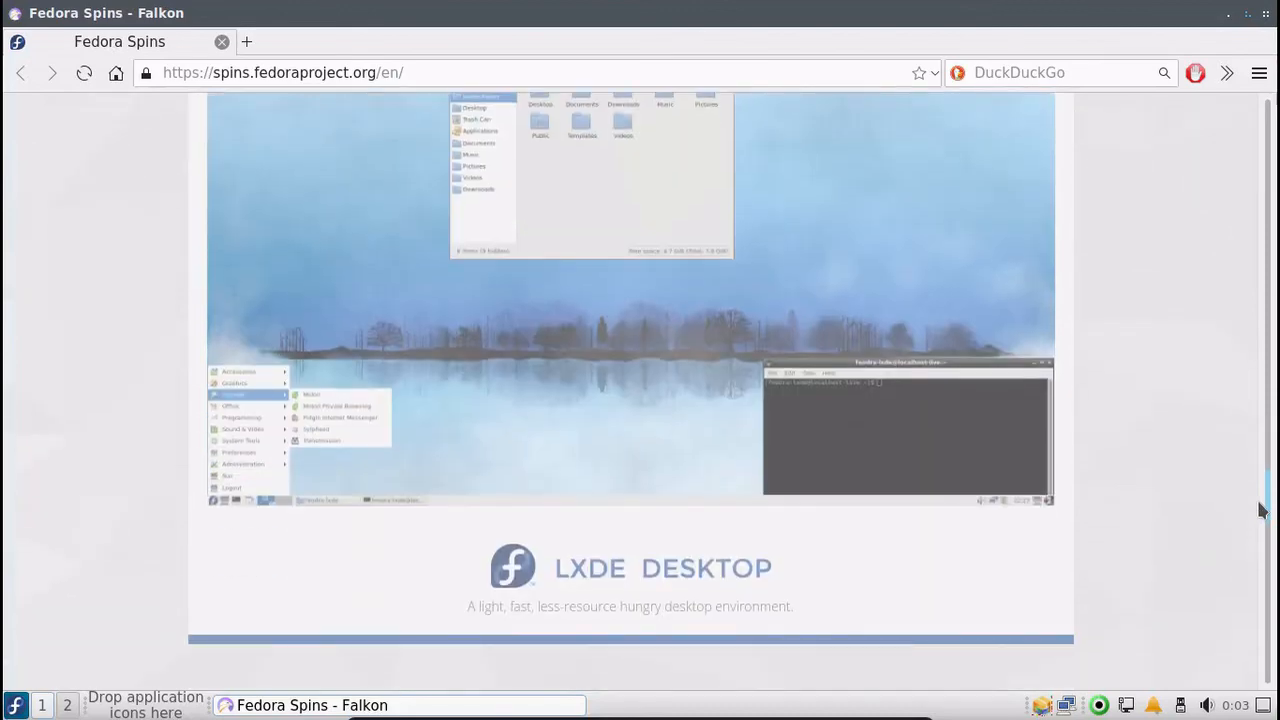
scroll("down", 3)
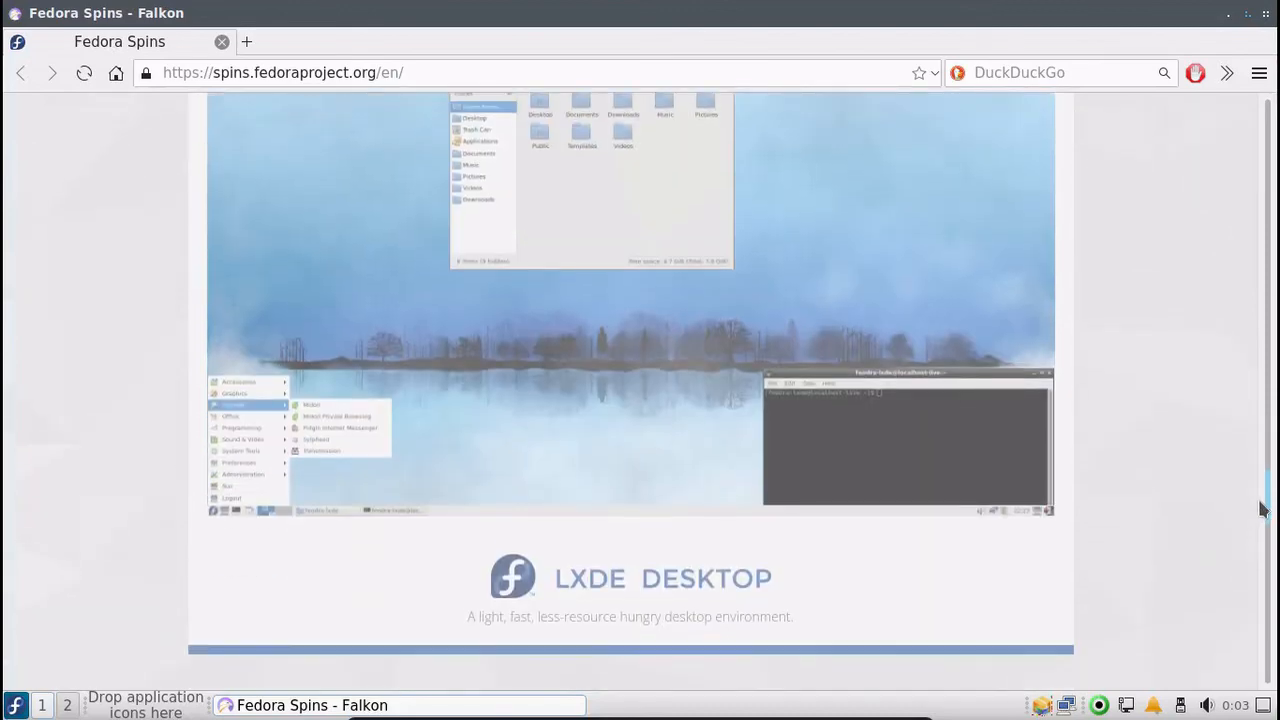
mouse_move(540, 464)
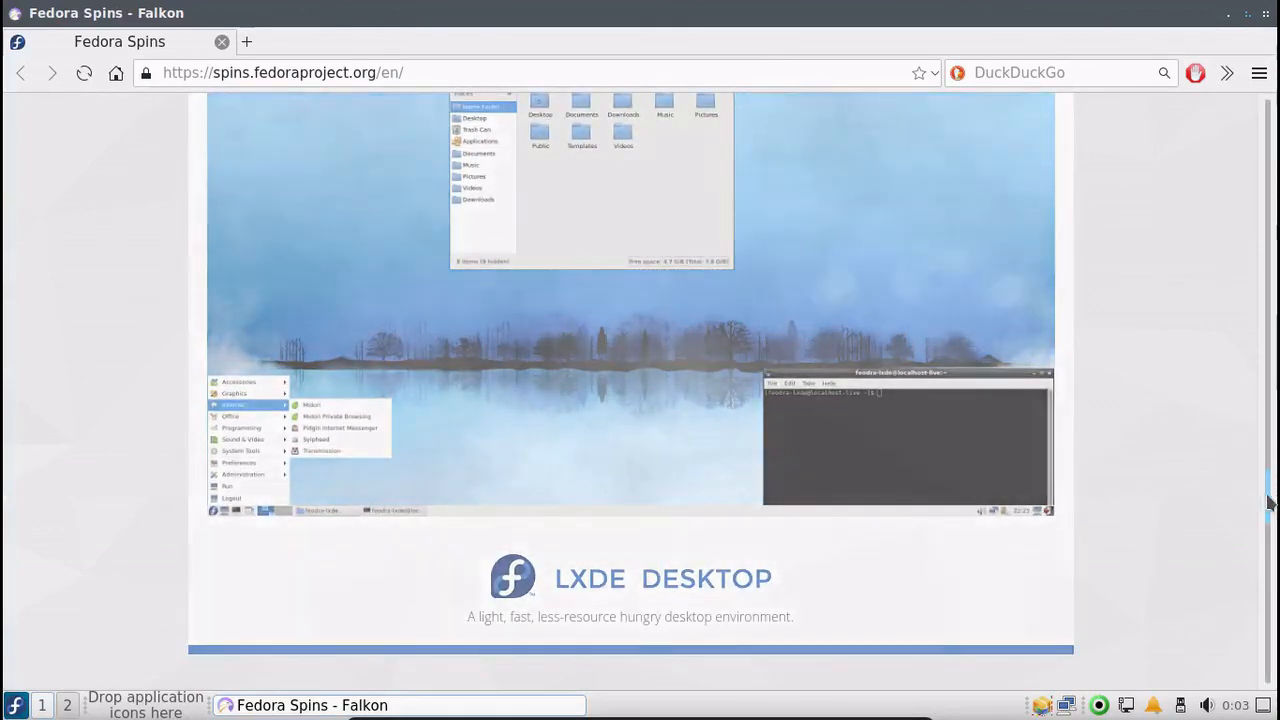
scroll("down", 3)
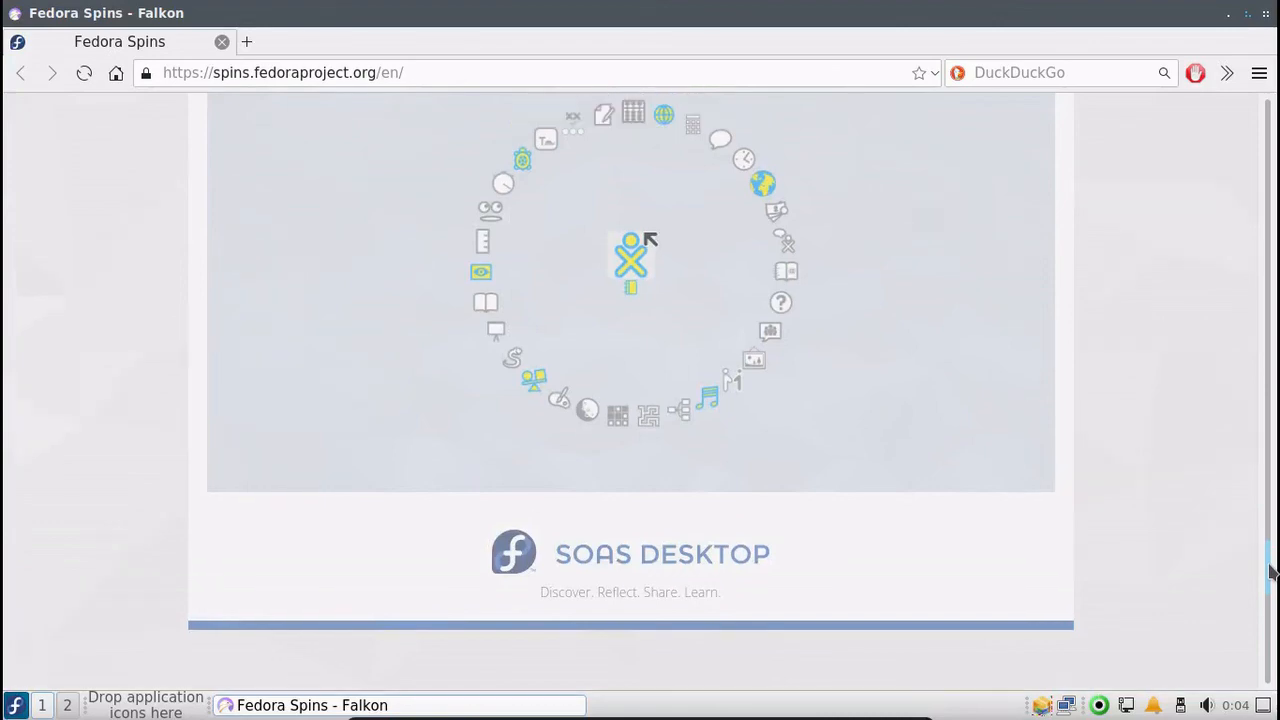
scroll("up", 3)
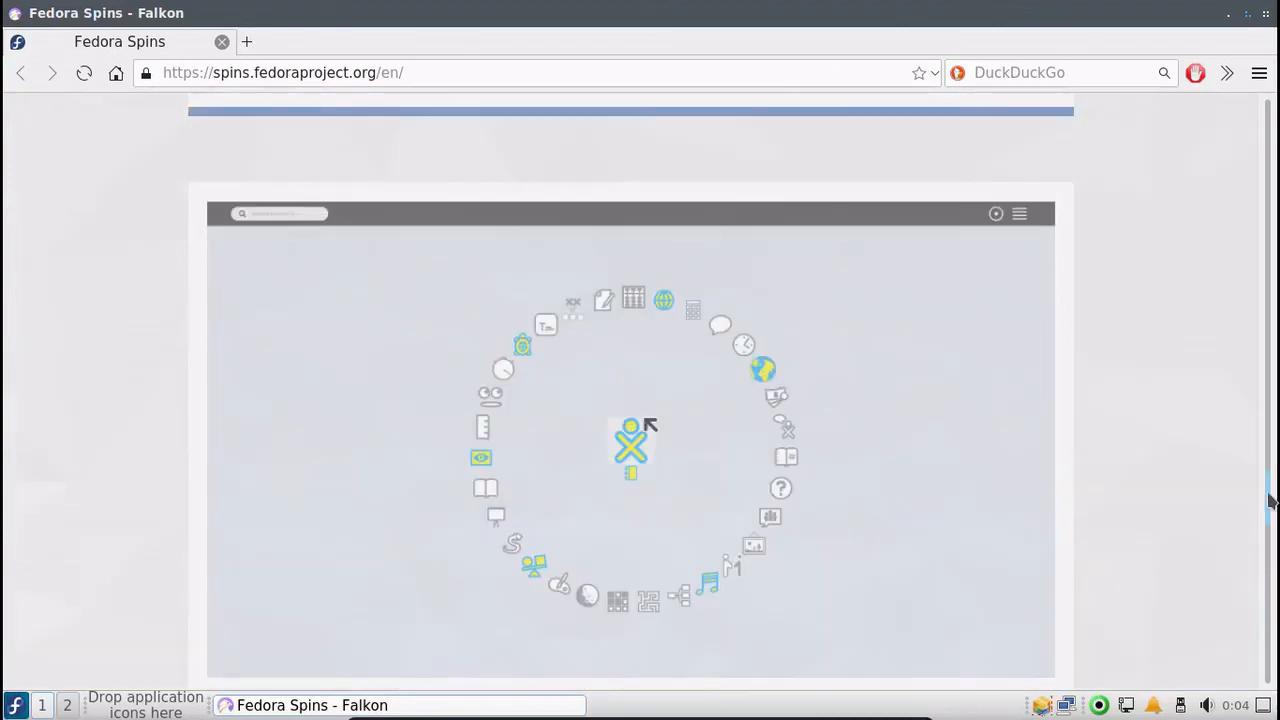
scroll("down", 3)
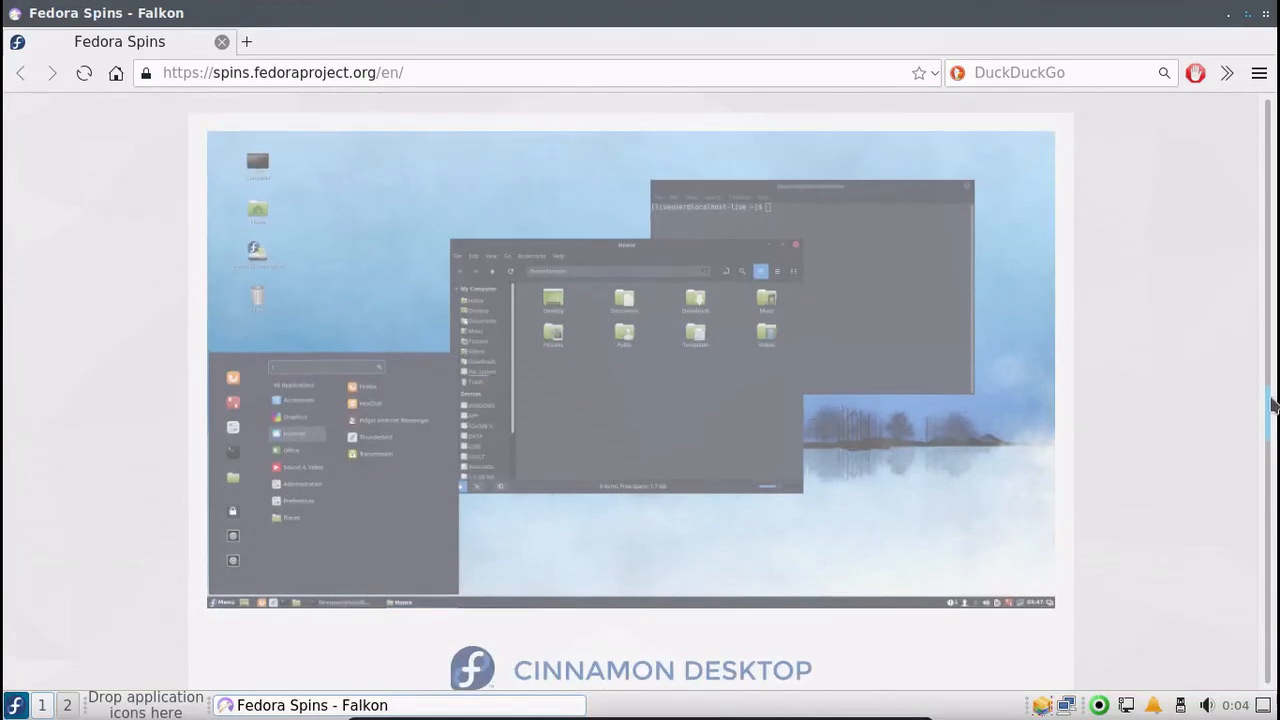
scroll("down", 3)
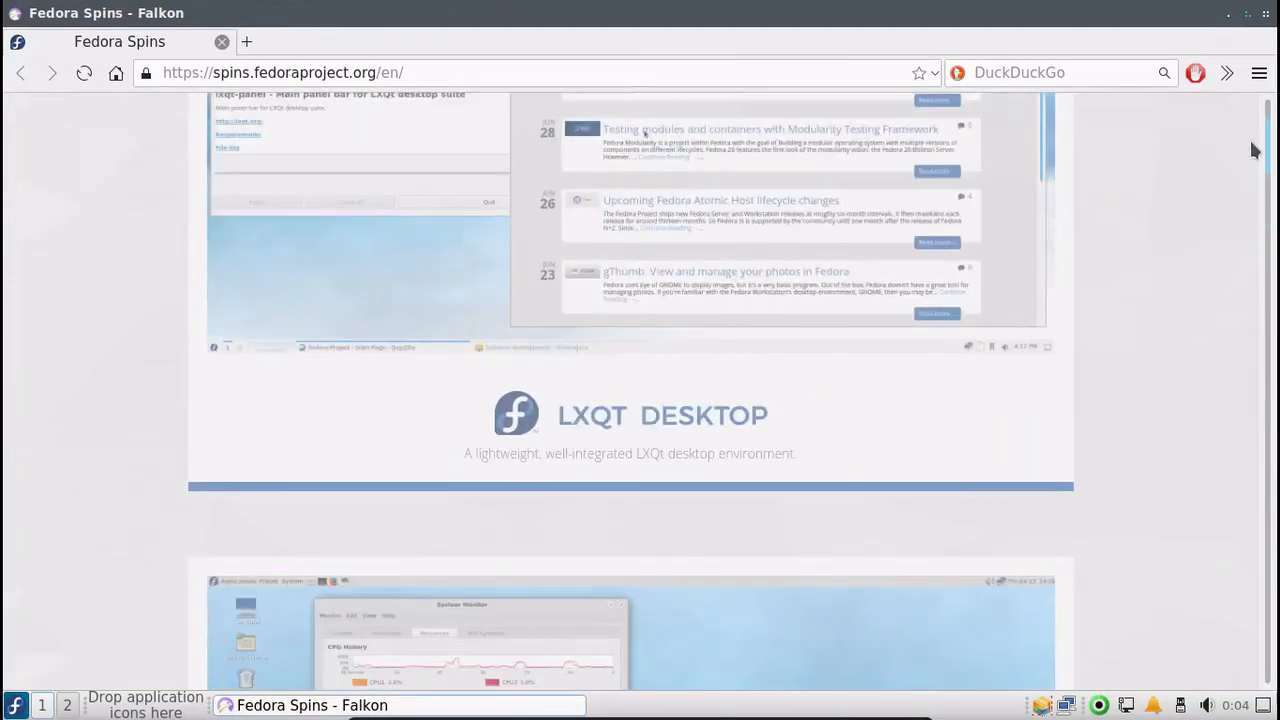
scroll("up", 3)
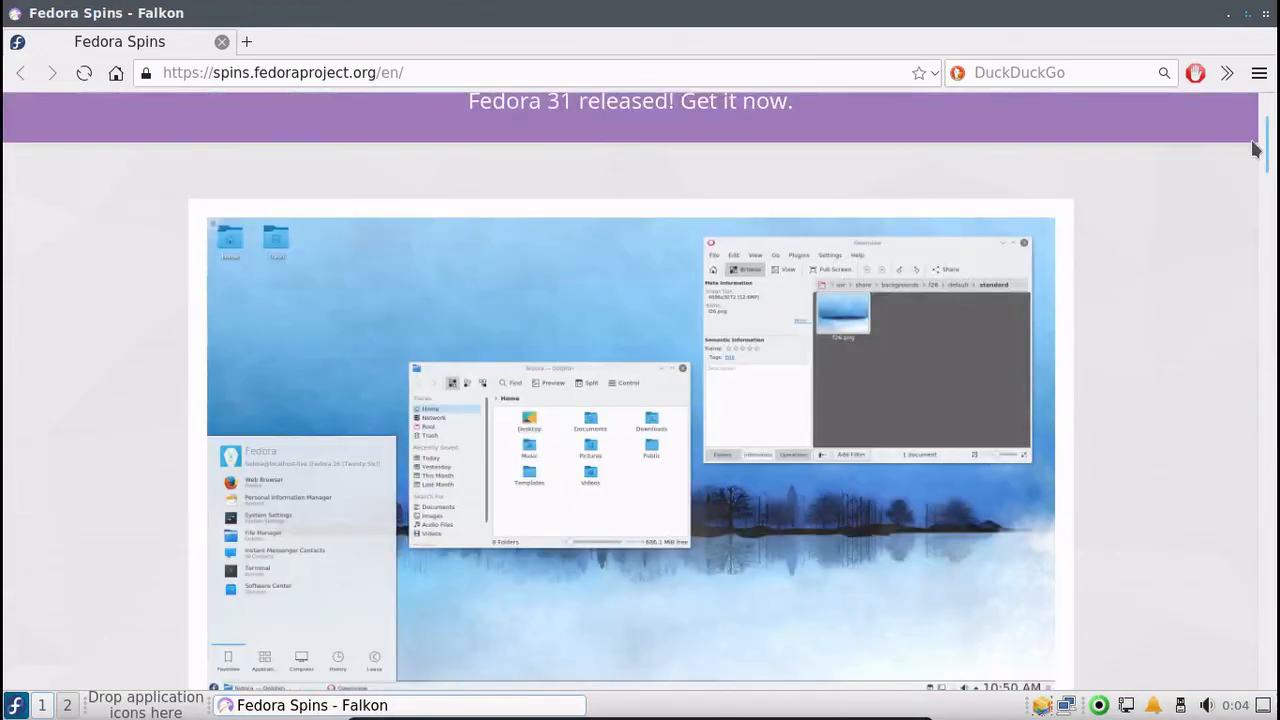